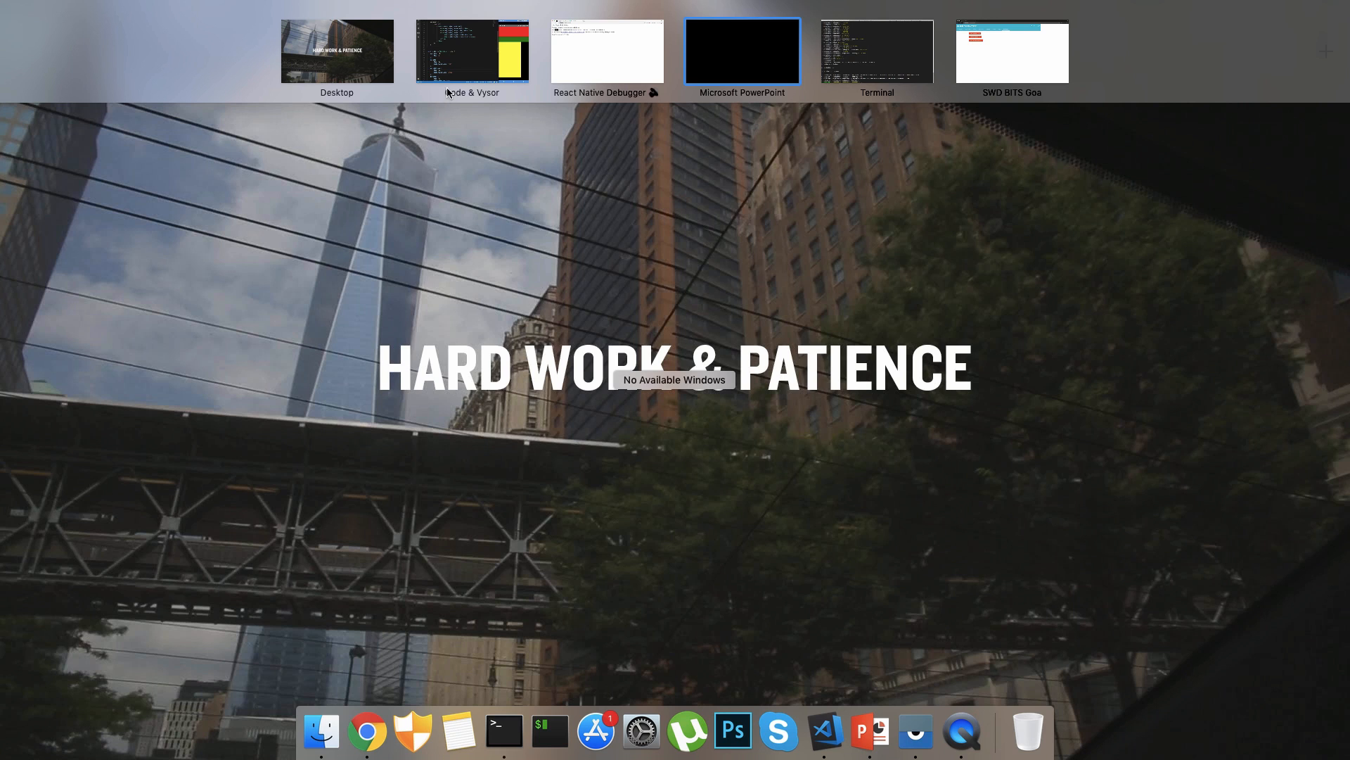
Switch to the Code & Vysor desktop and place the caret after App.js's numbers View tag.
click(472, 50)
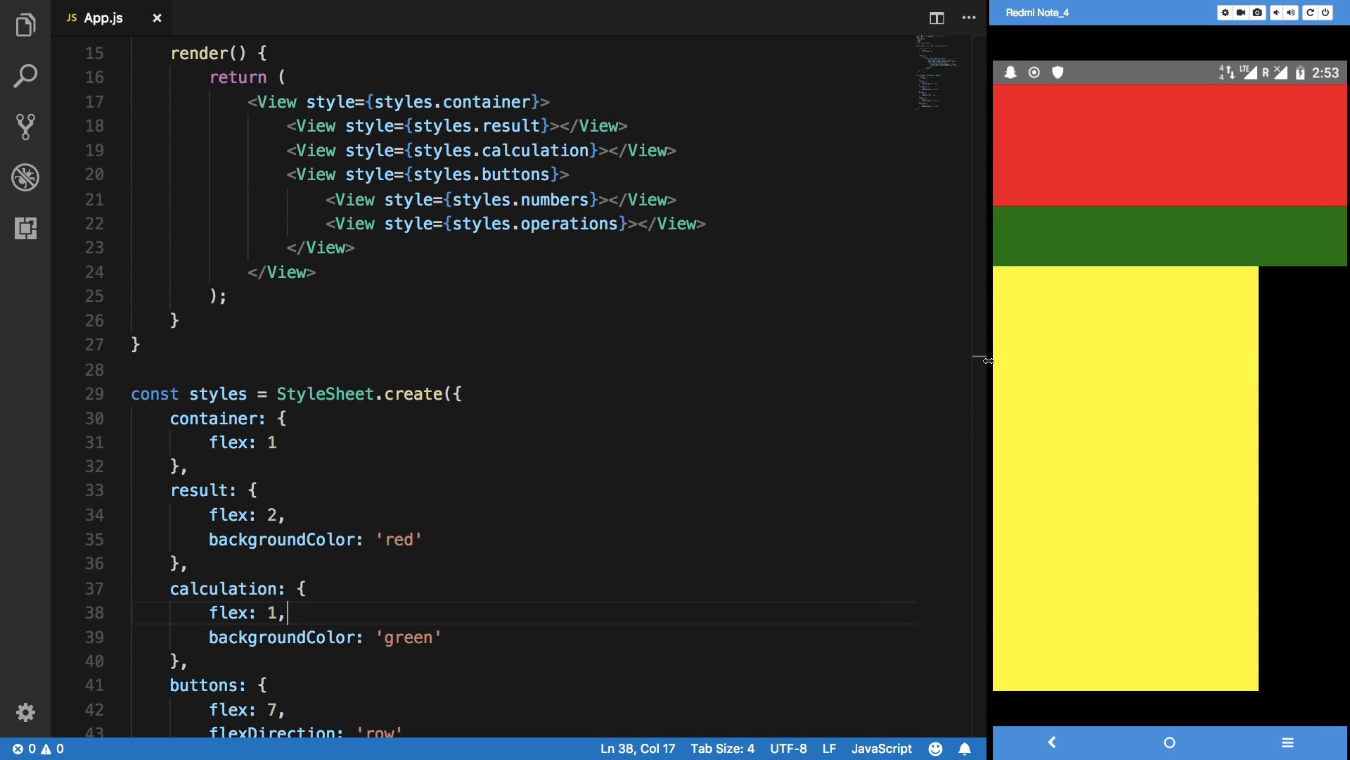
scroll(up, 3)
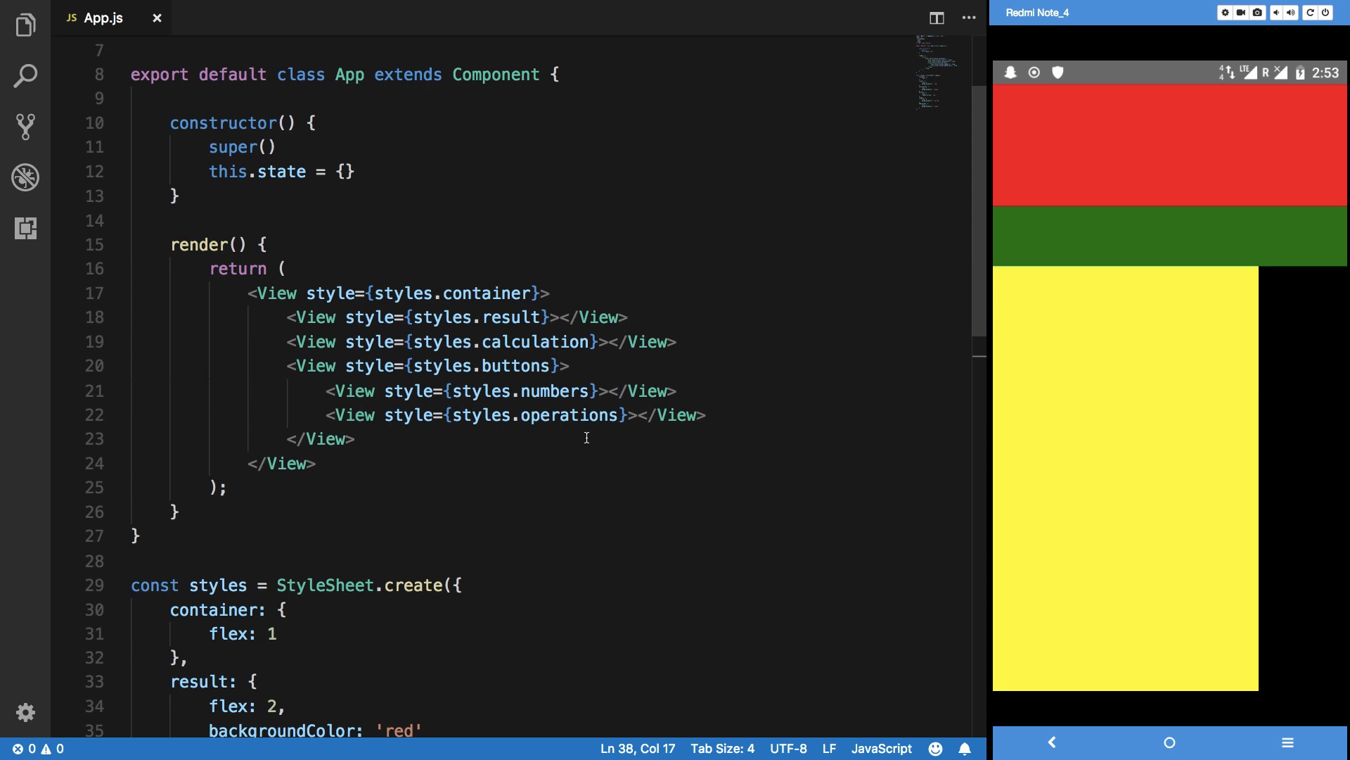
click(606, 391)
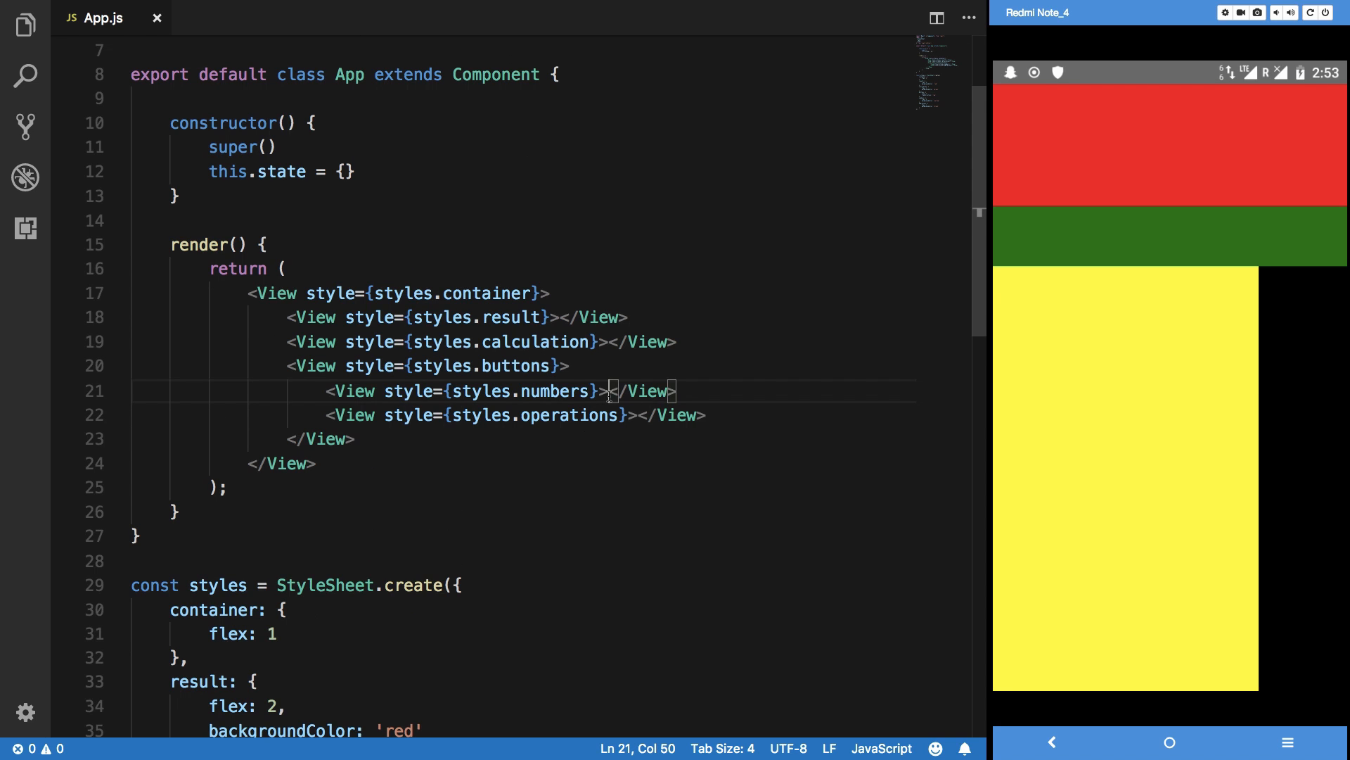
Add four View blocks styled styles.row inside the numbers view.
key(Enter)
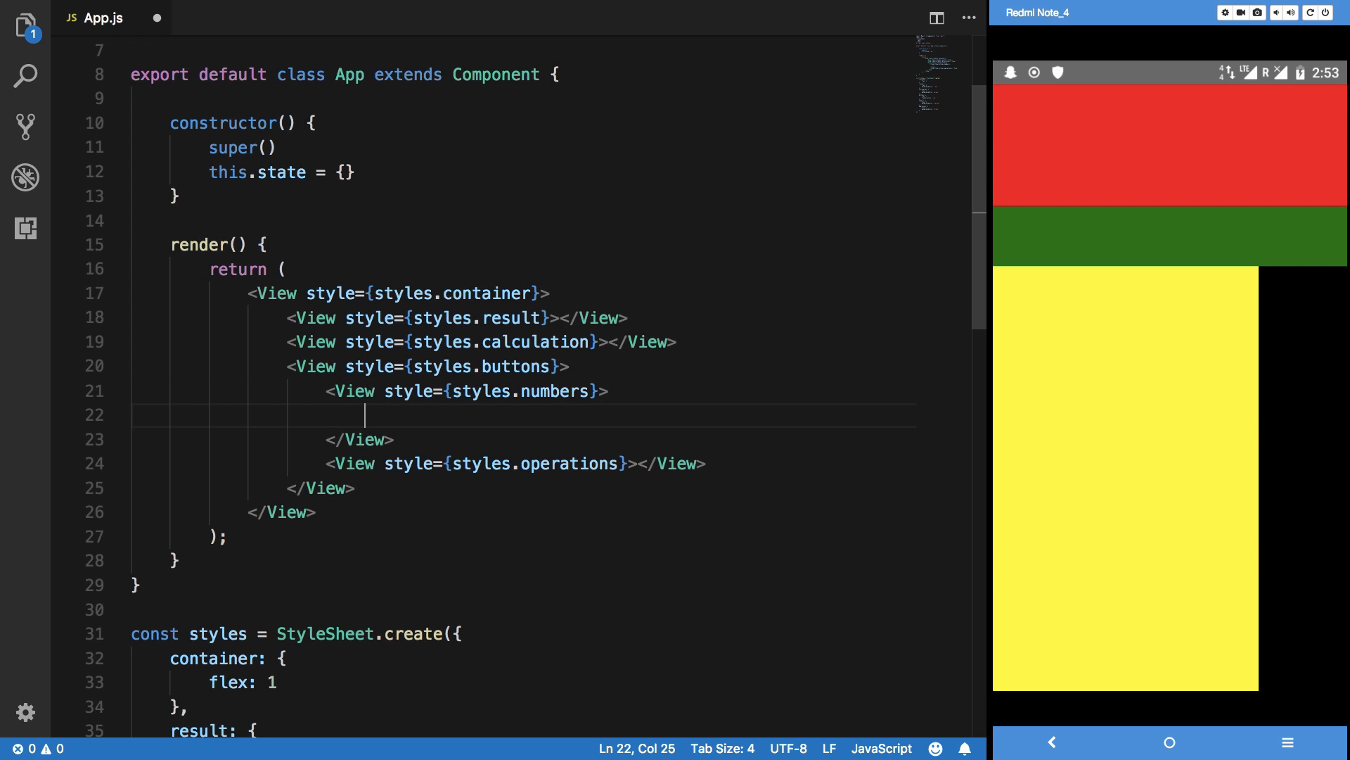
text(<Vie)
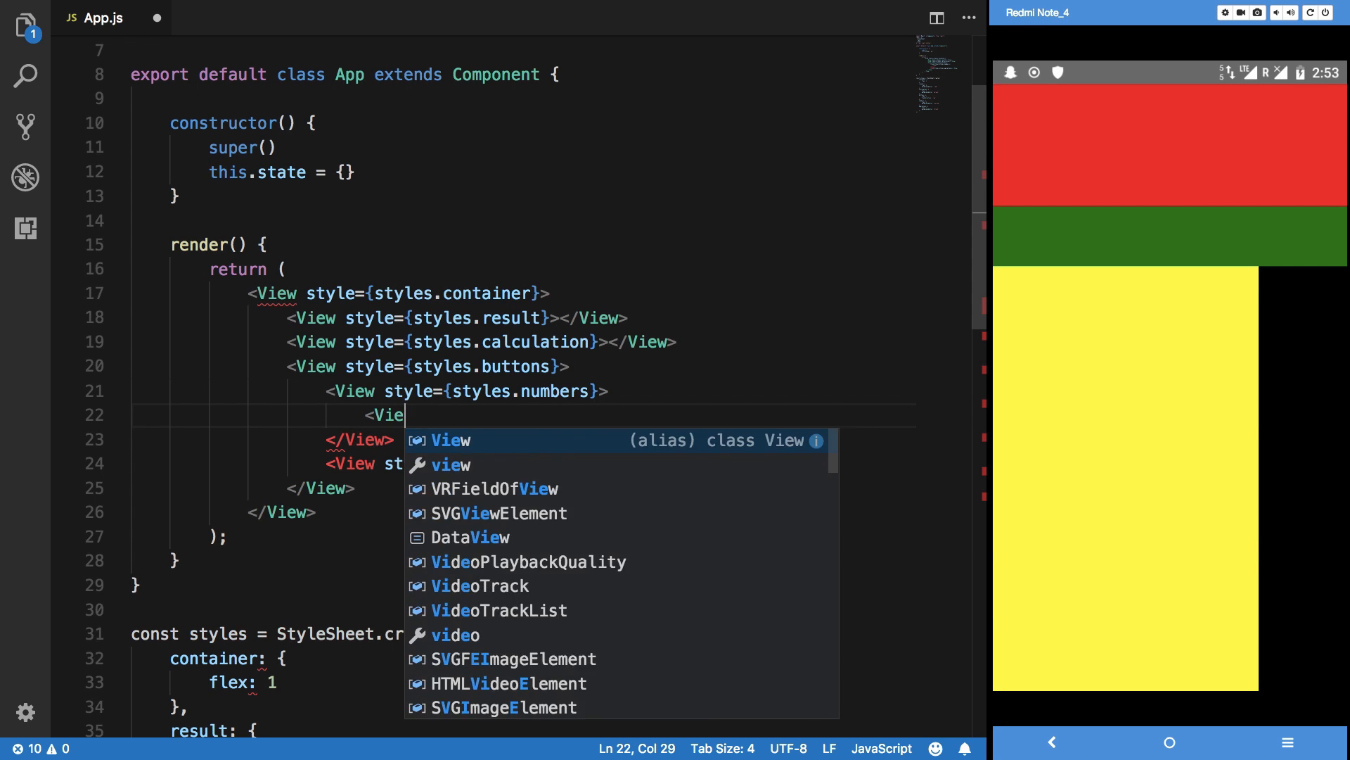
text(w style={s)
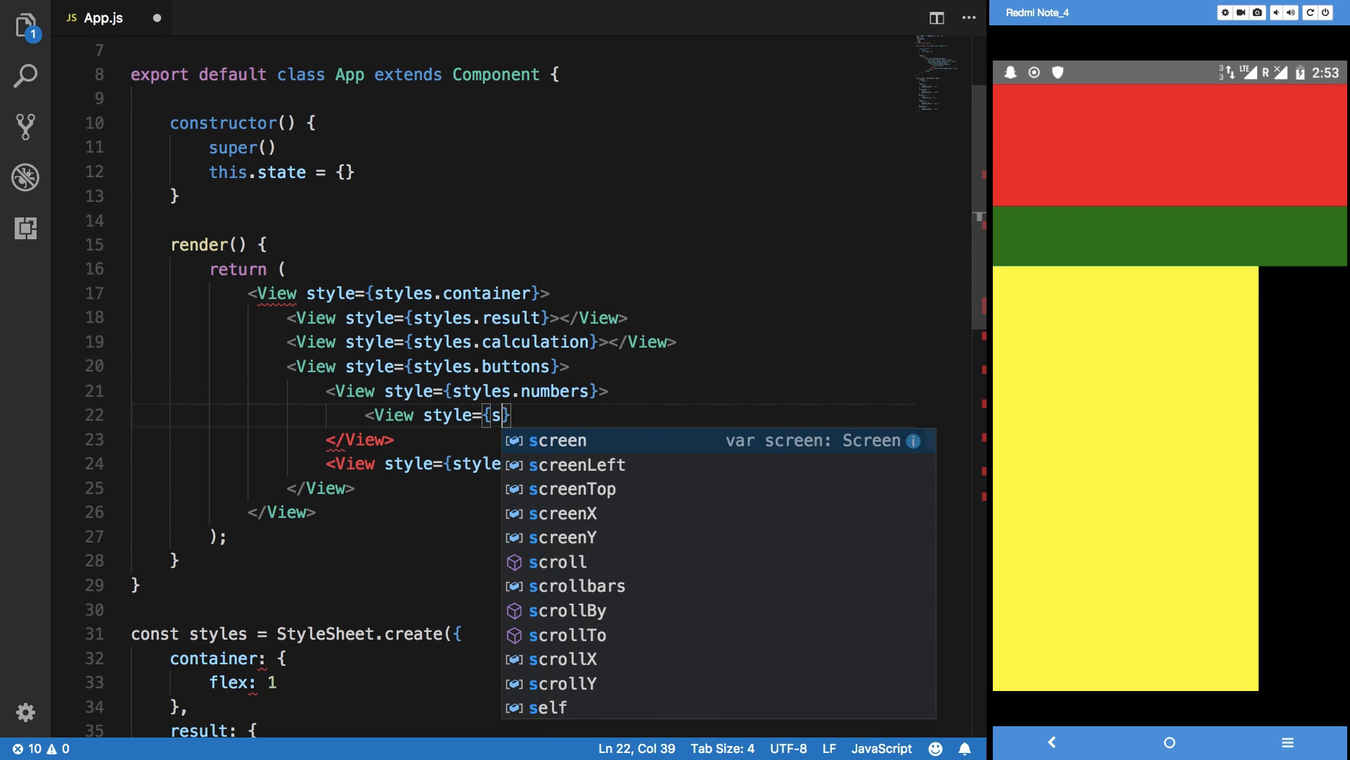
text(tyles.row})
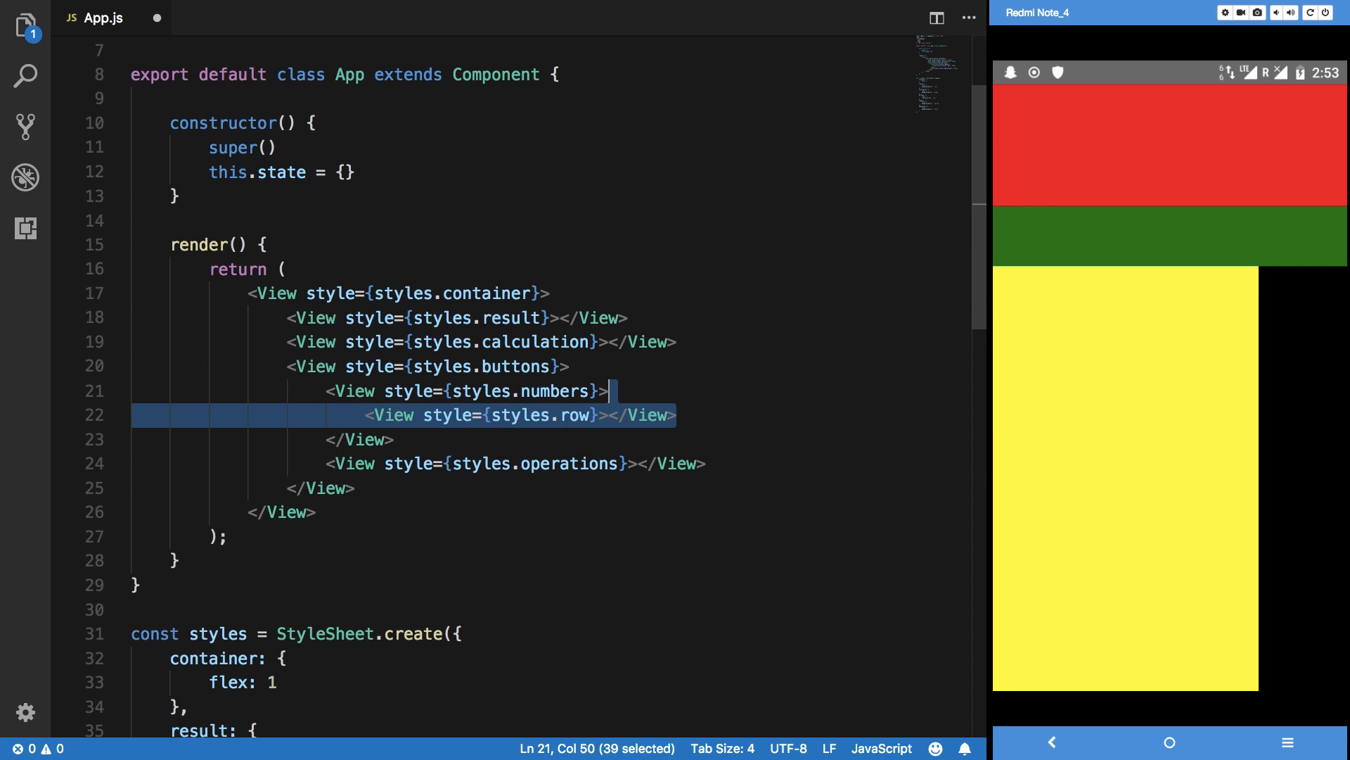
click(602, 414)
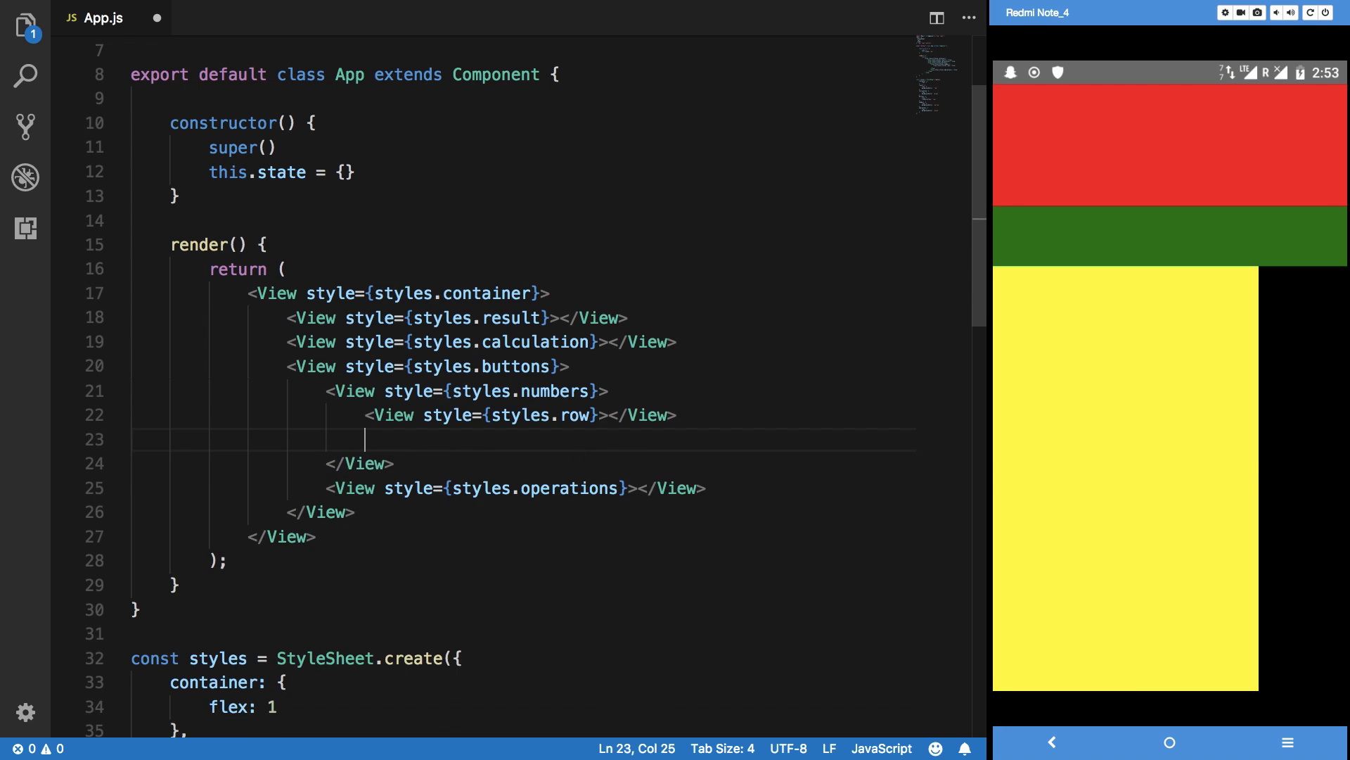
text(<View style={styles.row}></View>)
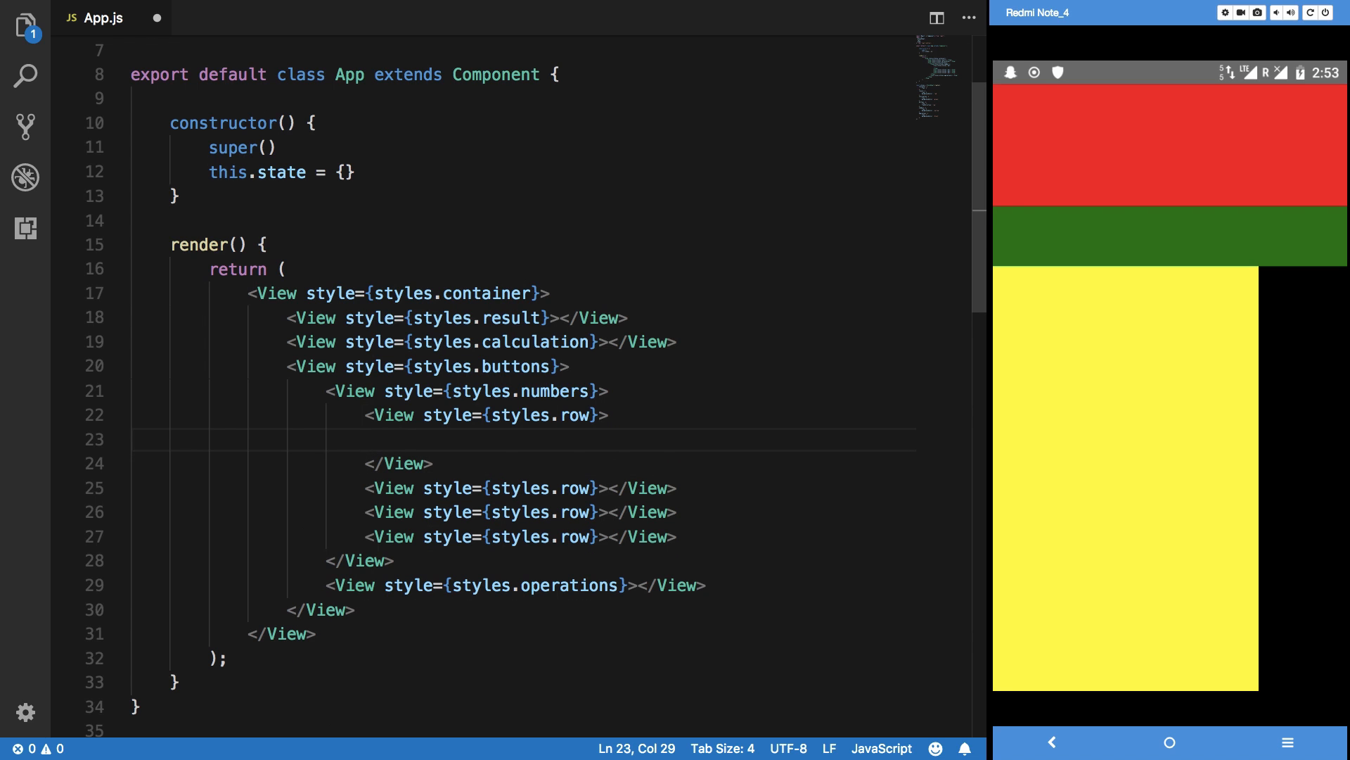
Fill each row with three Button elements titled "0".
text(<Button)
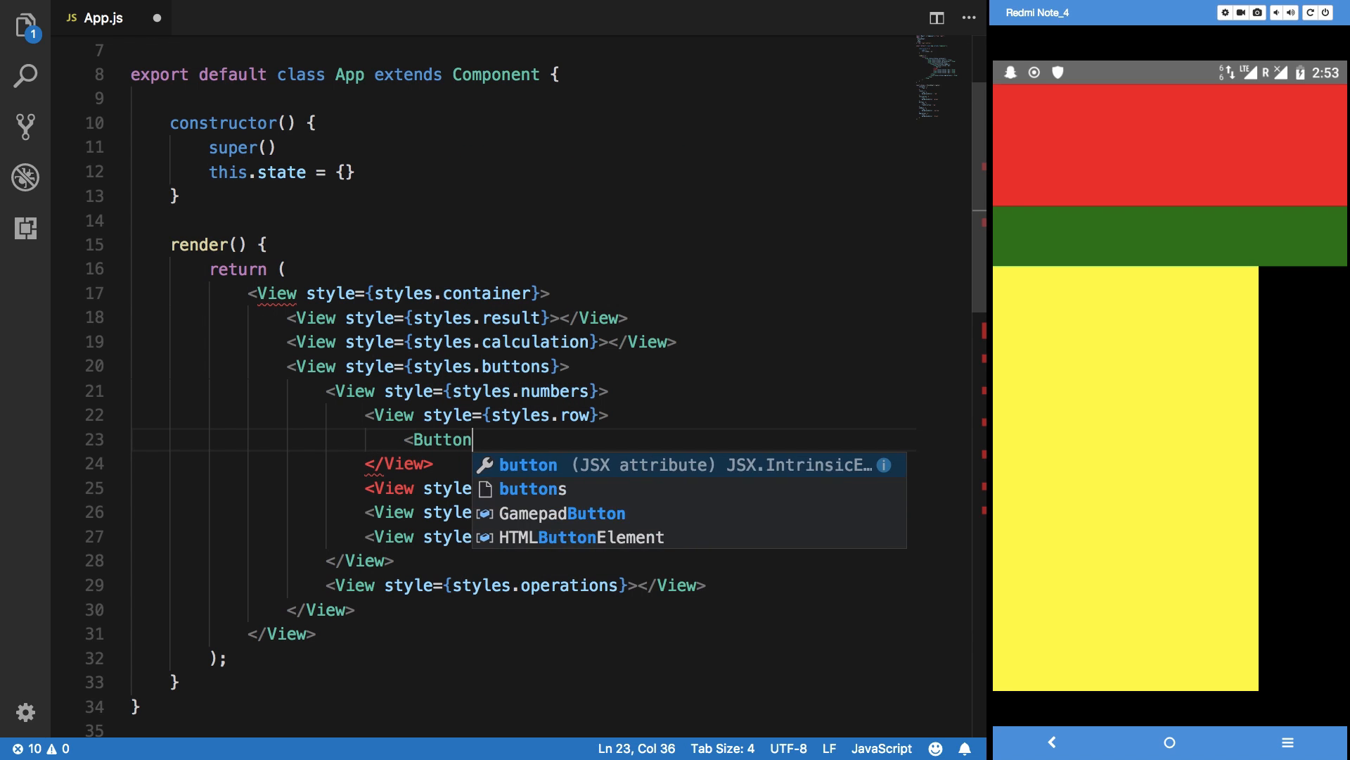
text(title={})
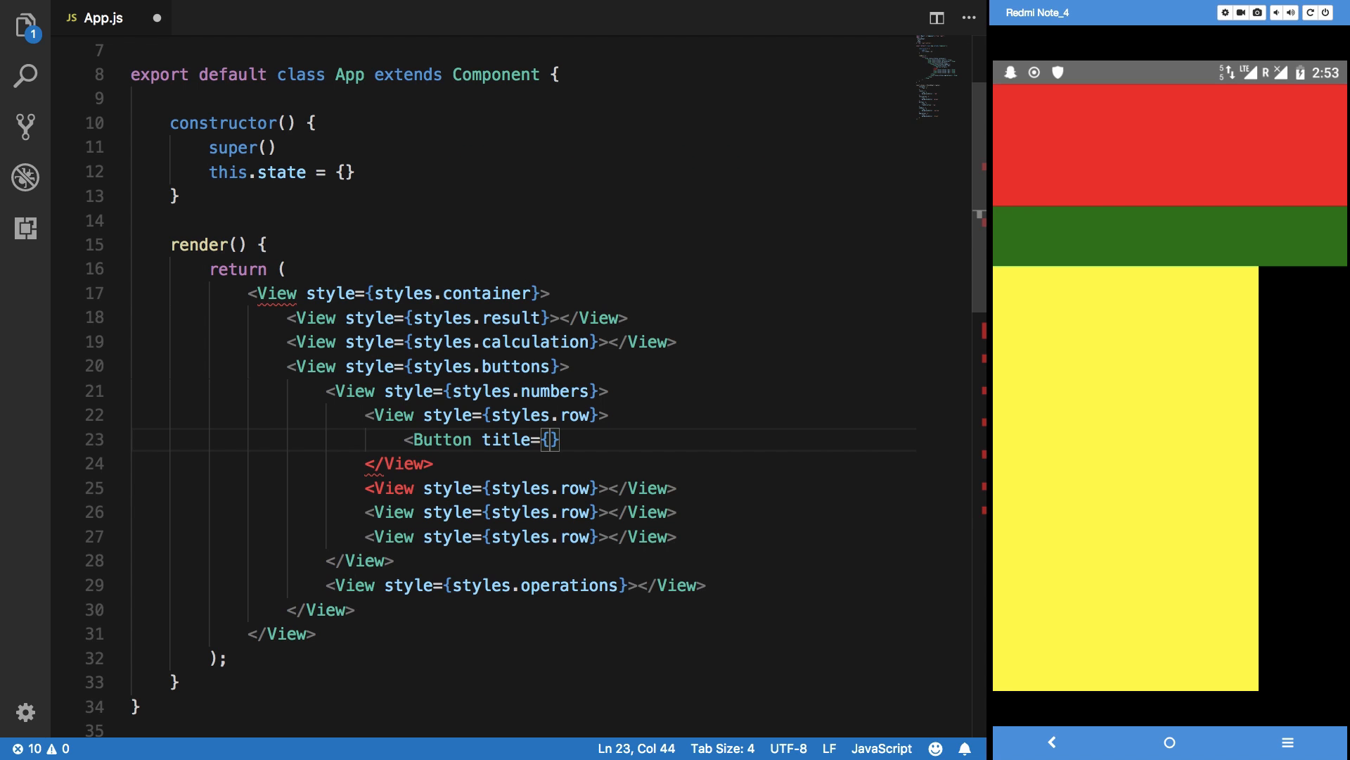
text("1")
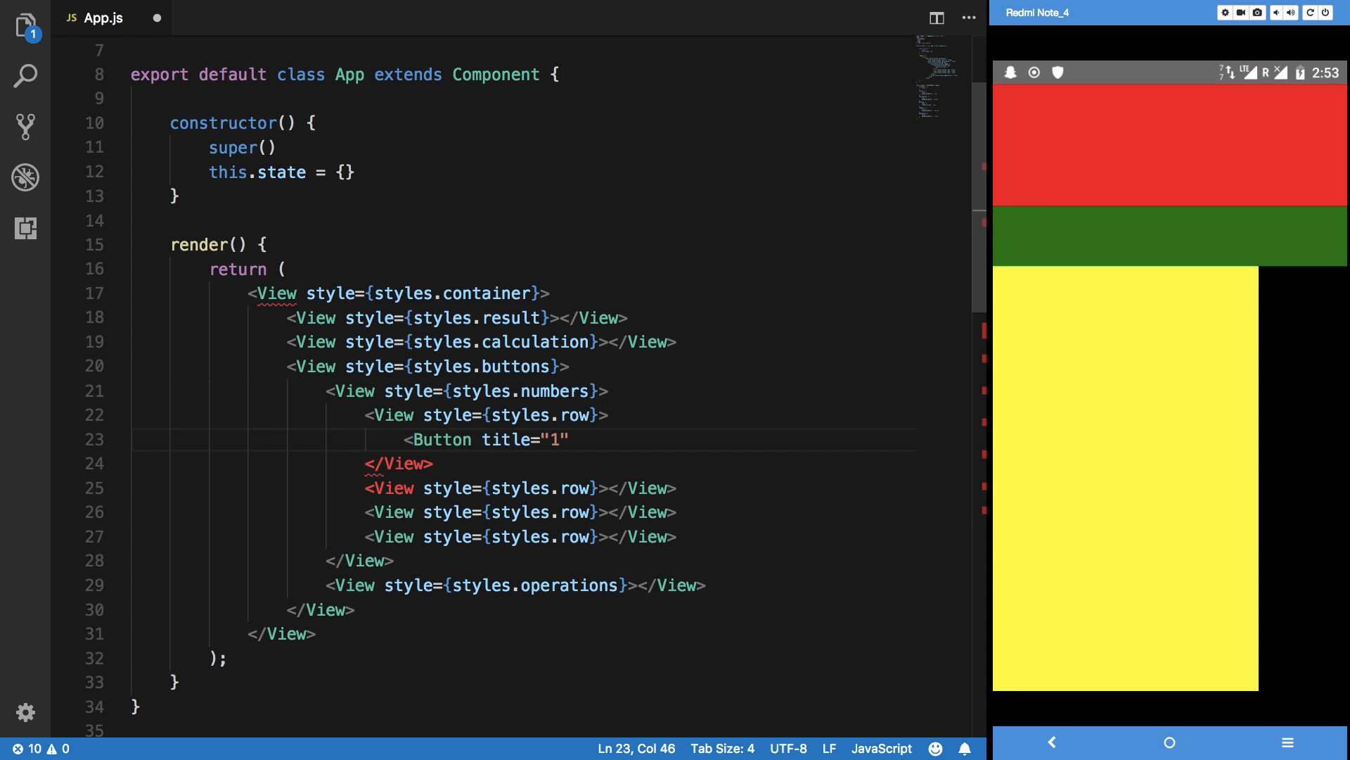
text(0)
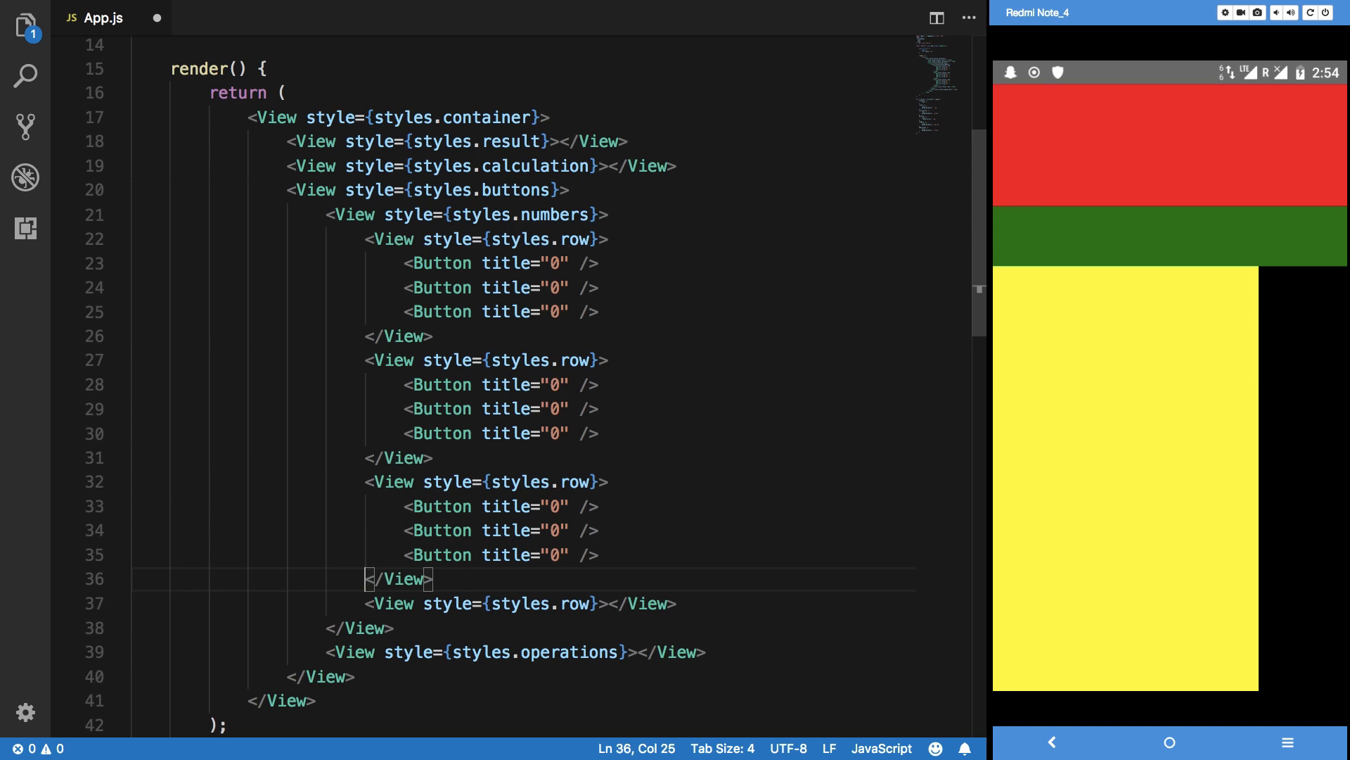
text(<Button title="0" />)
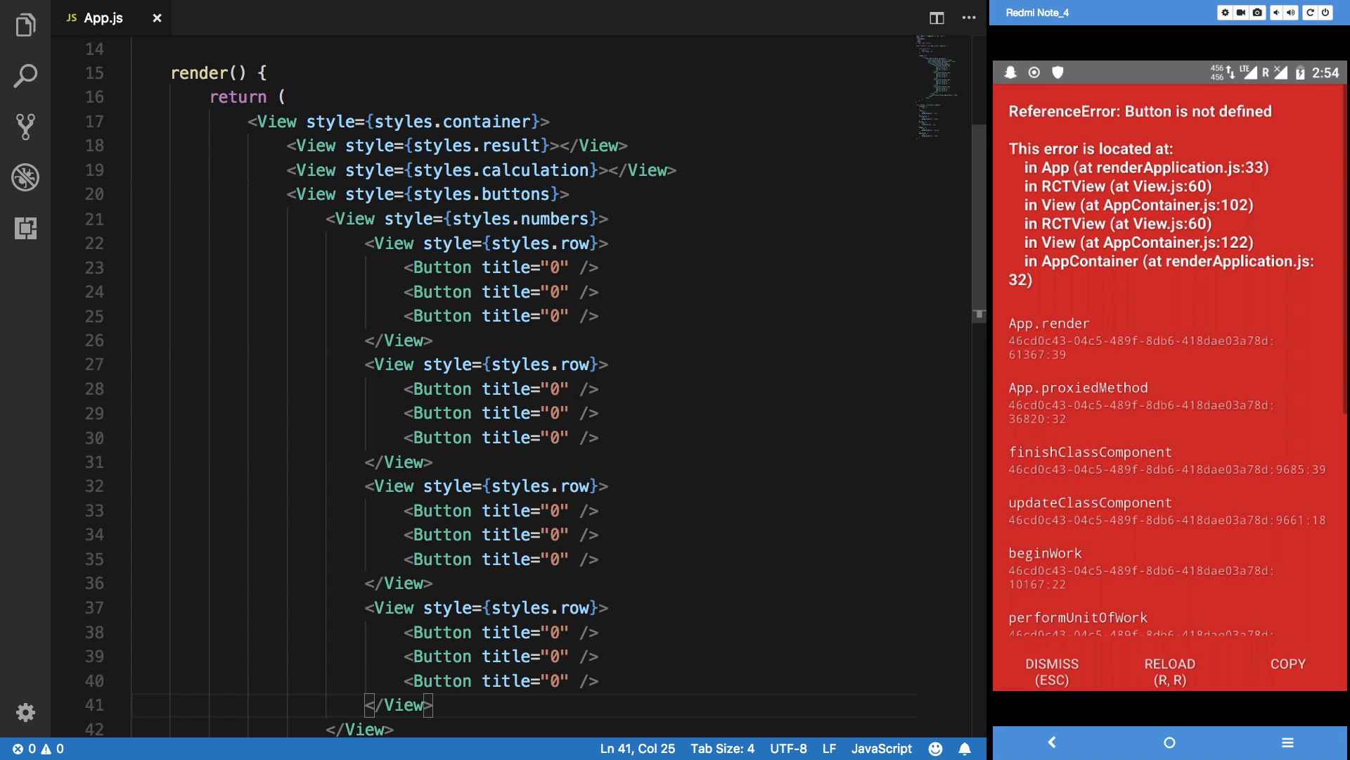
Import Button from react-native and begin an empty row entry in StyleSheet.create.
text(B)
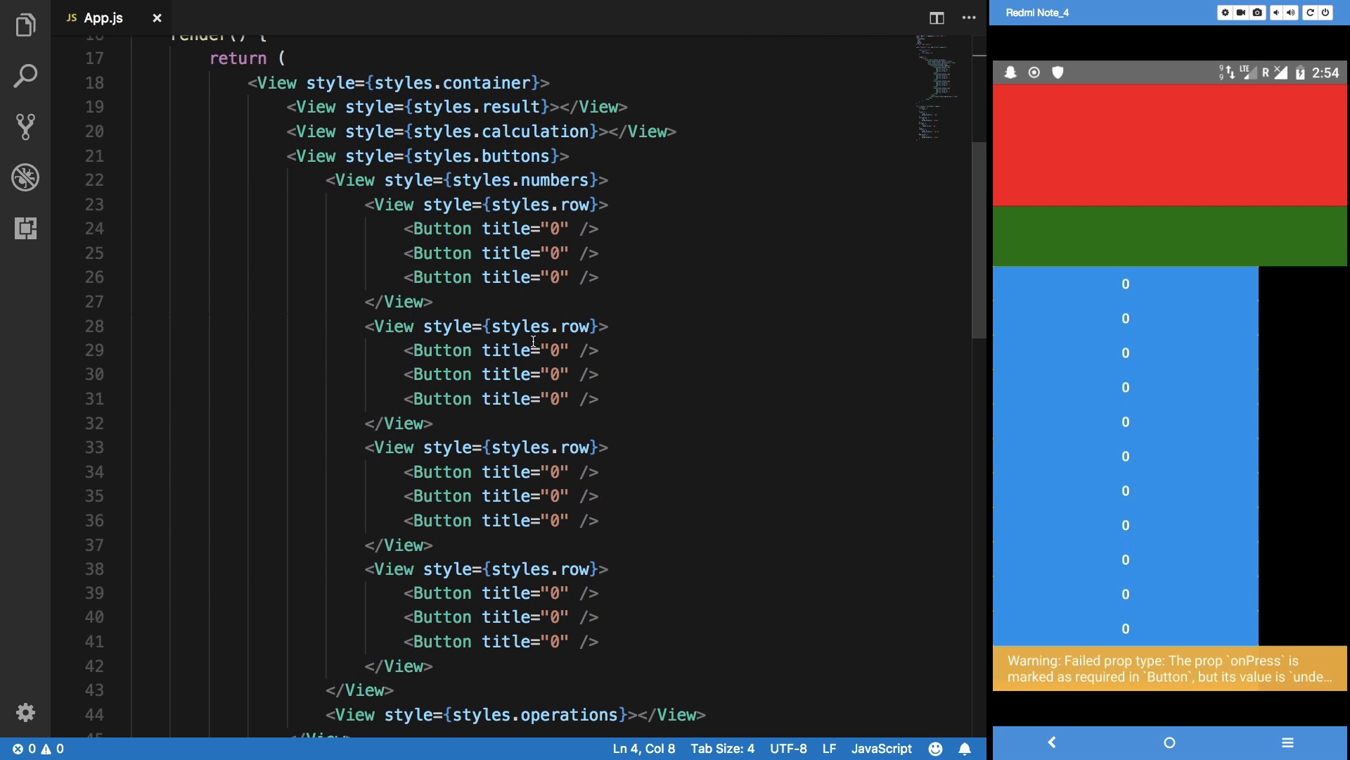
click(538, 350)
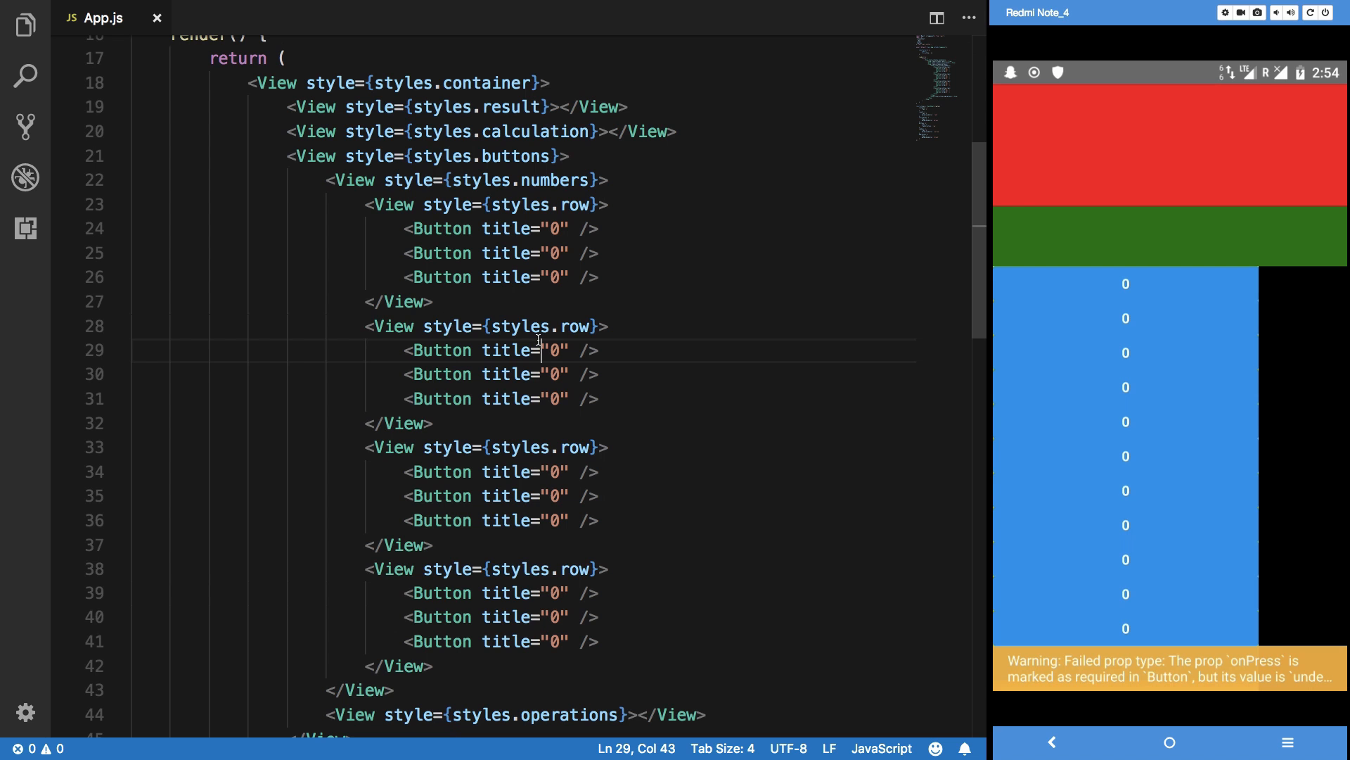
mouse_move(558, 364)
text(row: {)
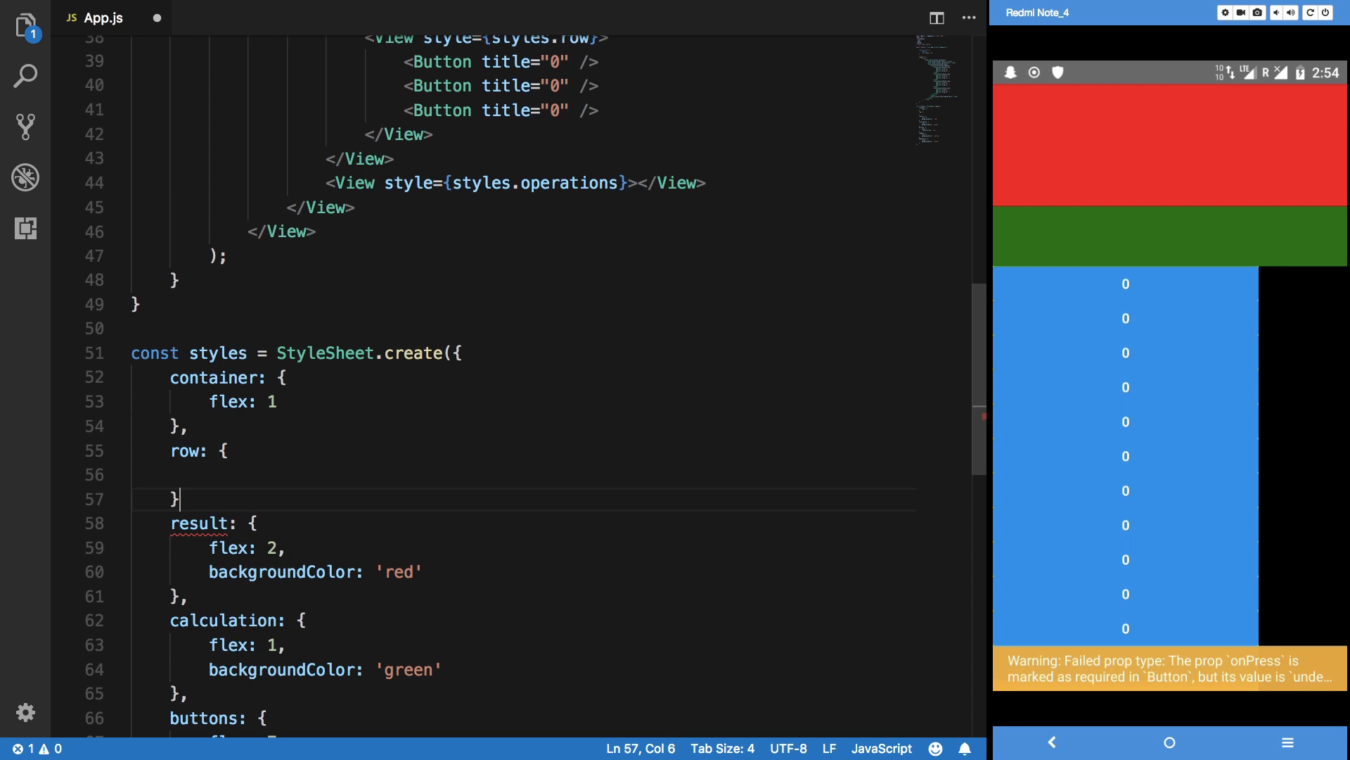
Give styles.row flexDirection 'row' and flex 1.
text(f)
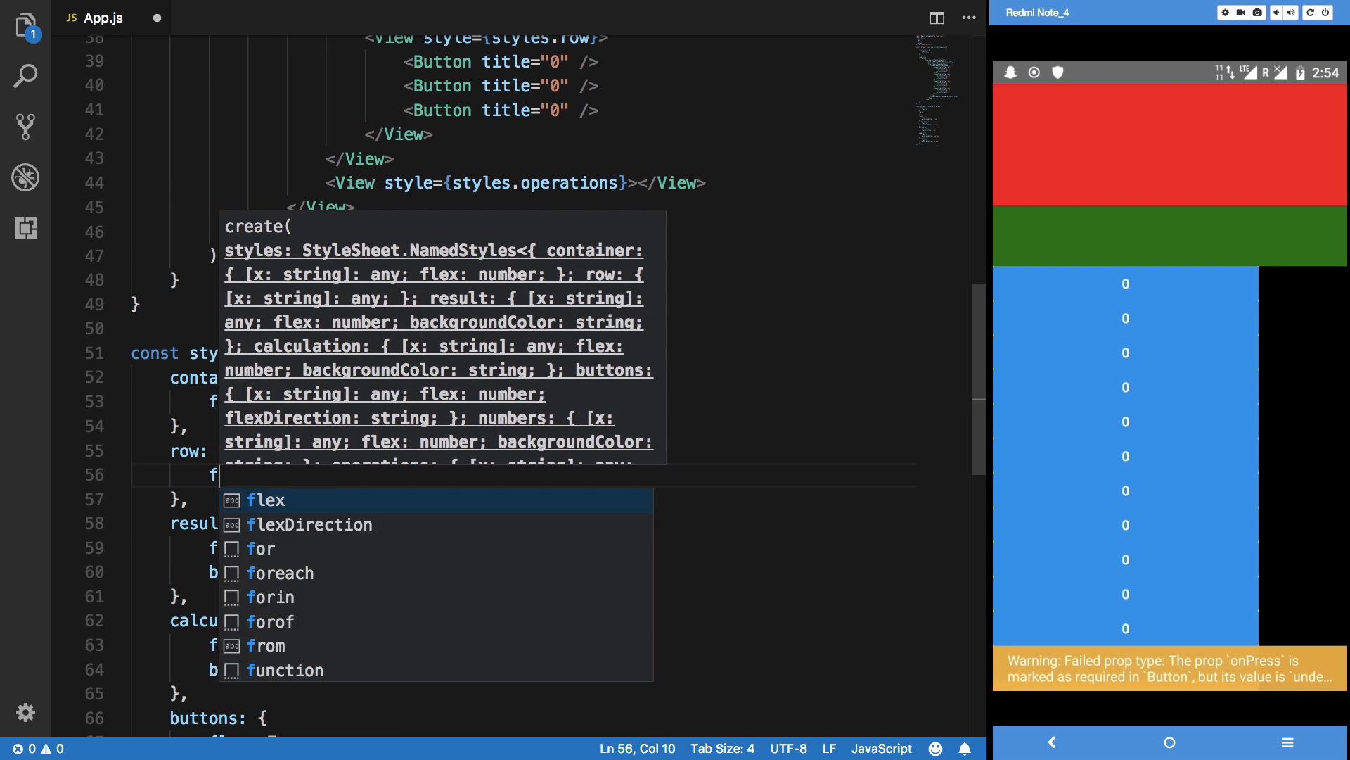
click(303, 525)
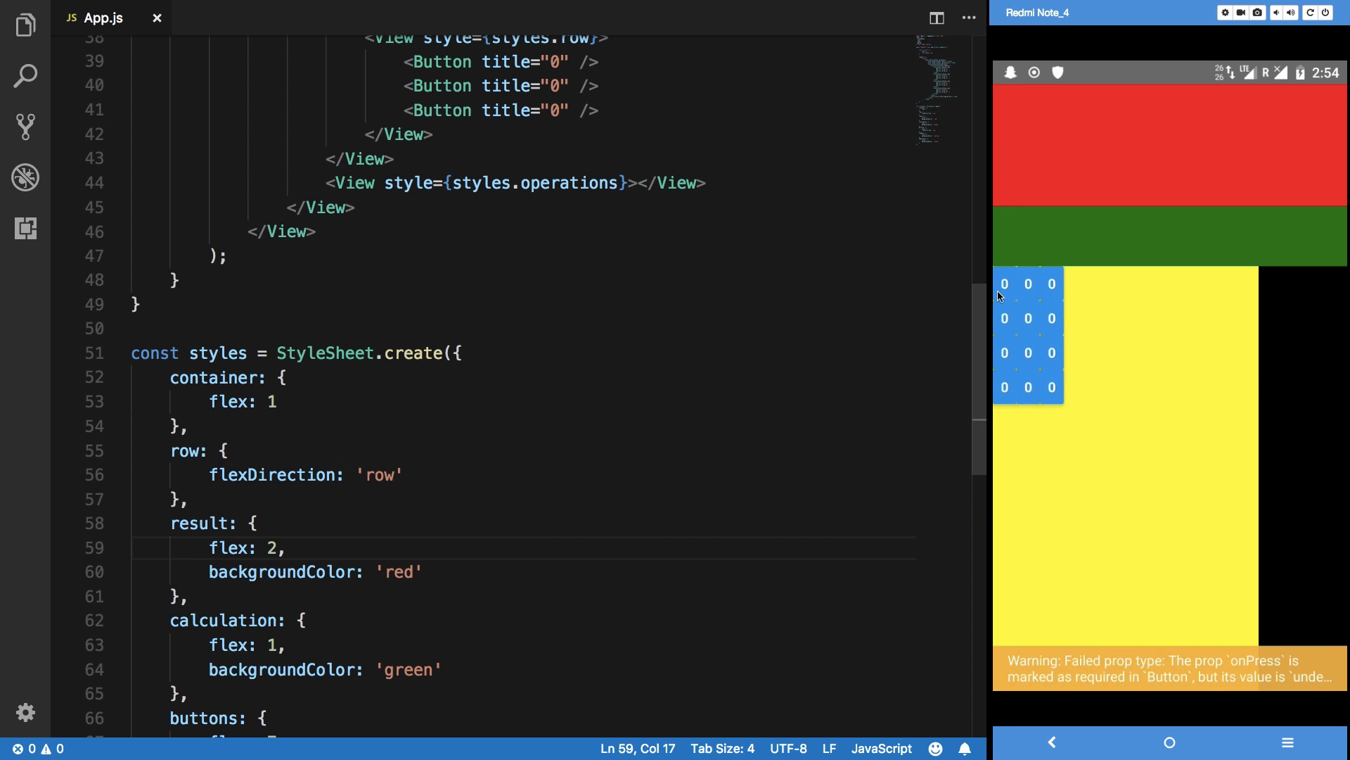
mouse_move(1046, 336)
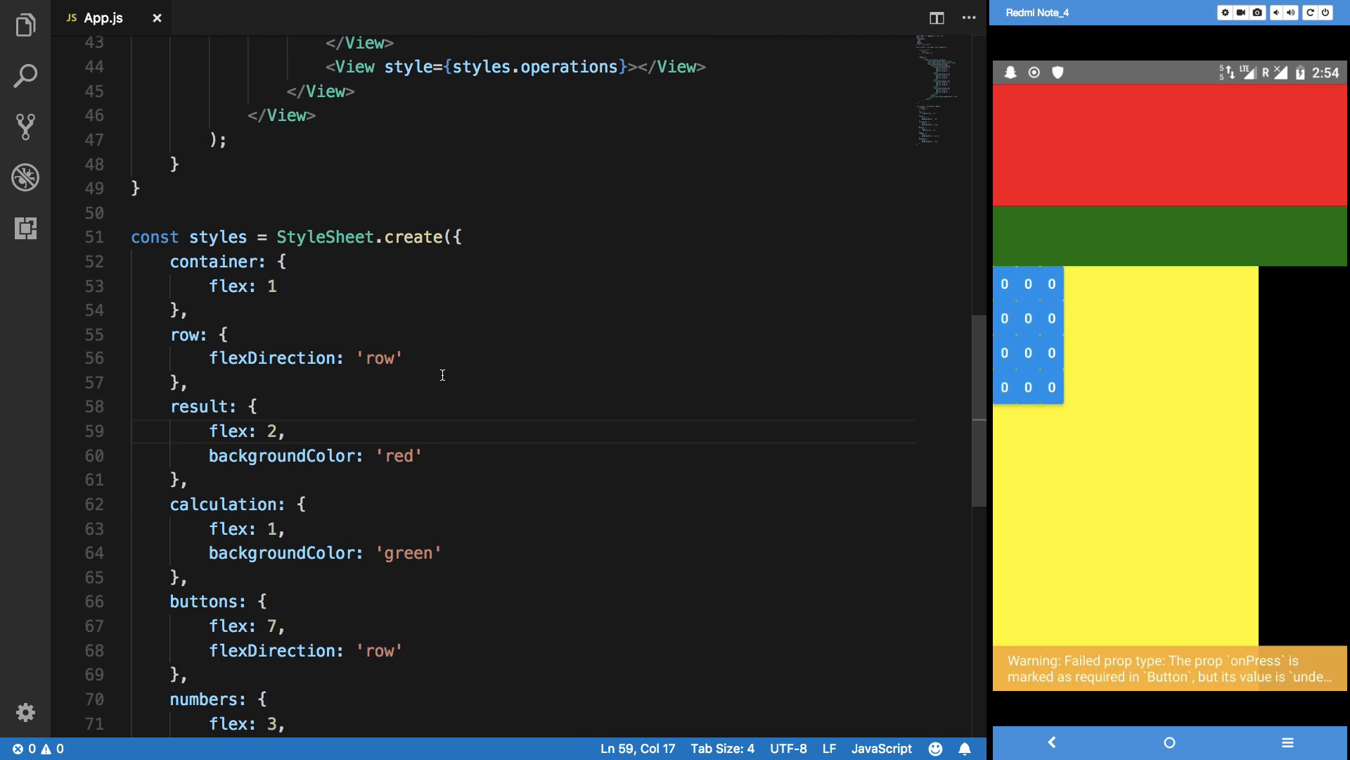
click(403, 357)
text(flex: 1)
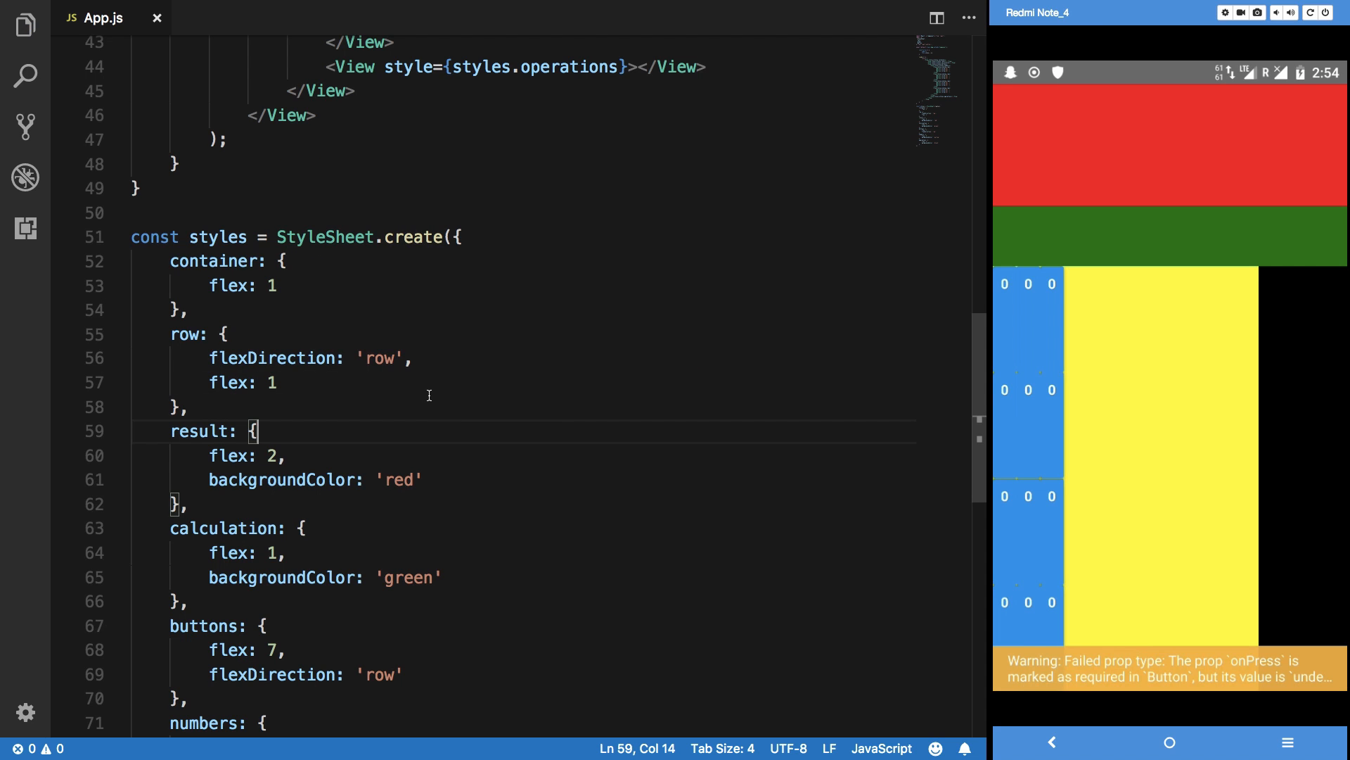
scroll(down, 3)
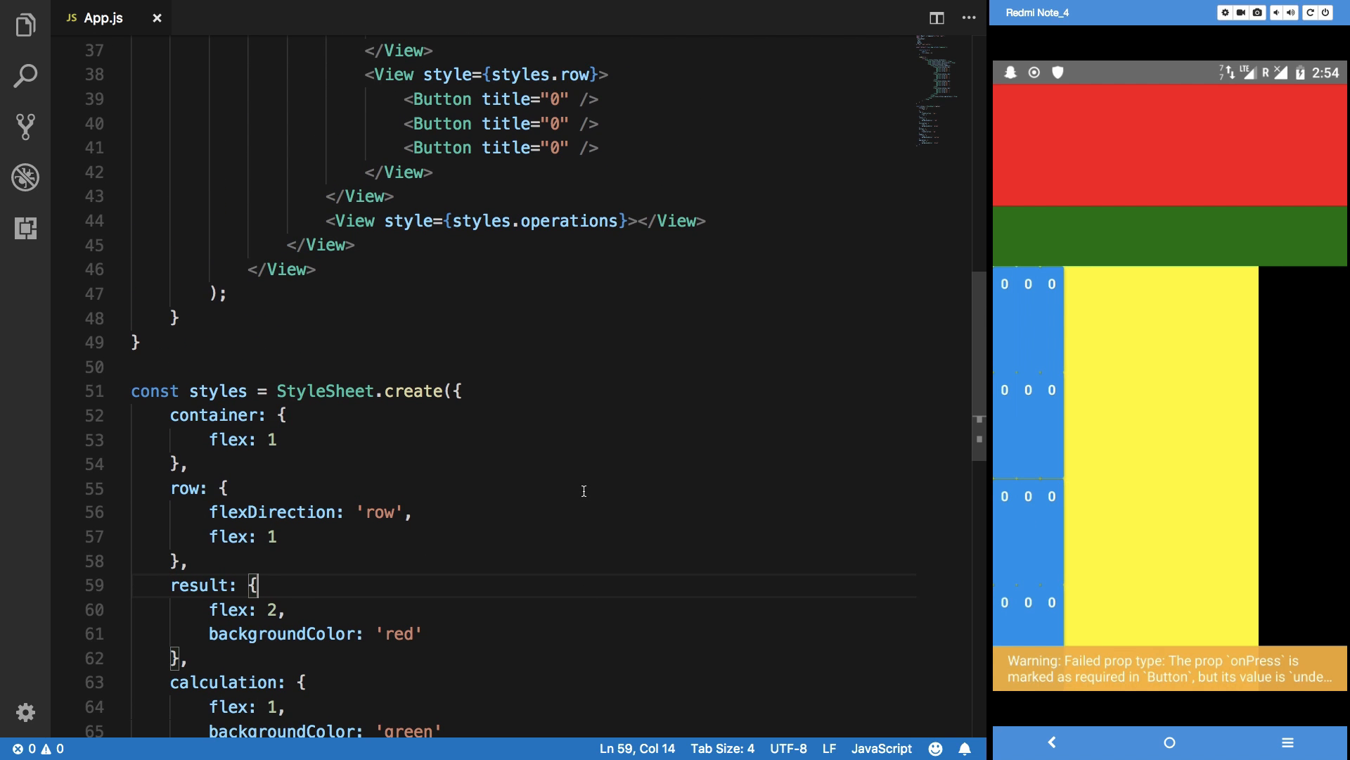
Add justifyContent 'center' and alignItems 'center' to the row style, after trying 'stretch'.
click(348, 536)
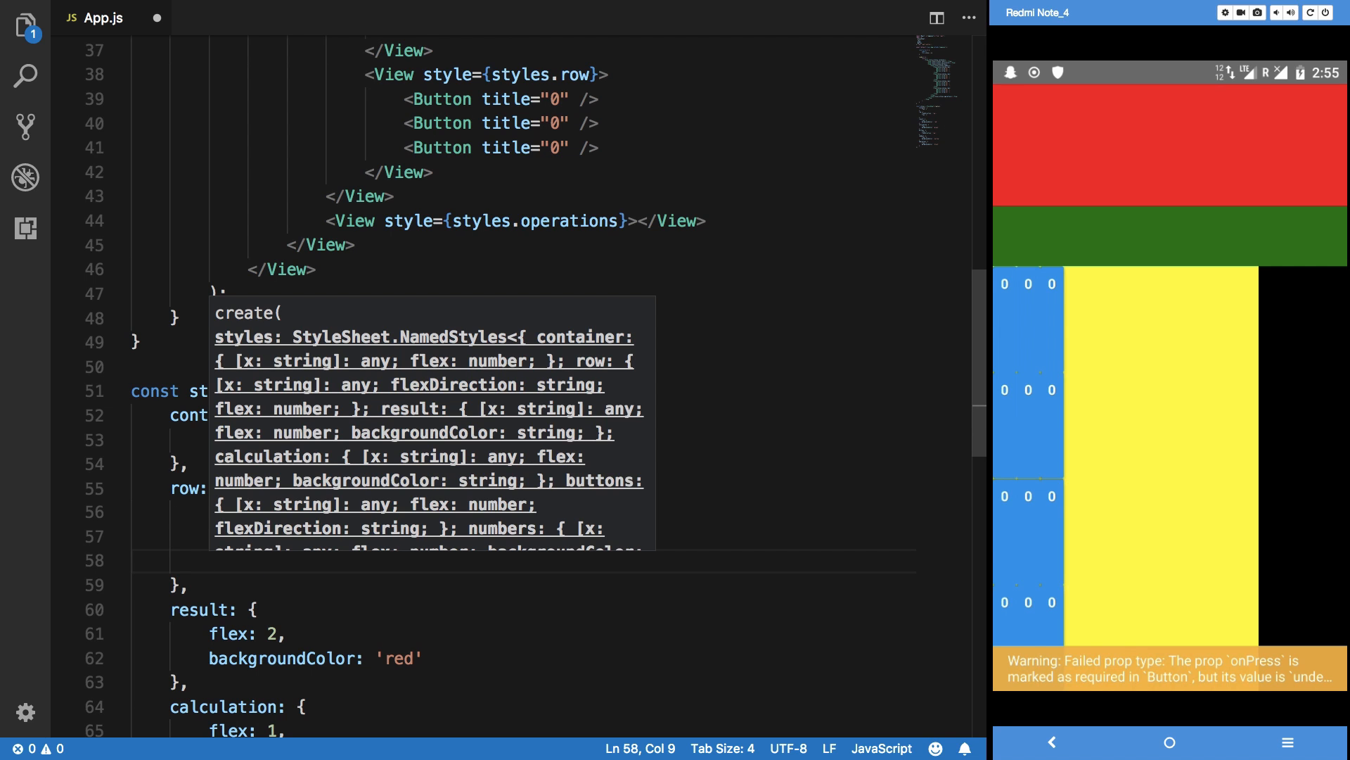
text(justifyCon)
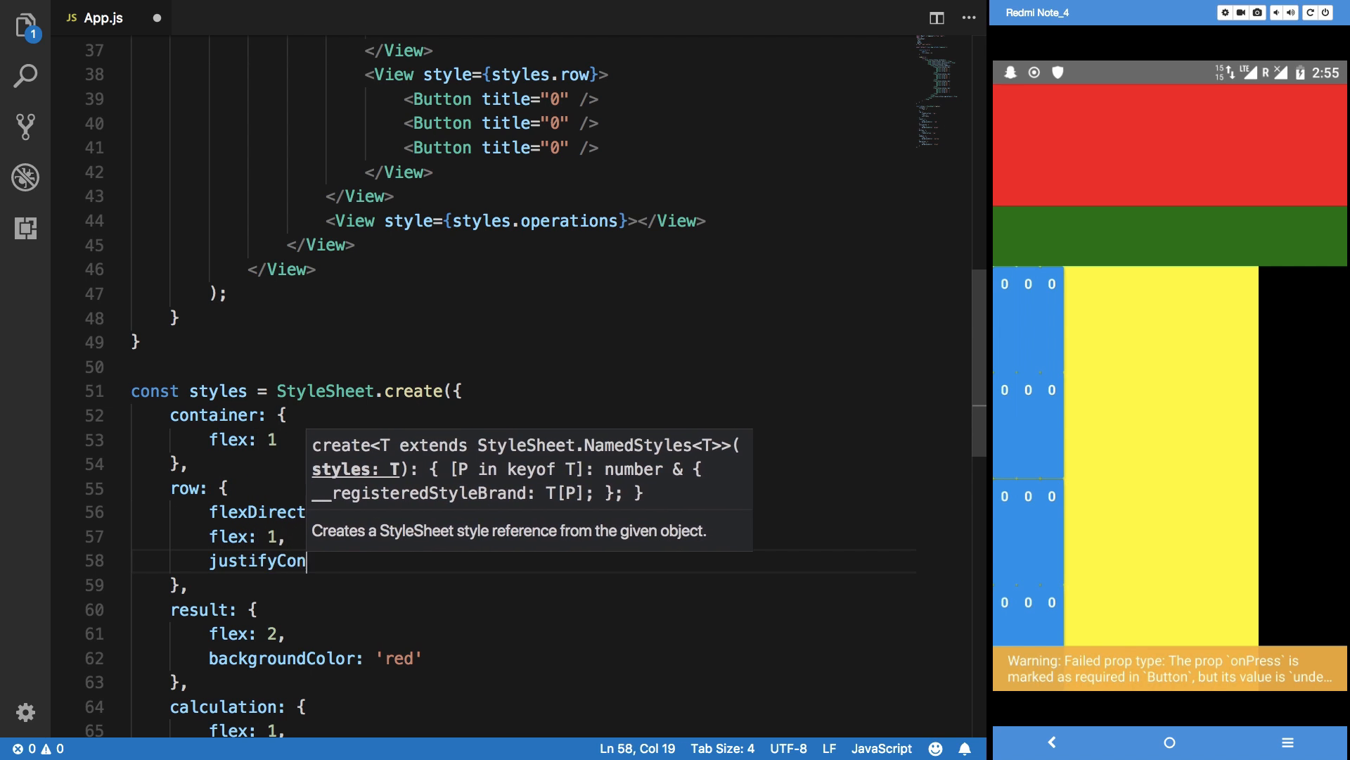
text(tent: 'center')
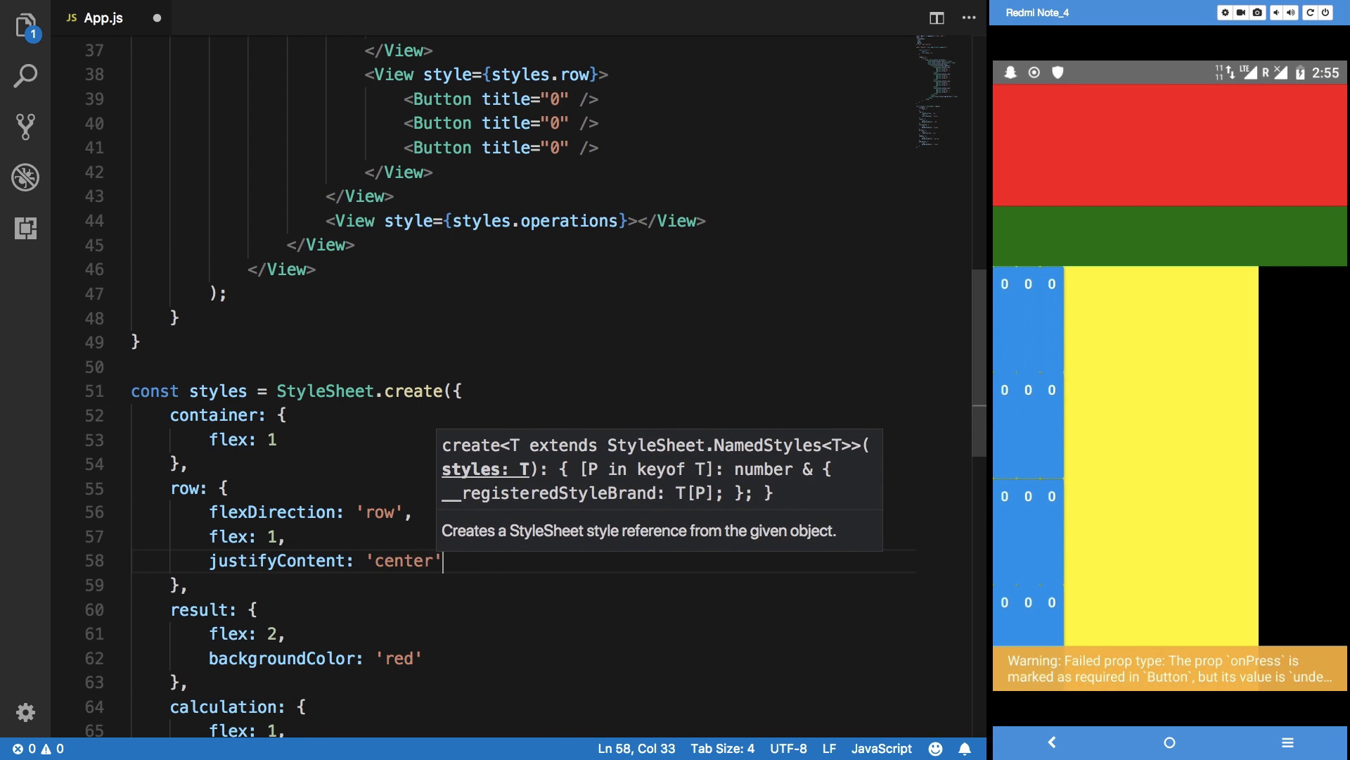
text(alignItems: 'str)
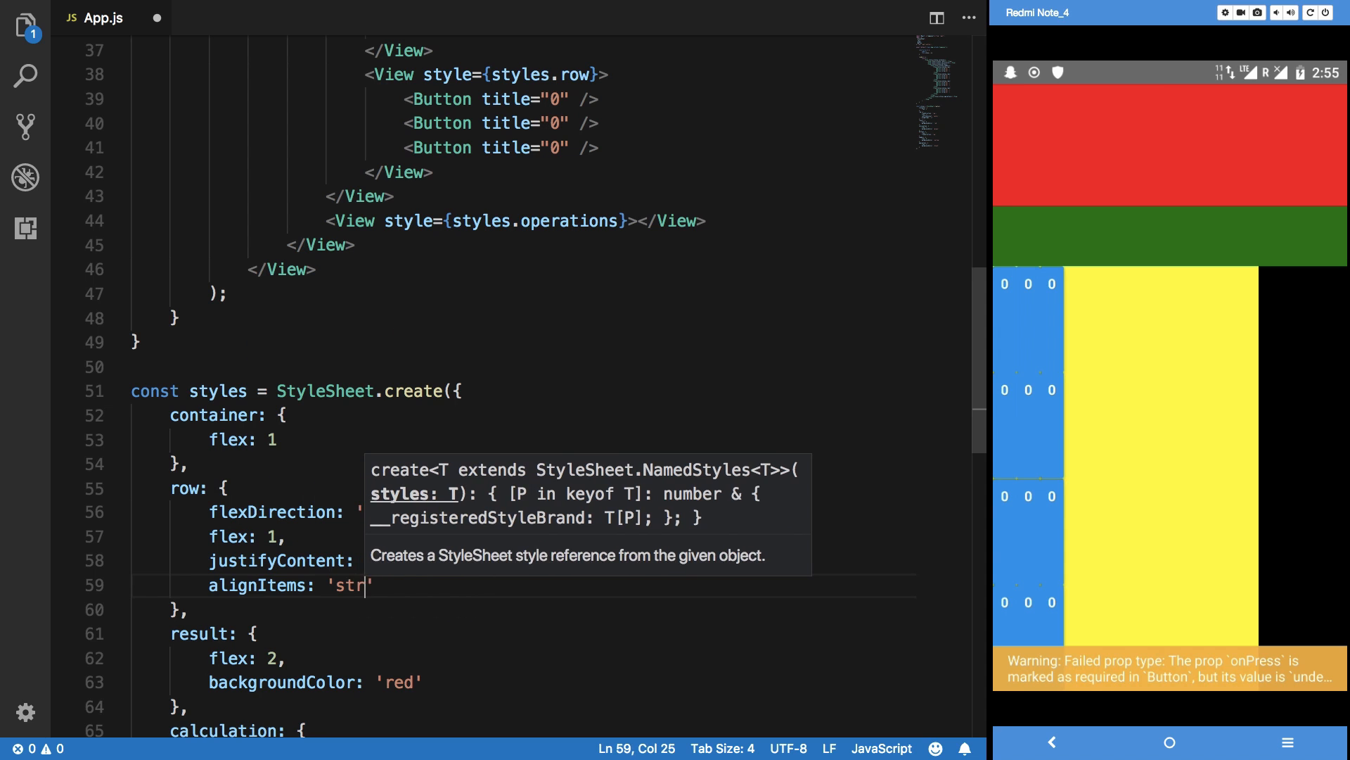
text(etch)
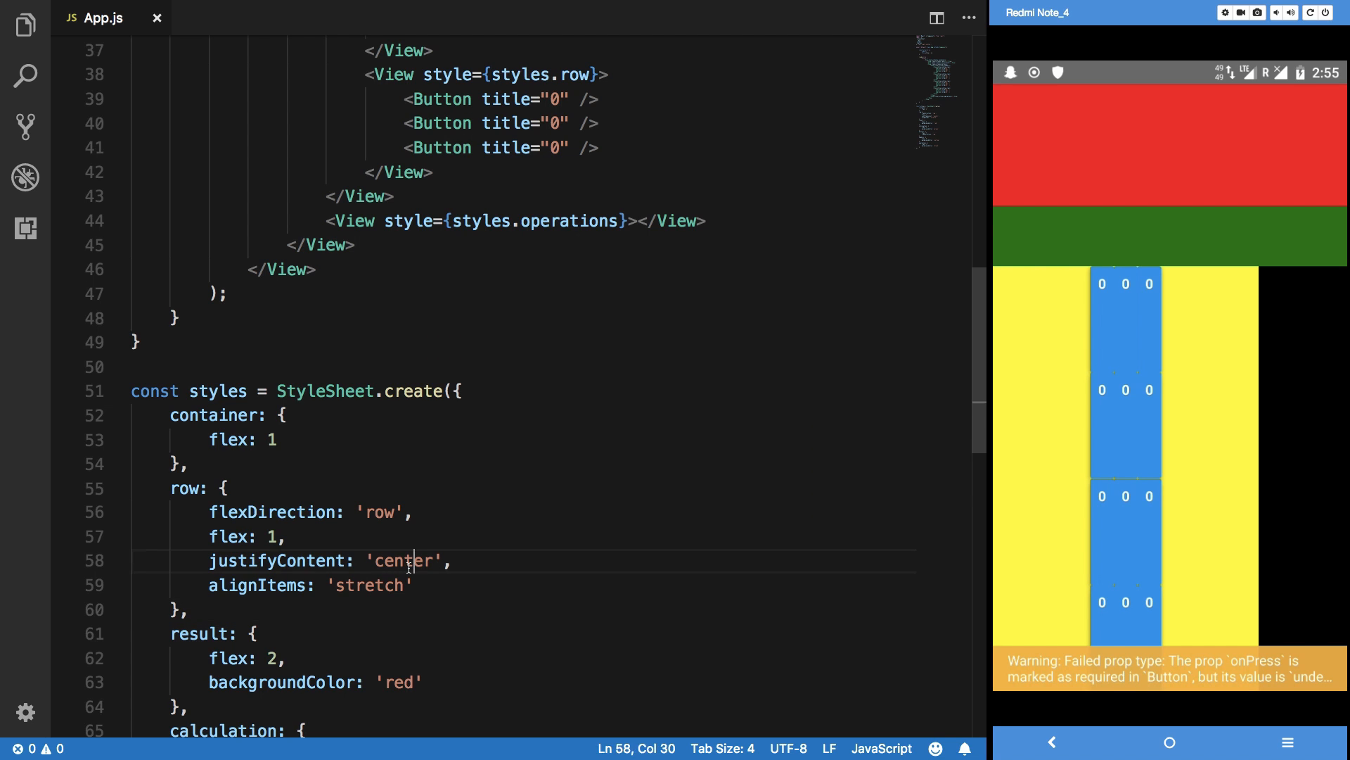
text(stretch)
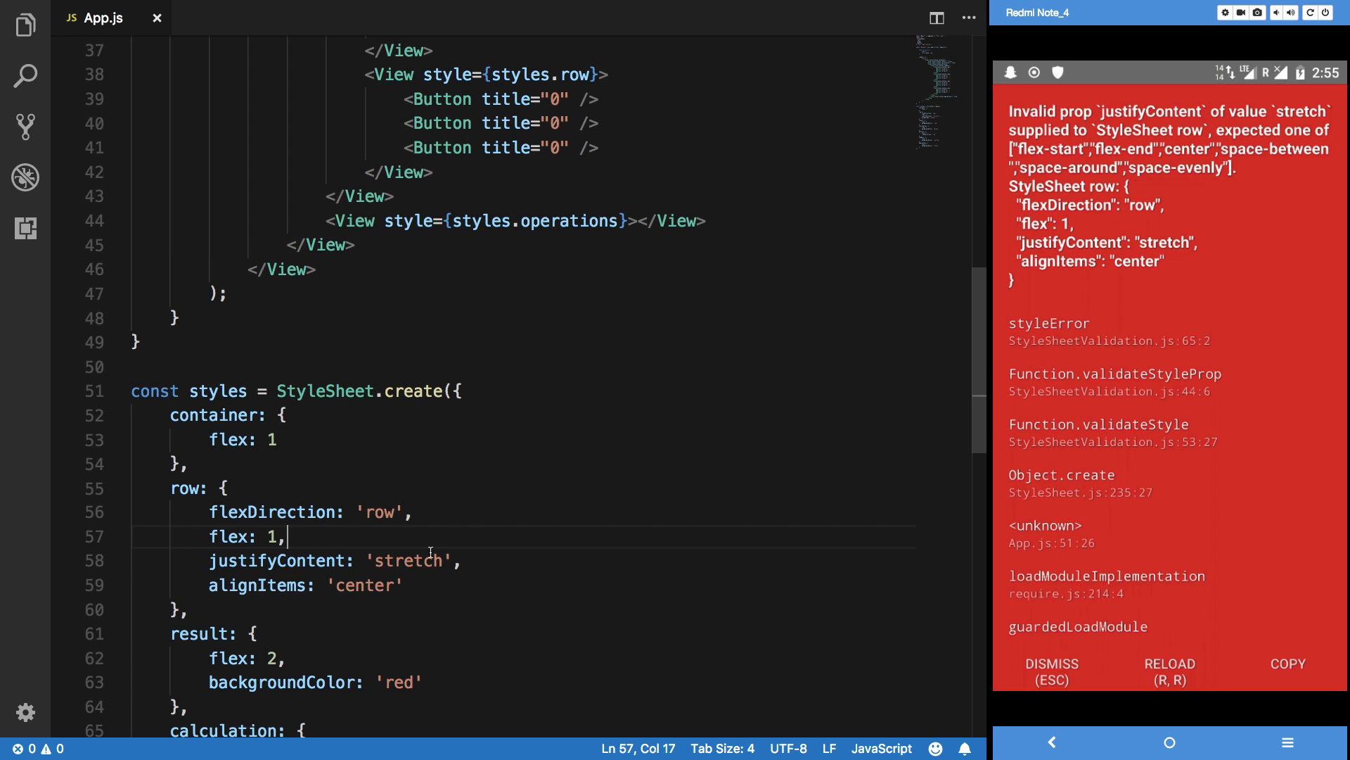
text(cent)
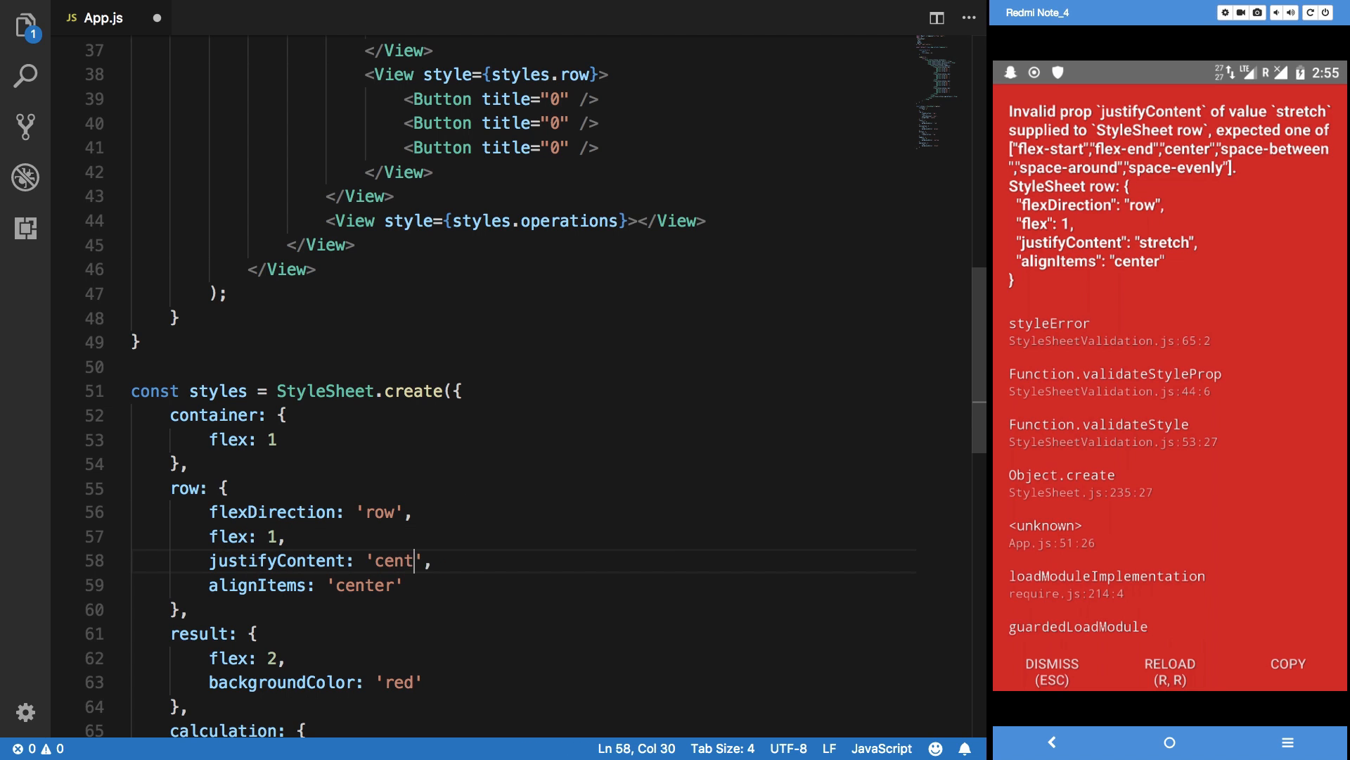
text(er)
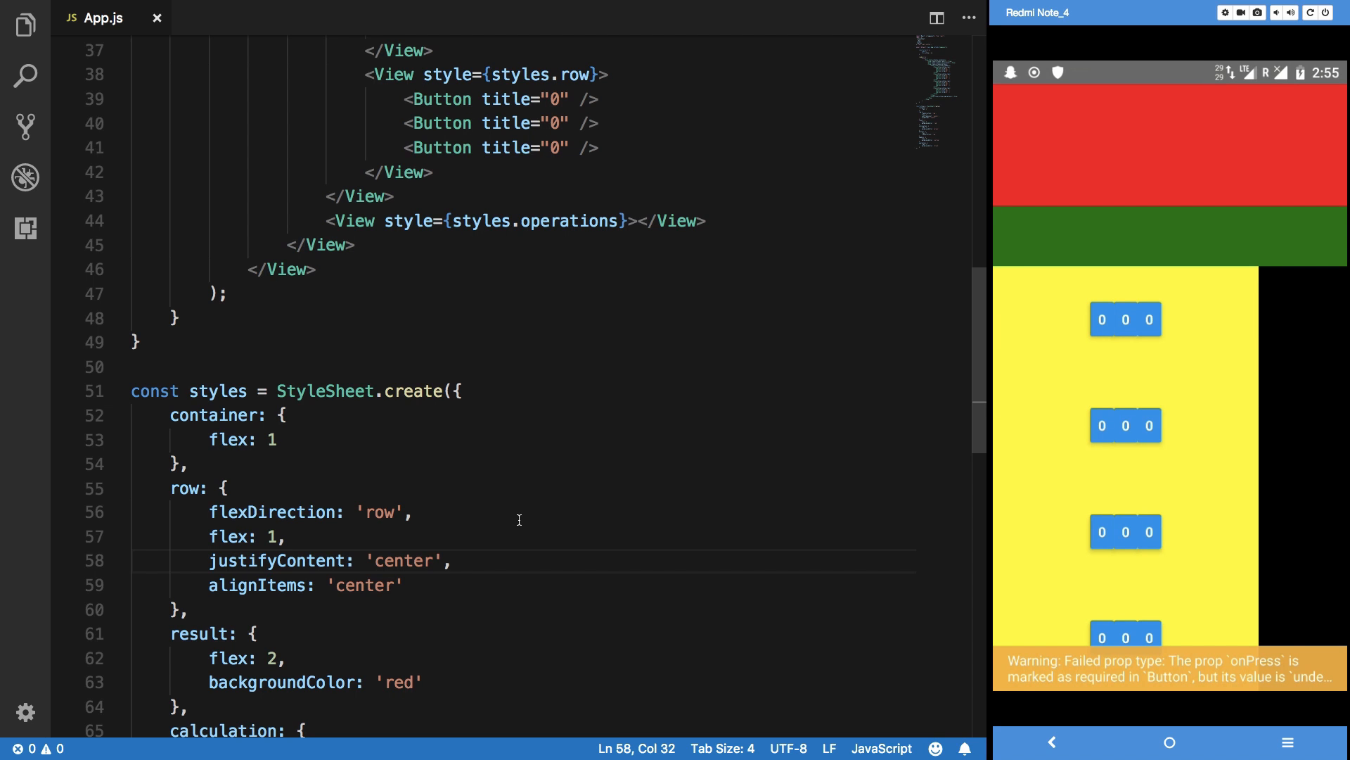
Change the row's justifyContent to 'space-around' to spread the zero buttons evenly.
text(sp)
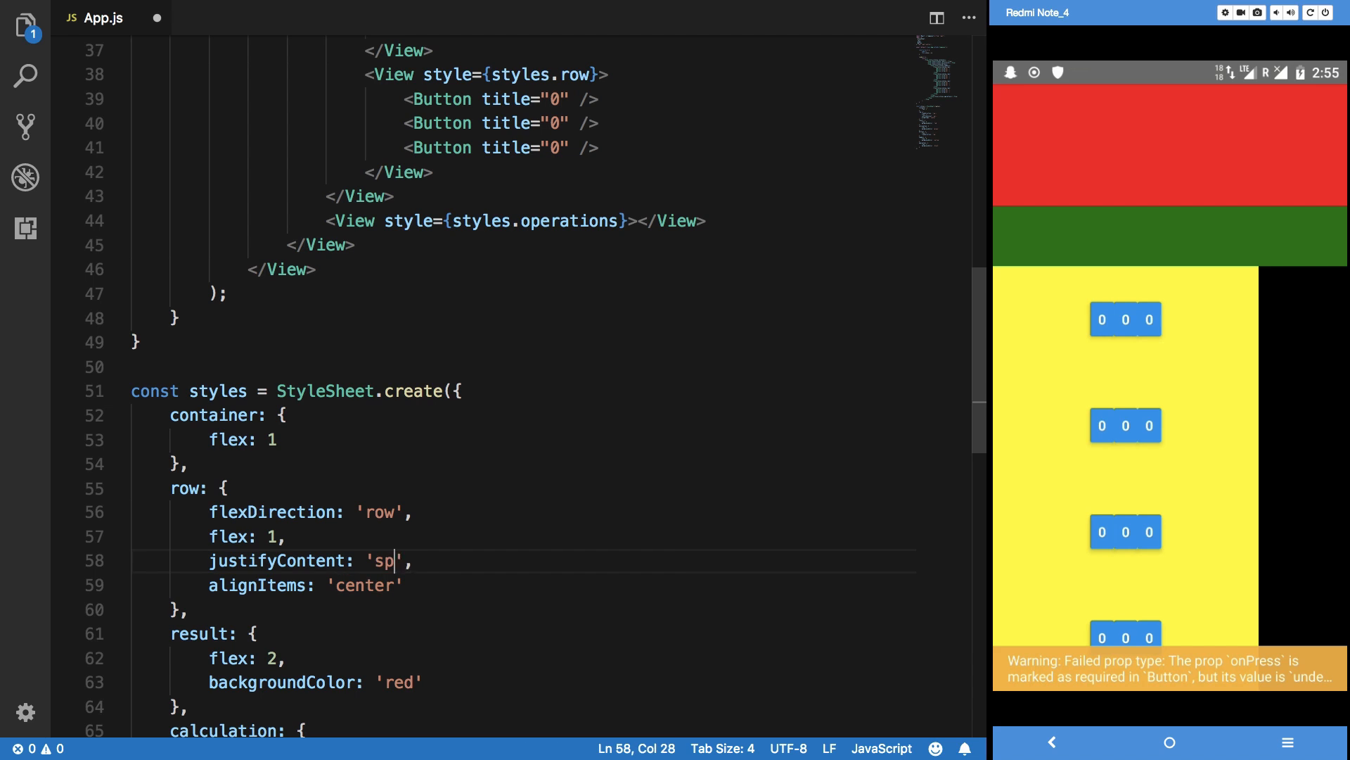
text(ace-around)
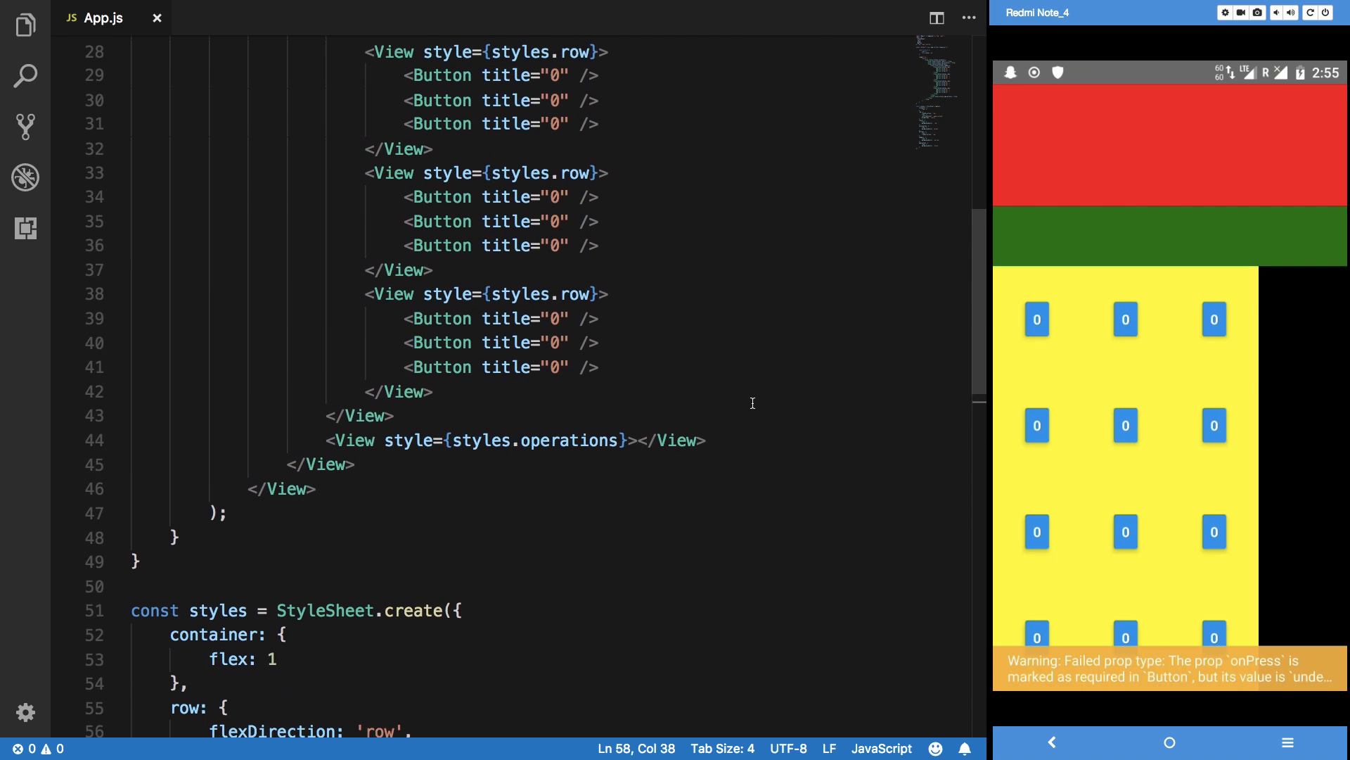
scroll(down, 3)
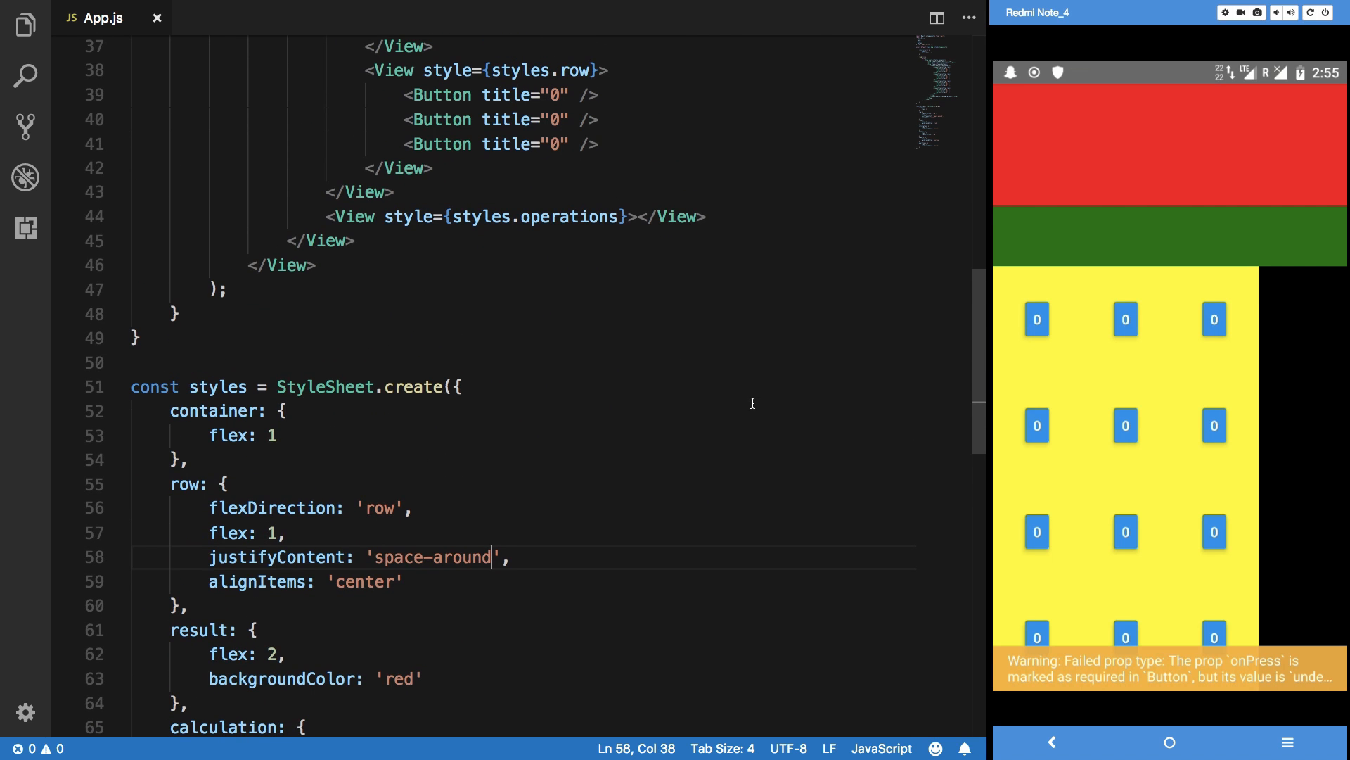
scroll(down, 3)
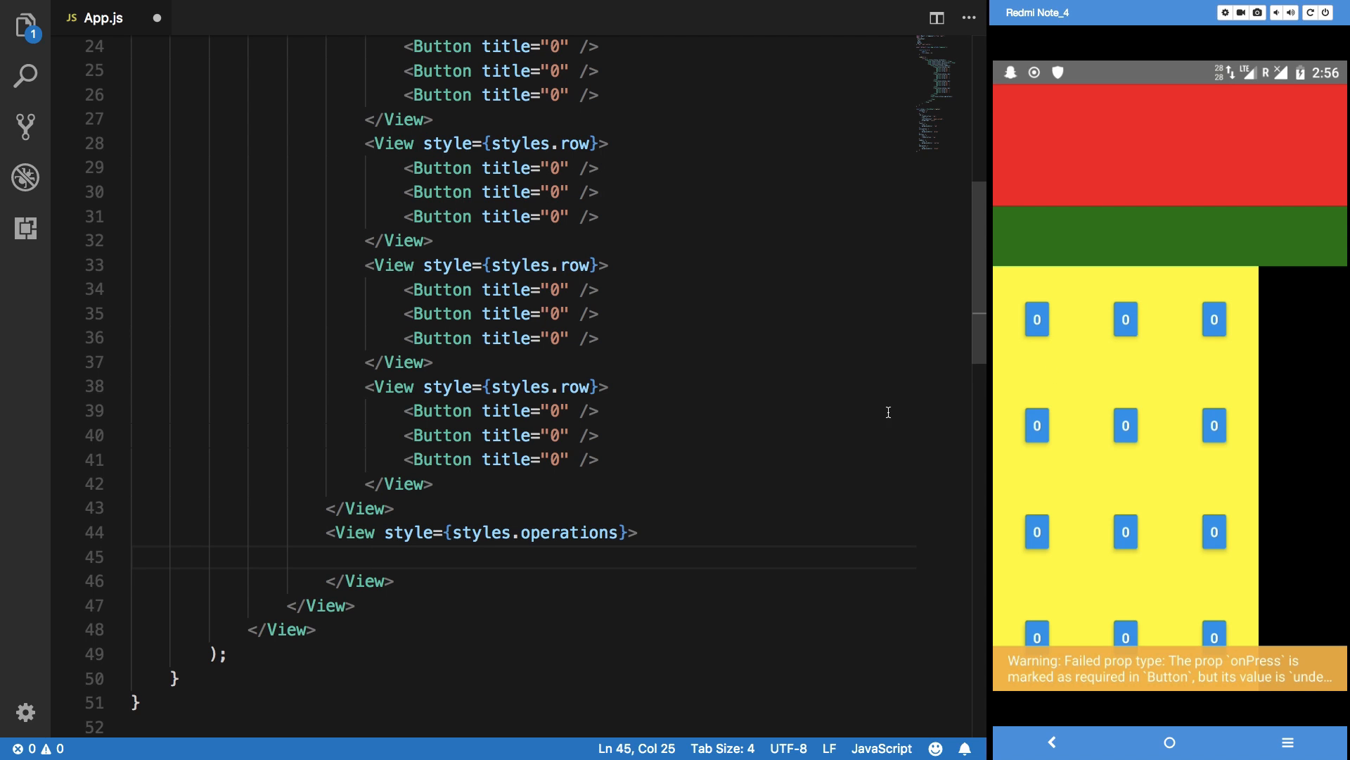
Add four Button elements titled "+" inside the operations View and find the operations style.
text(<)
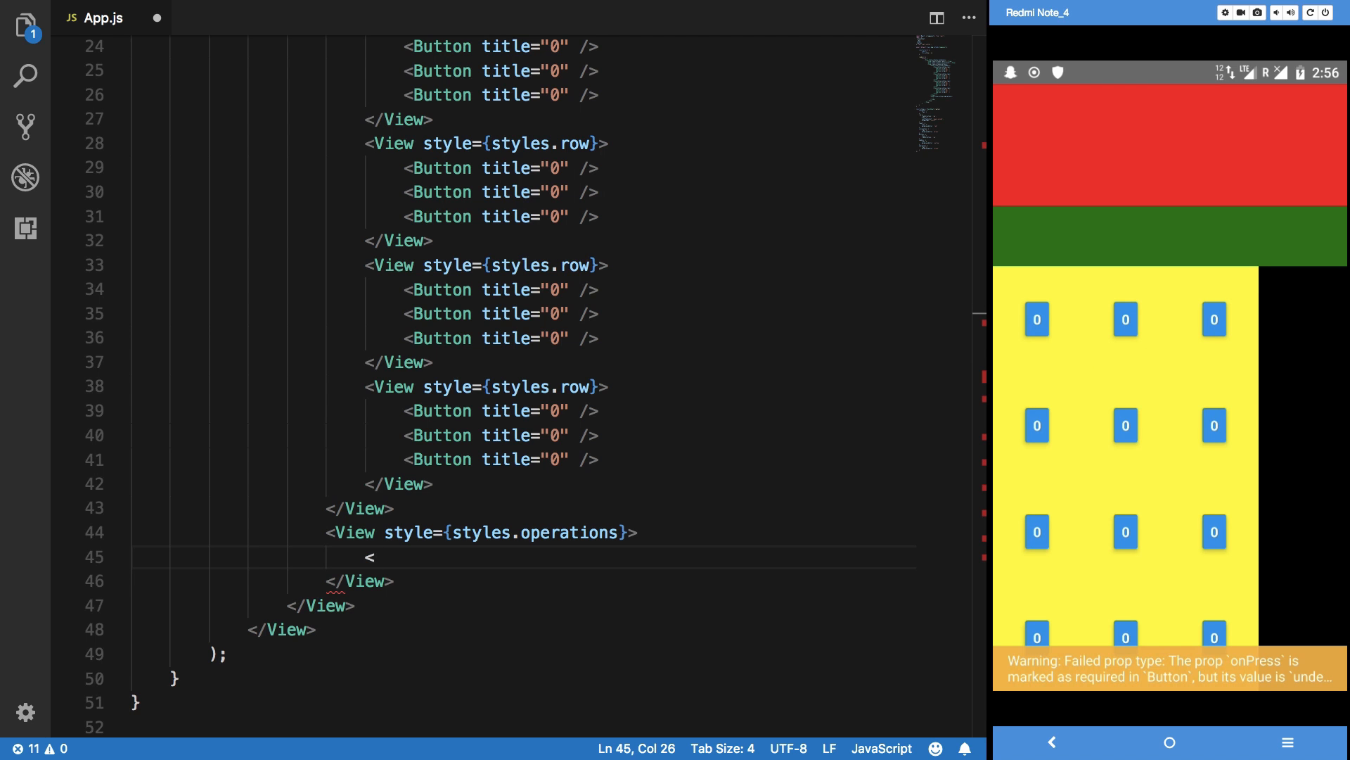
text(Button title="+" />)
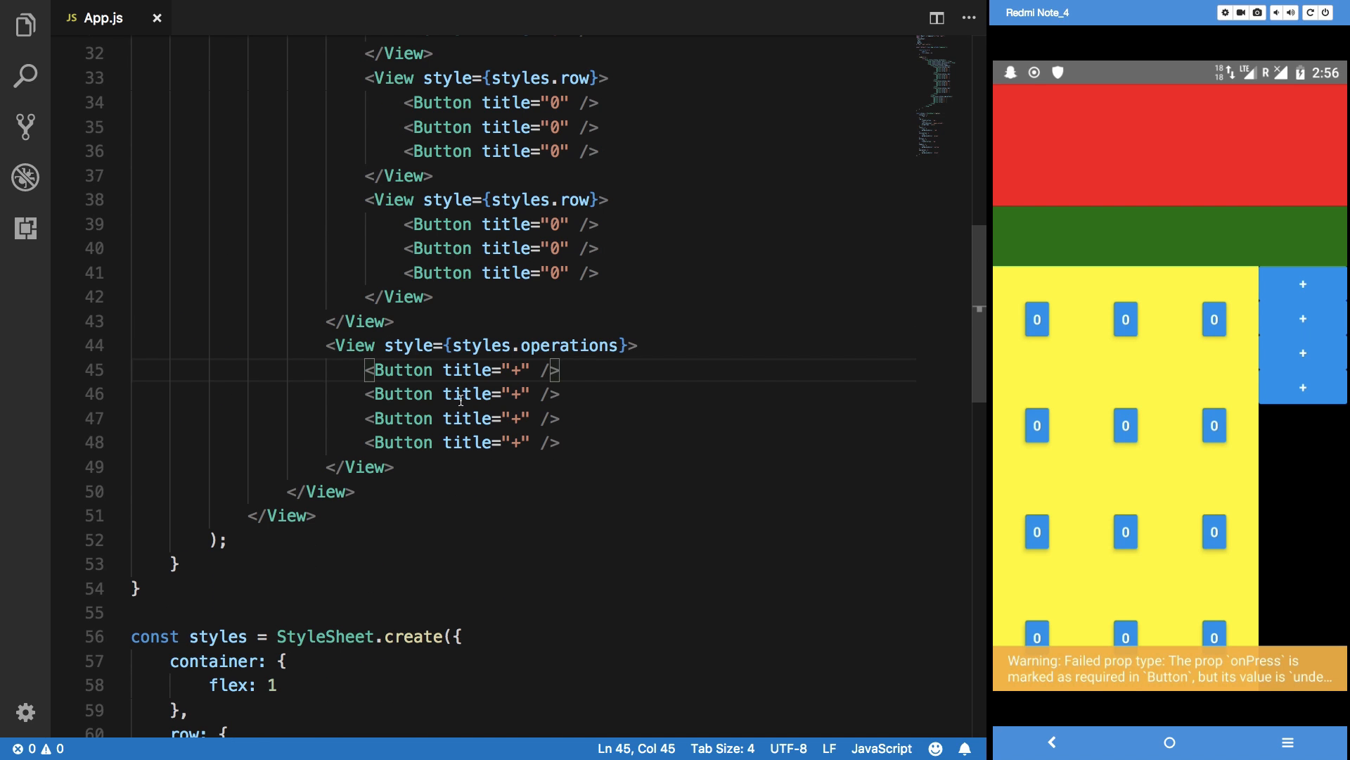
double_click(569, 346)
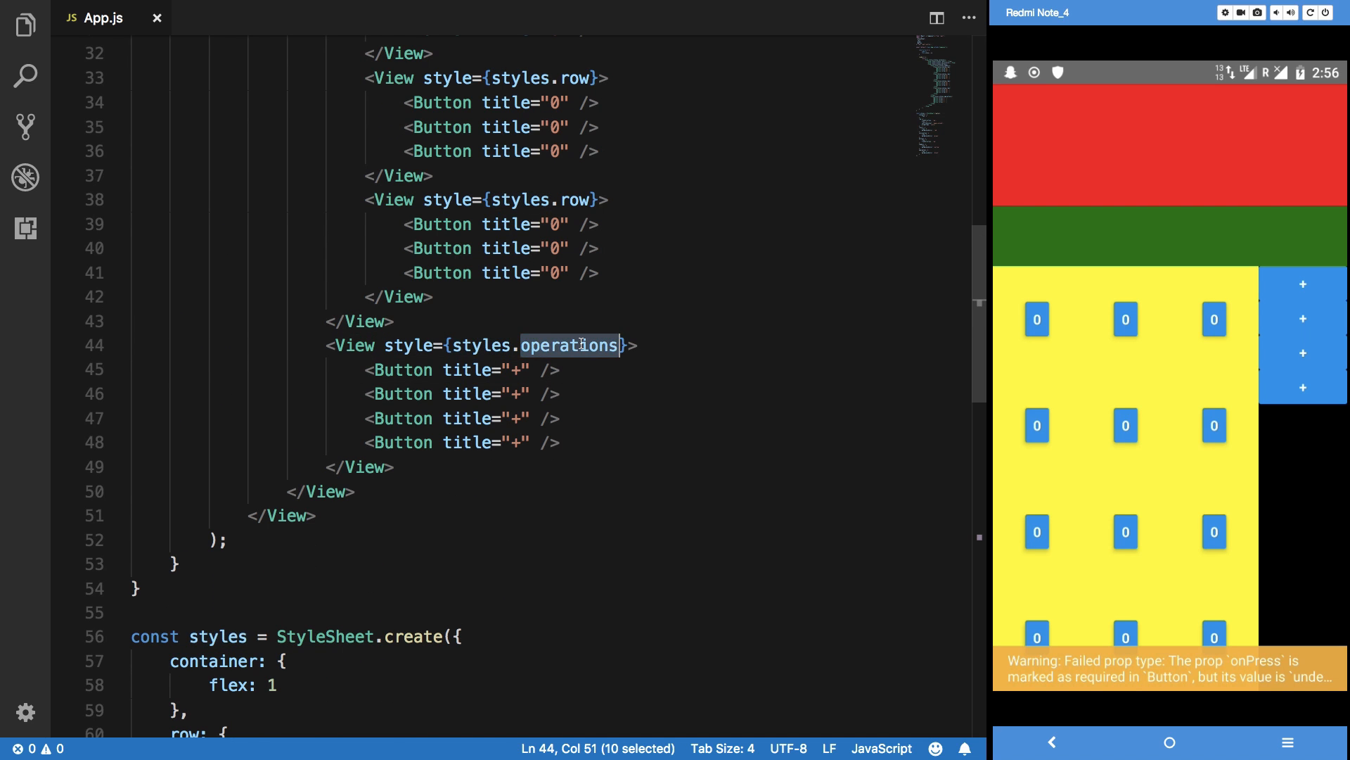
scroll(down, 3)
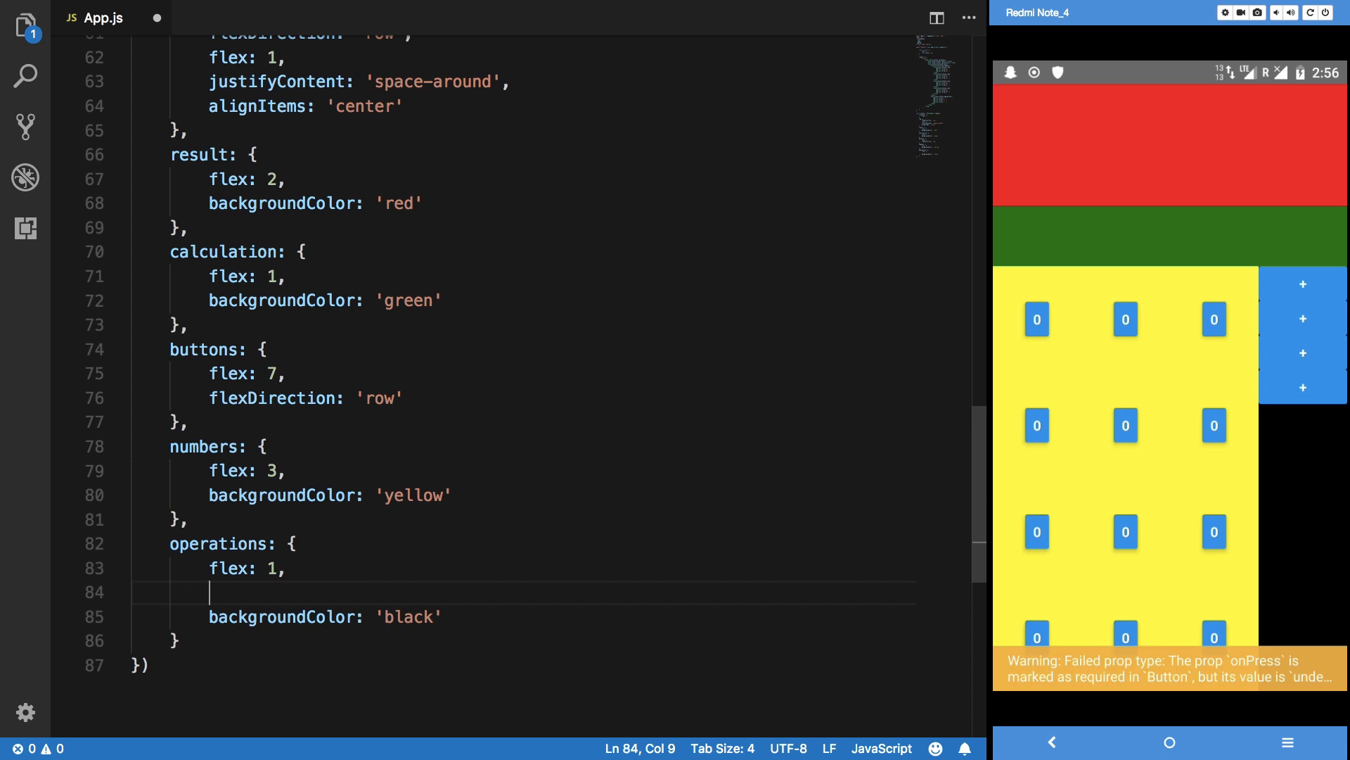
Set the operations style's justifyContent to 'space-around' to spread the + buttons.
key(Backspace)
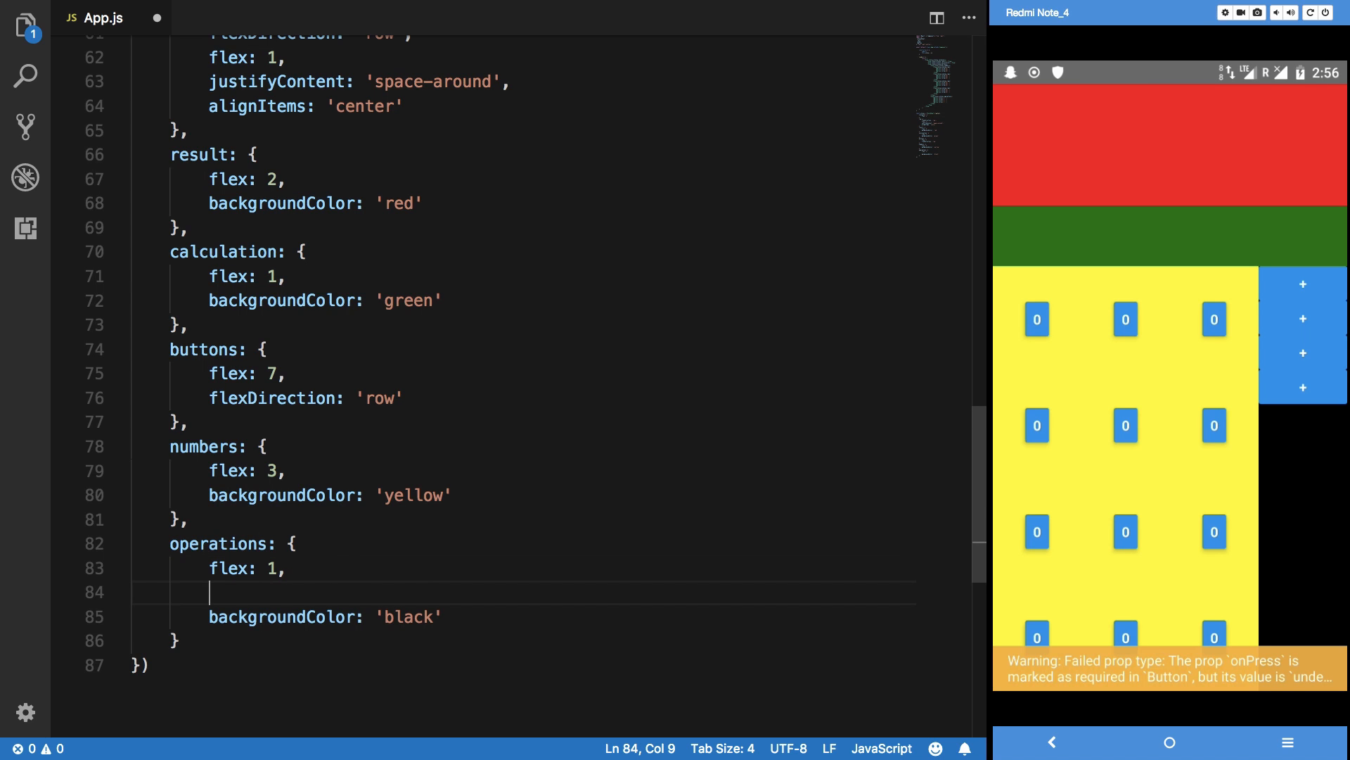
text(justifyContent: ')
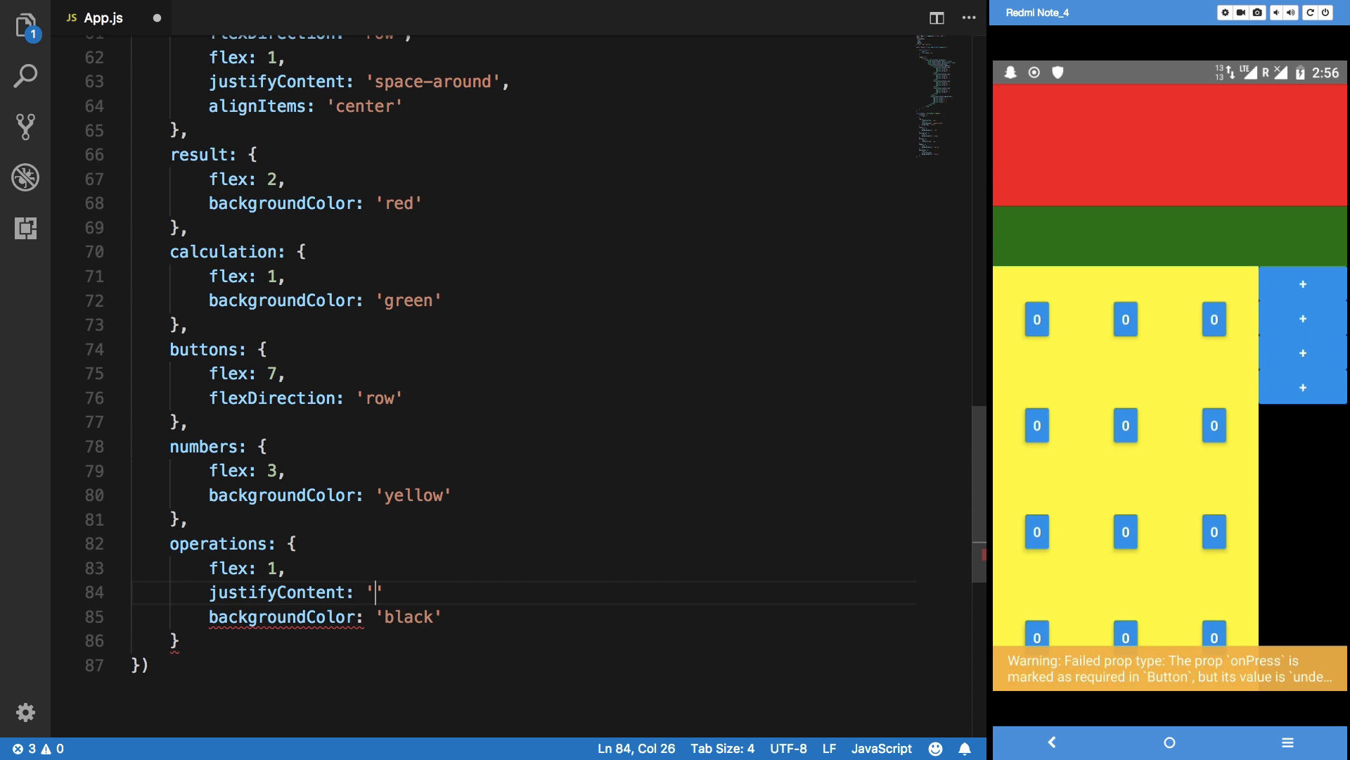
text(space-around)
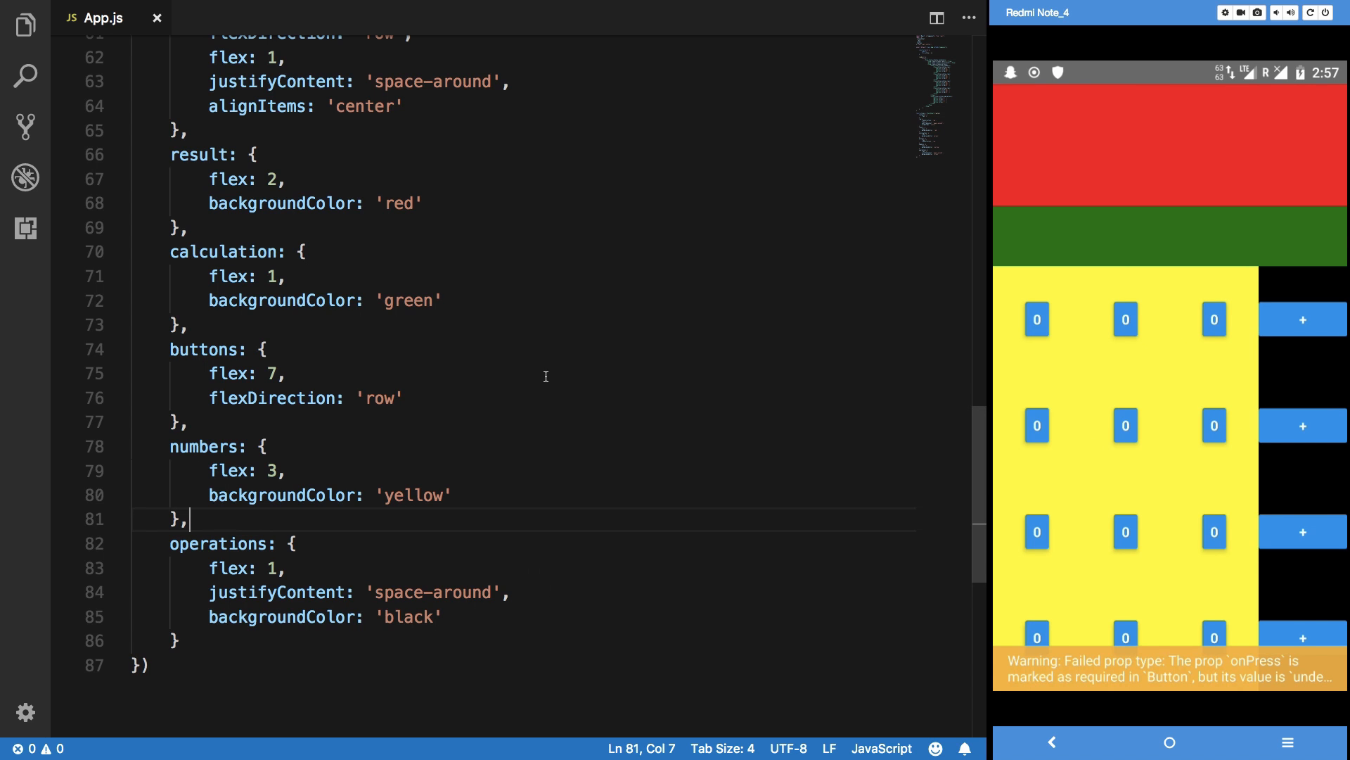
click(312, 591)
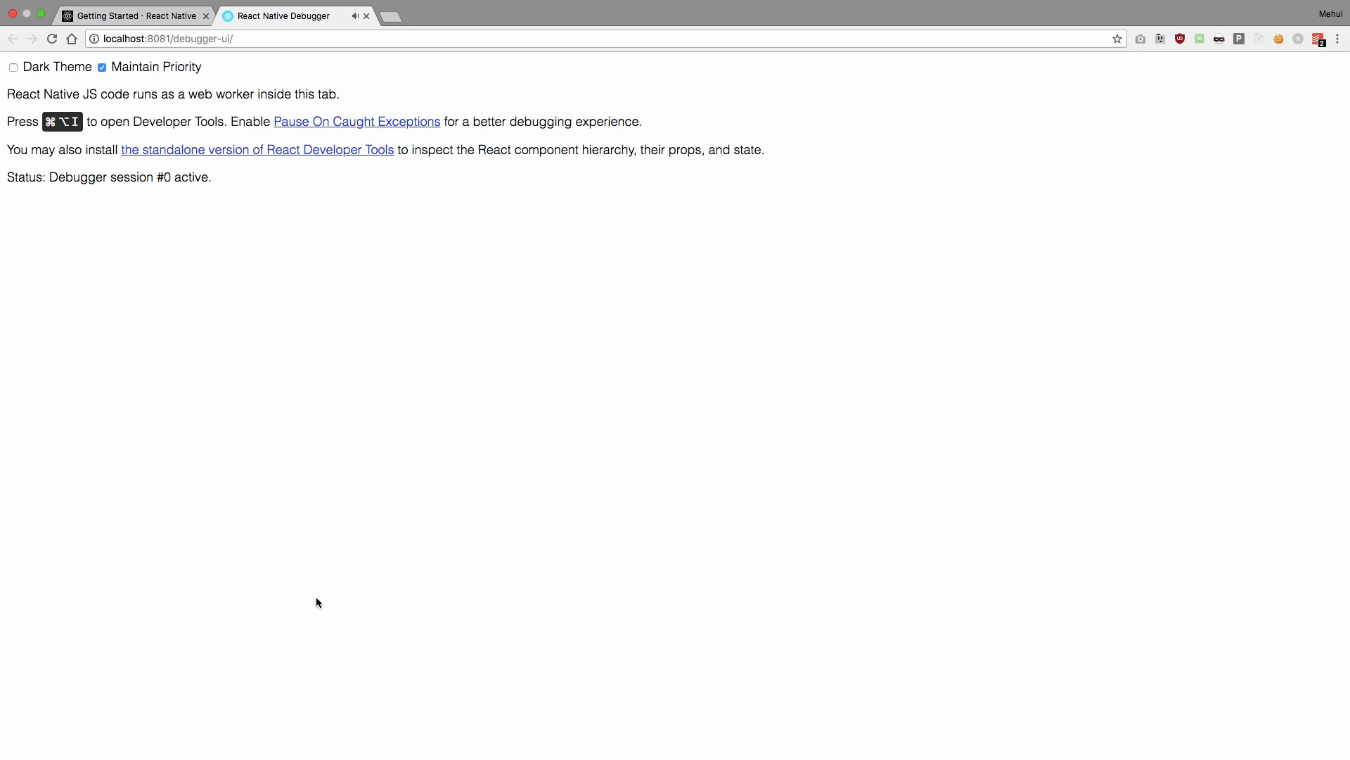
Search the React Native docs for 'justify' to see justifyContent's allowed values.
click(134, 15)
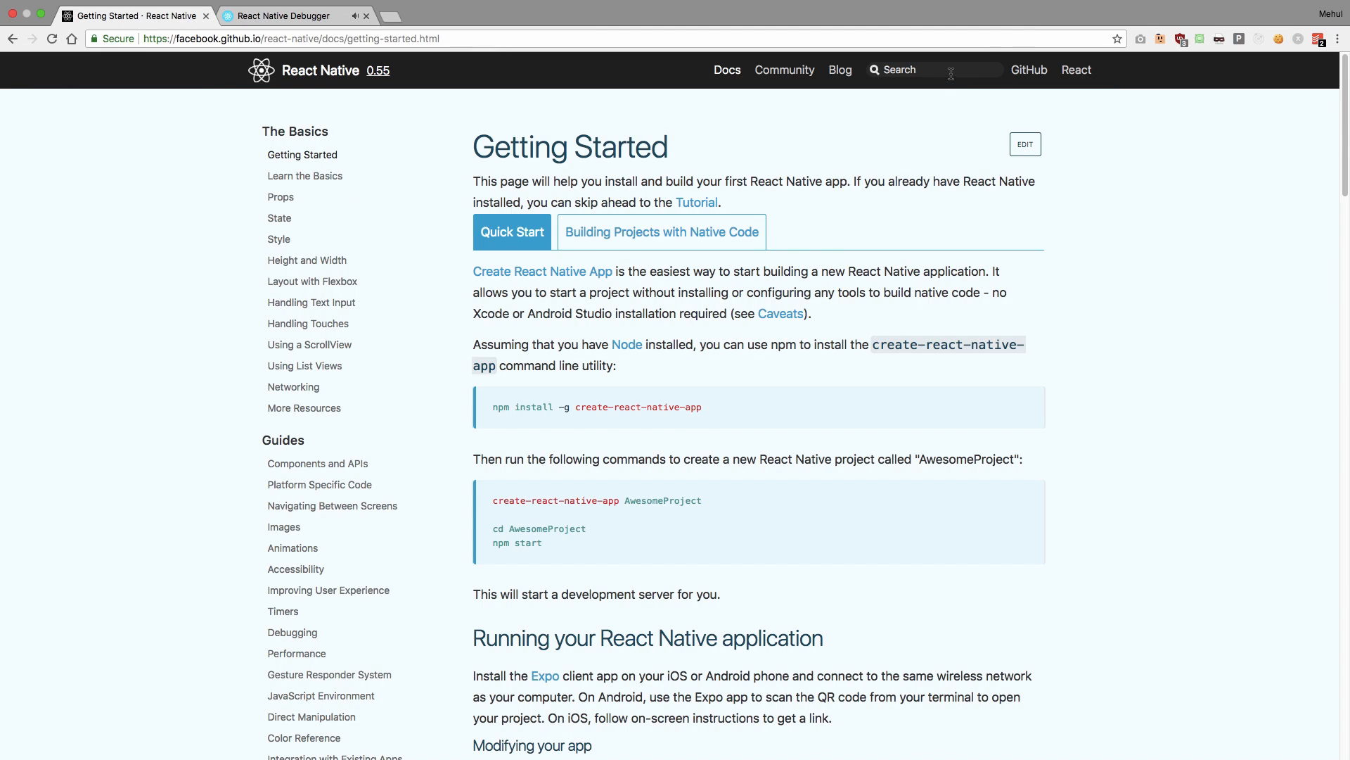
text(justify)
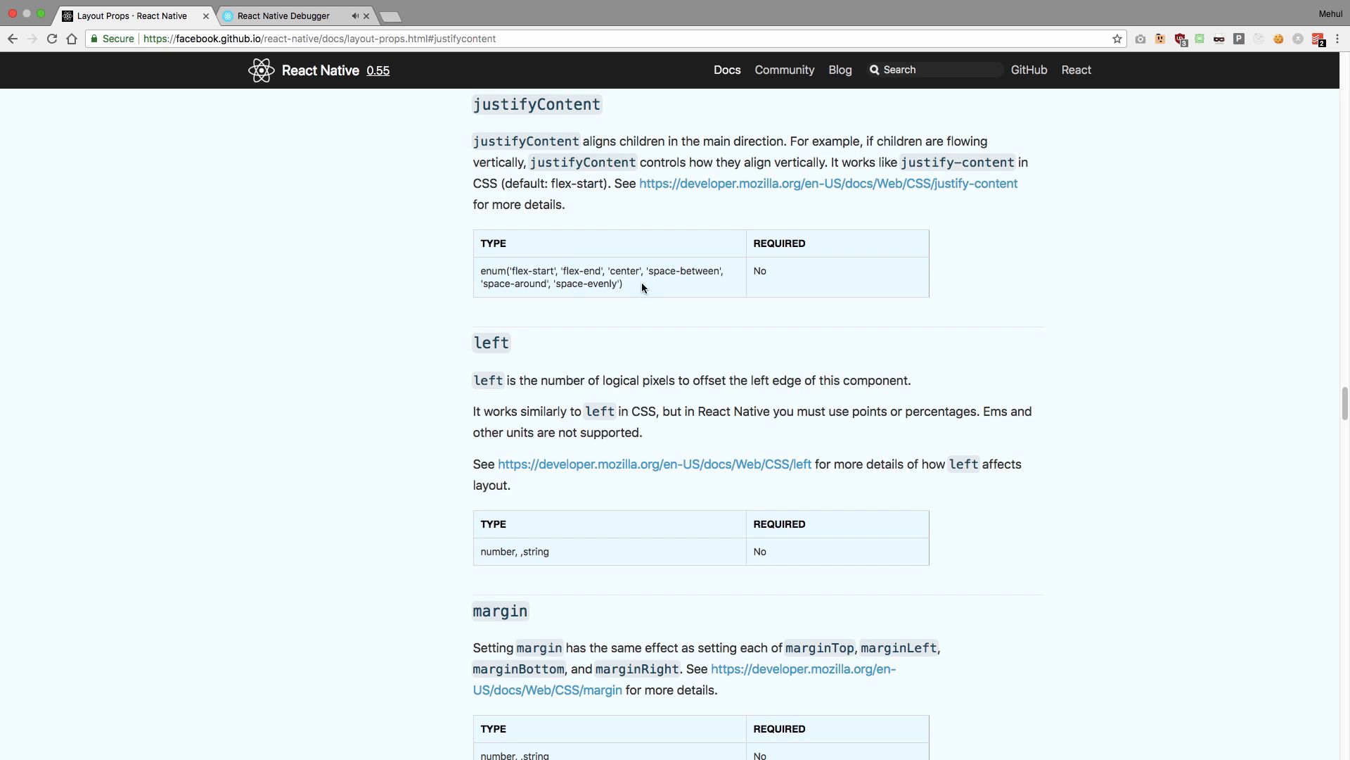
mouse_move(587, 285)
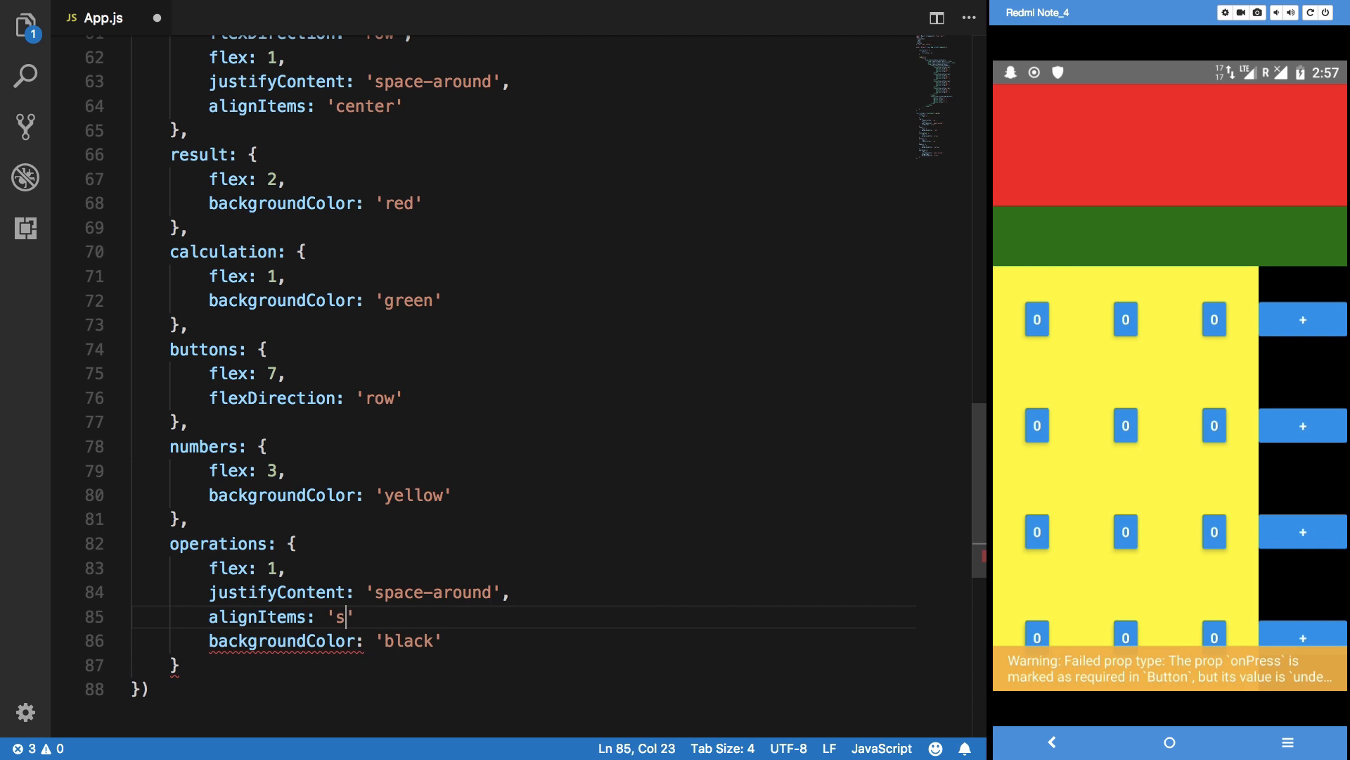
Give operations alignItems 'stretch', try it on rows, then restore row alignItems to 'center'.
text(trect)
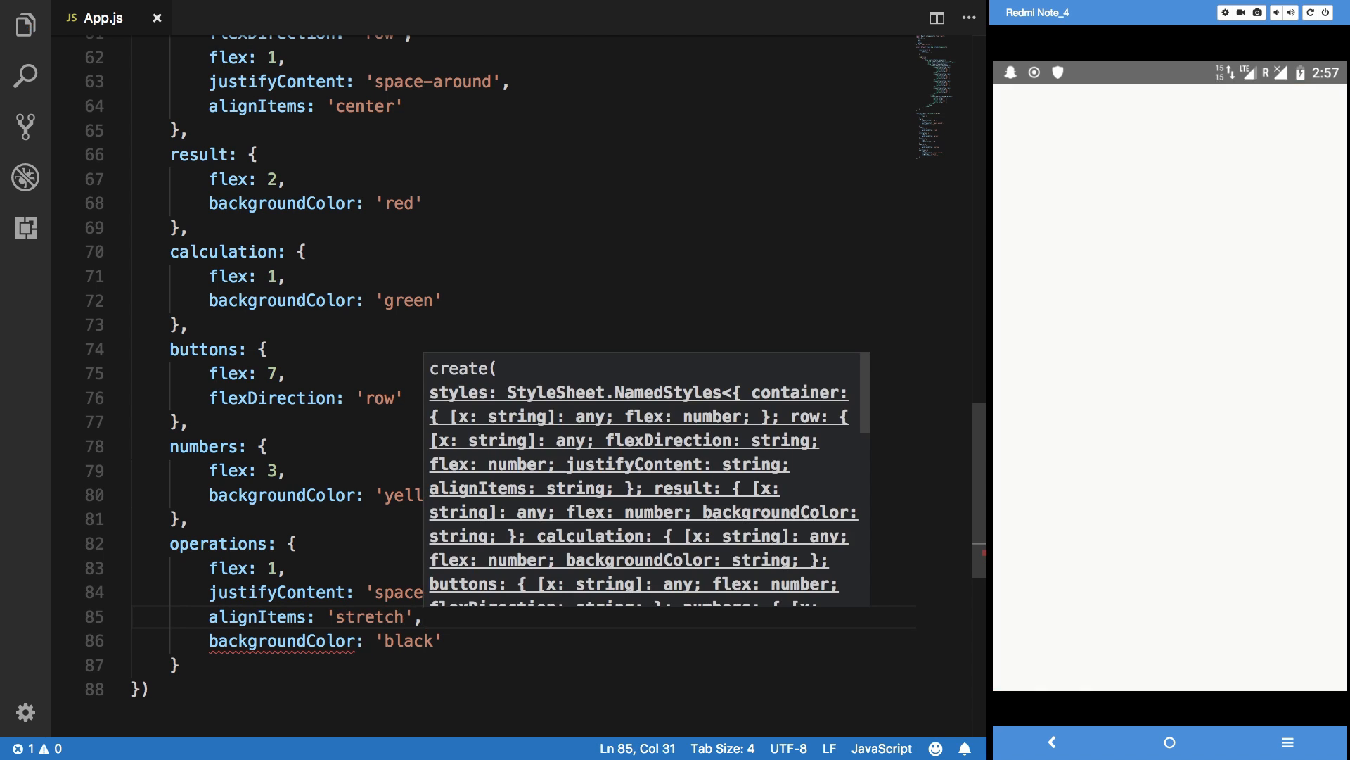
click(371, 518)
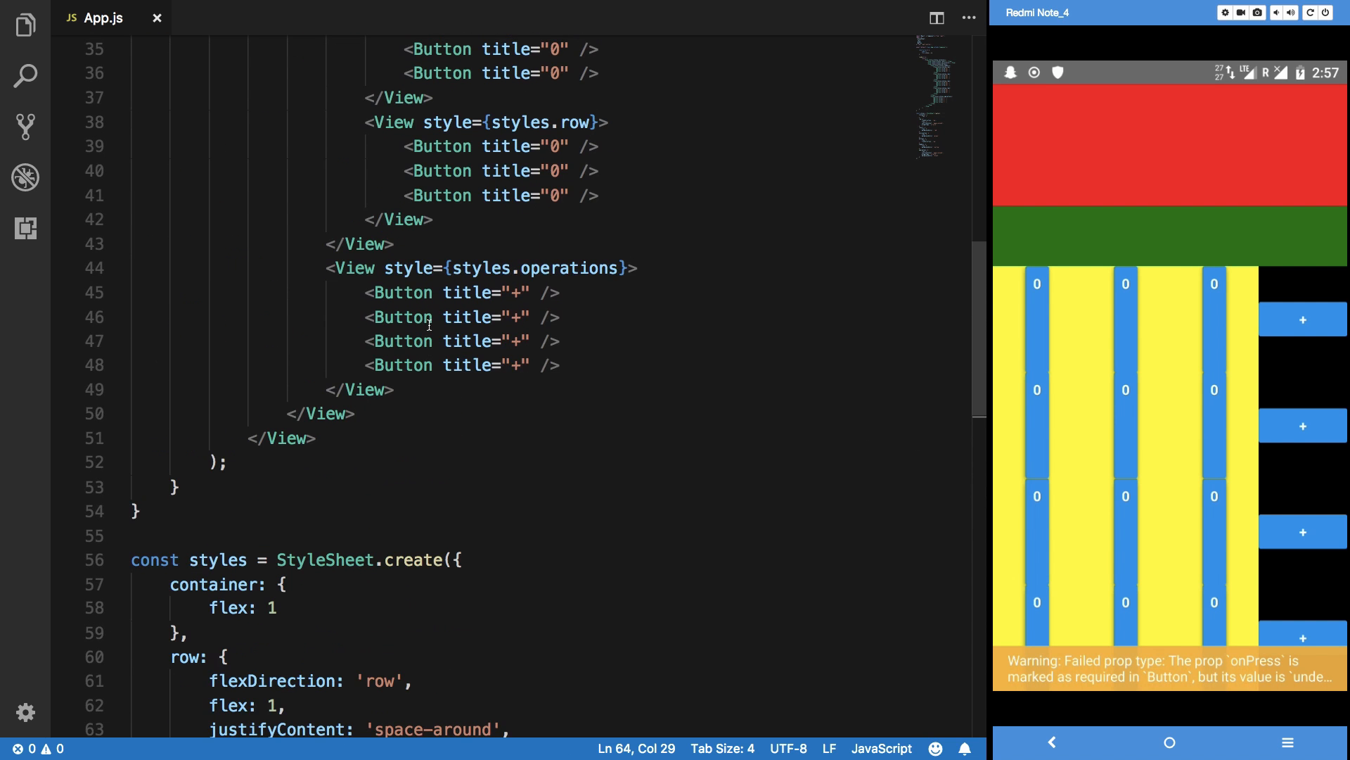
scroll(down, 3)
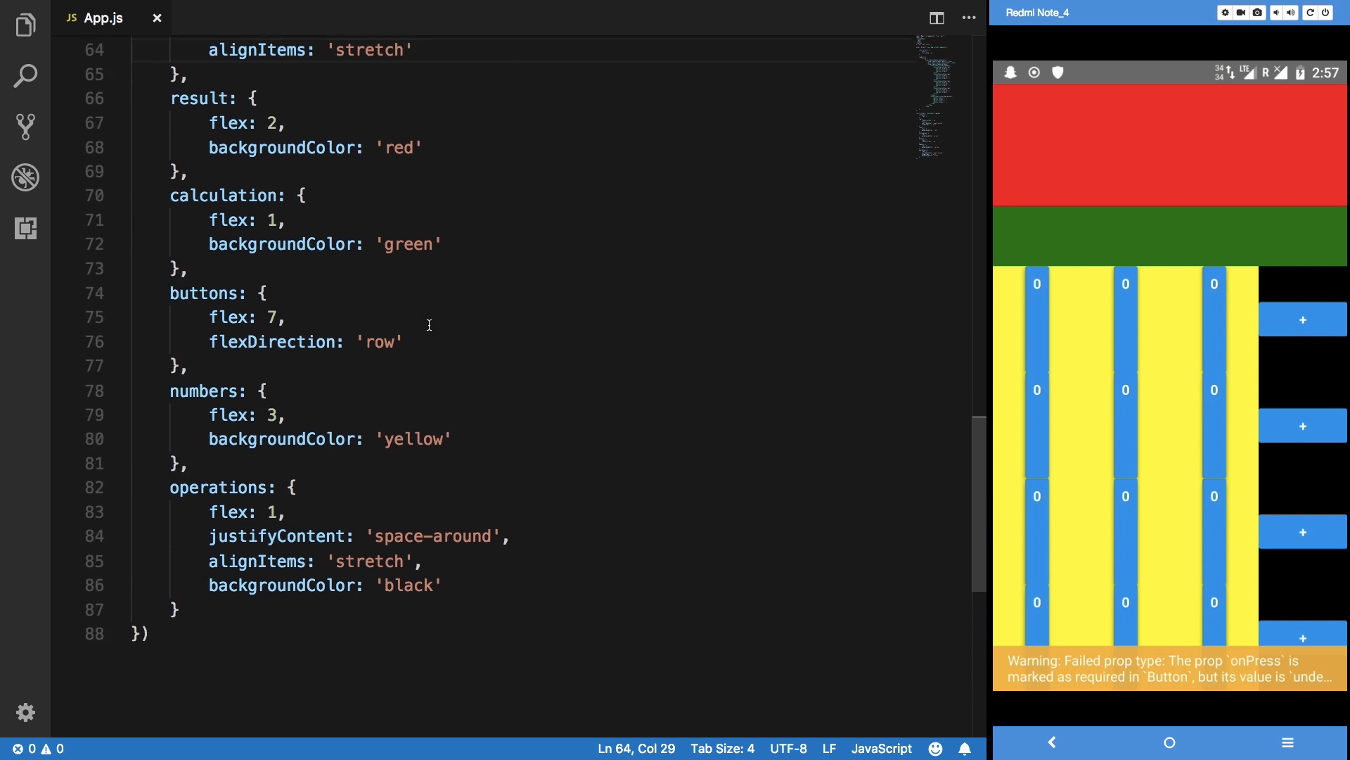
scroll(down, 3)
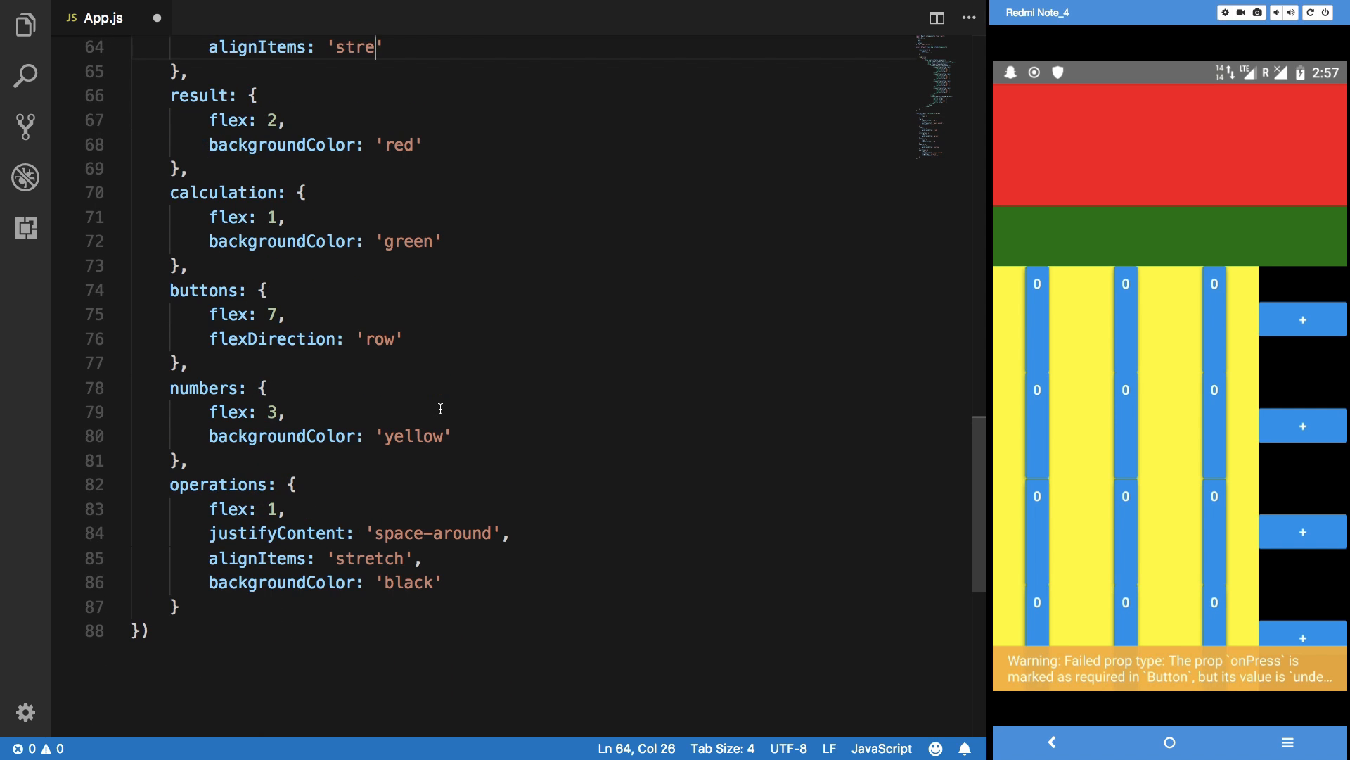
text(center)
text(<)
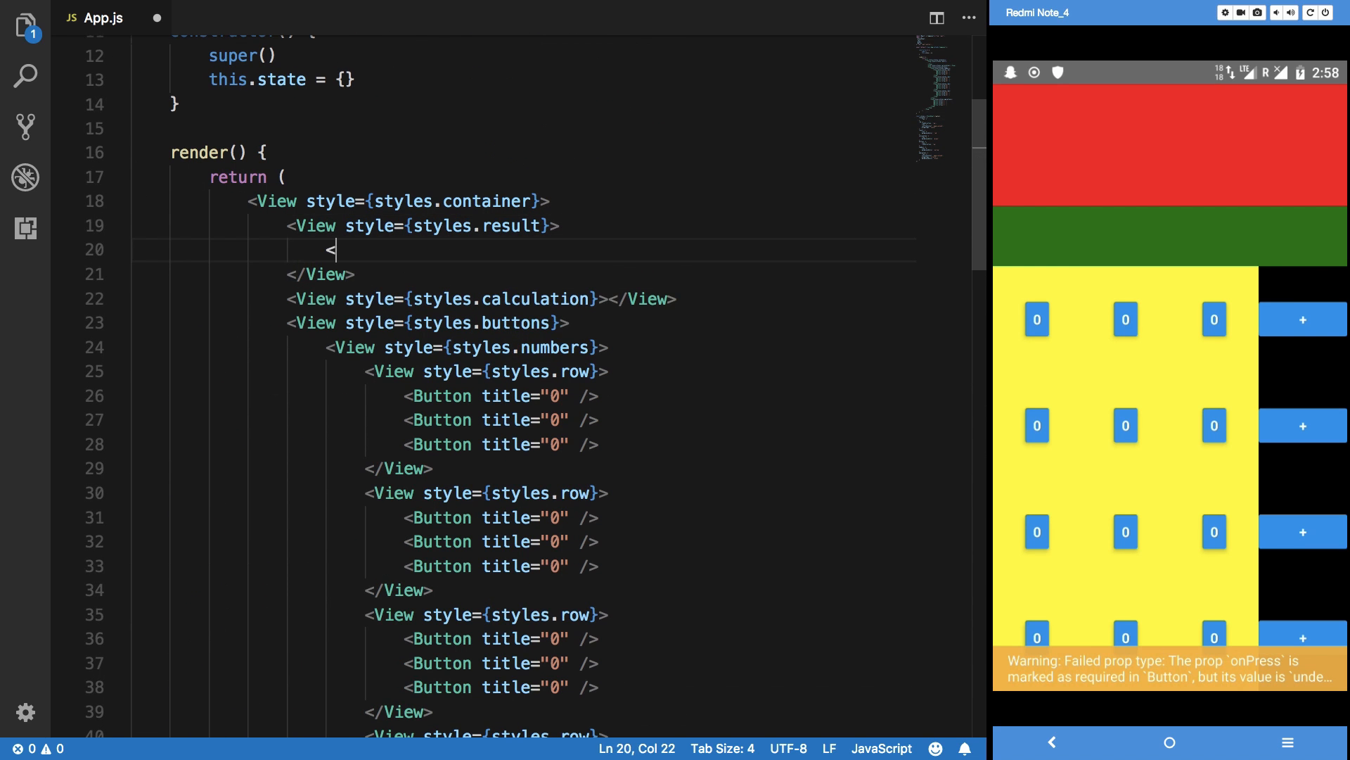
Add a resultText-styled Text showing 11*11 in the result view.
text(Text st)
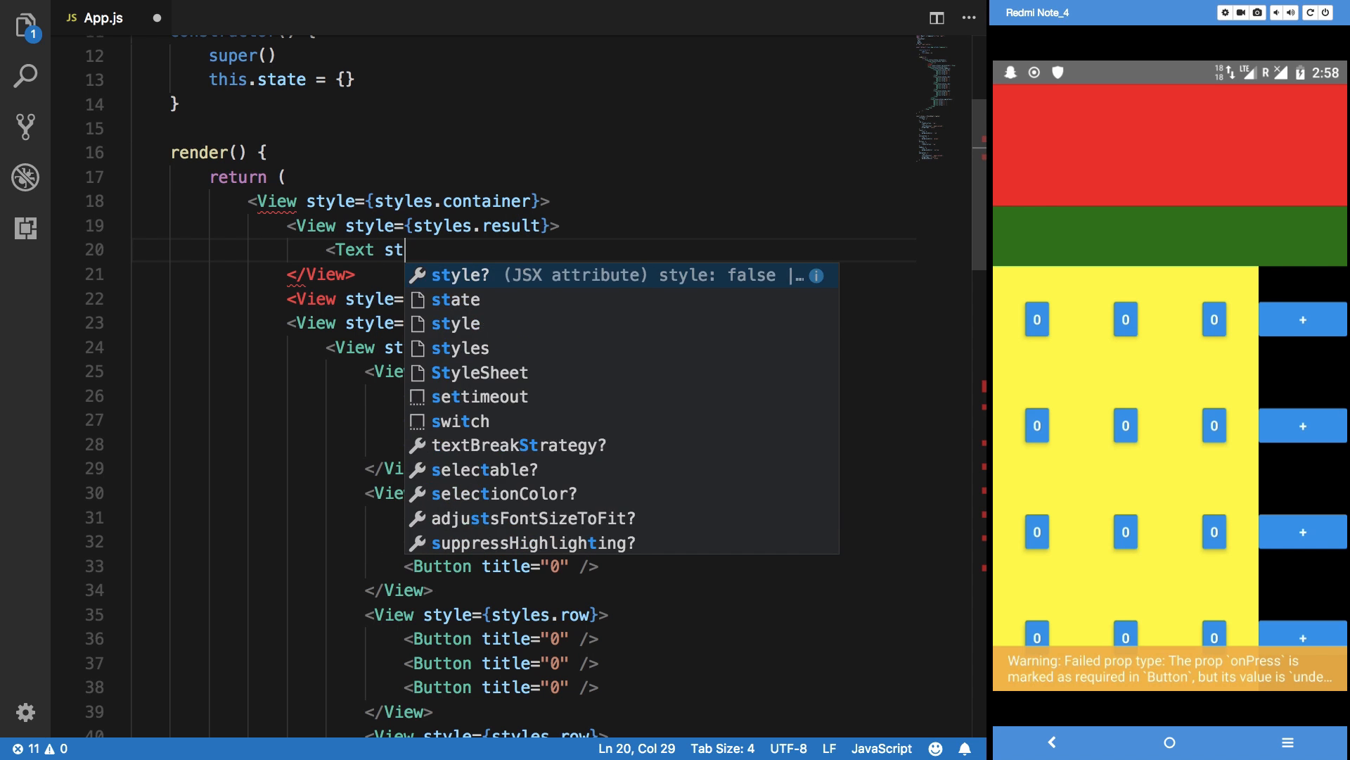
text(yle={styles.)
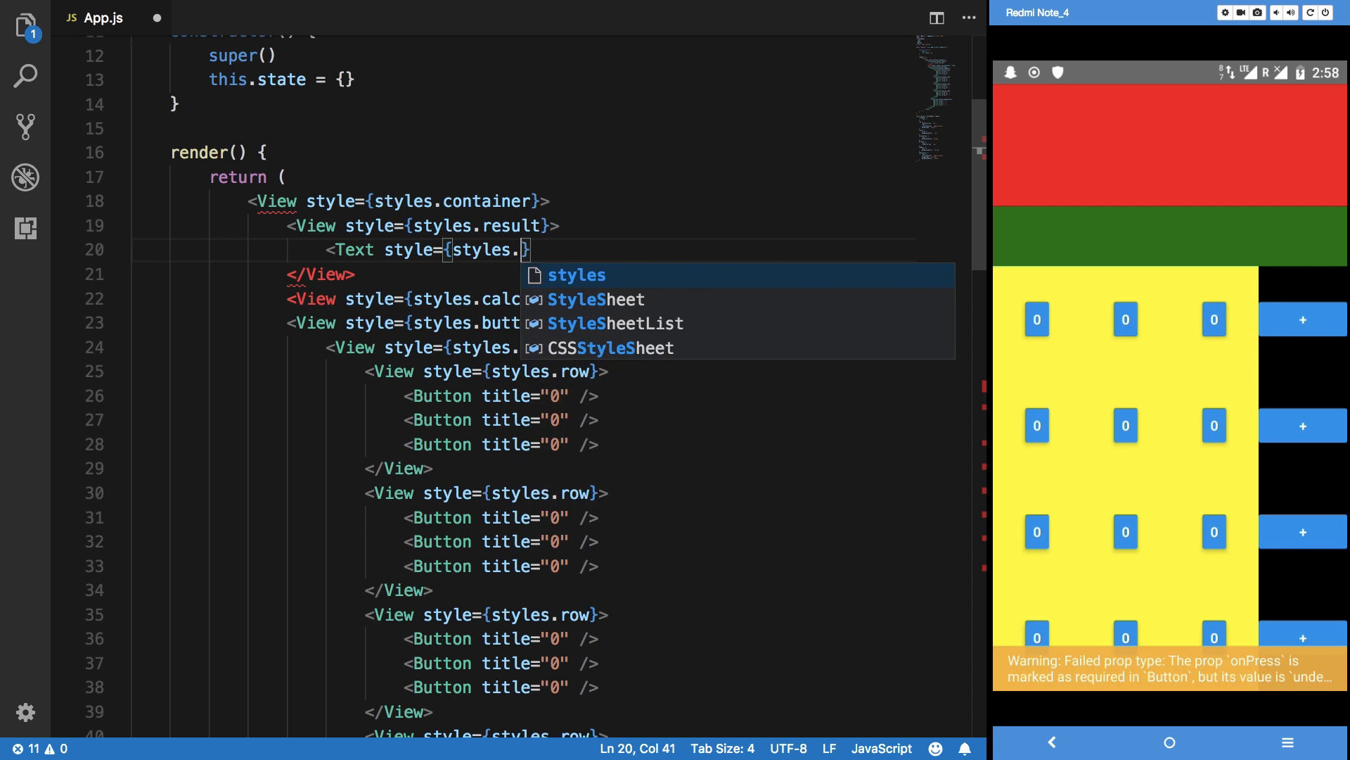
text(resultText)
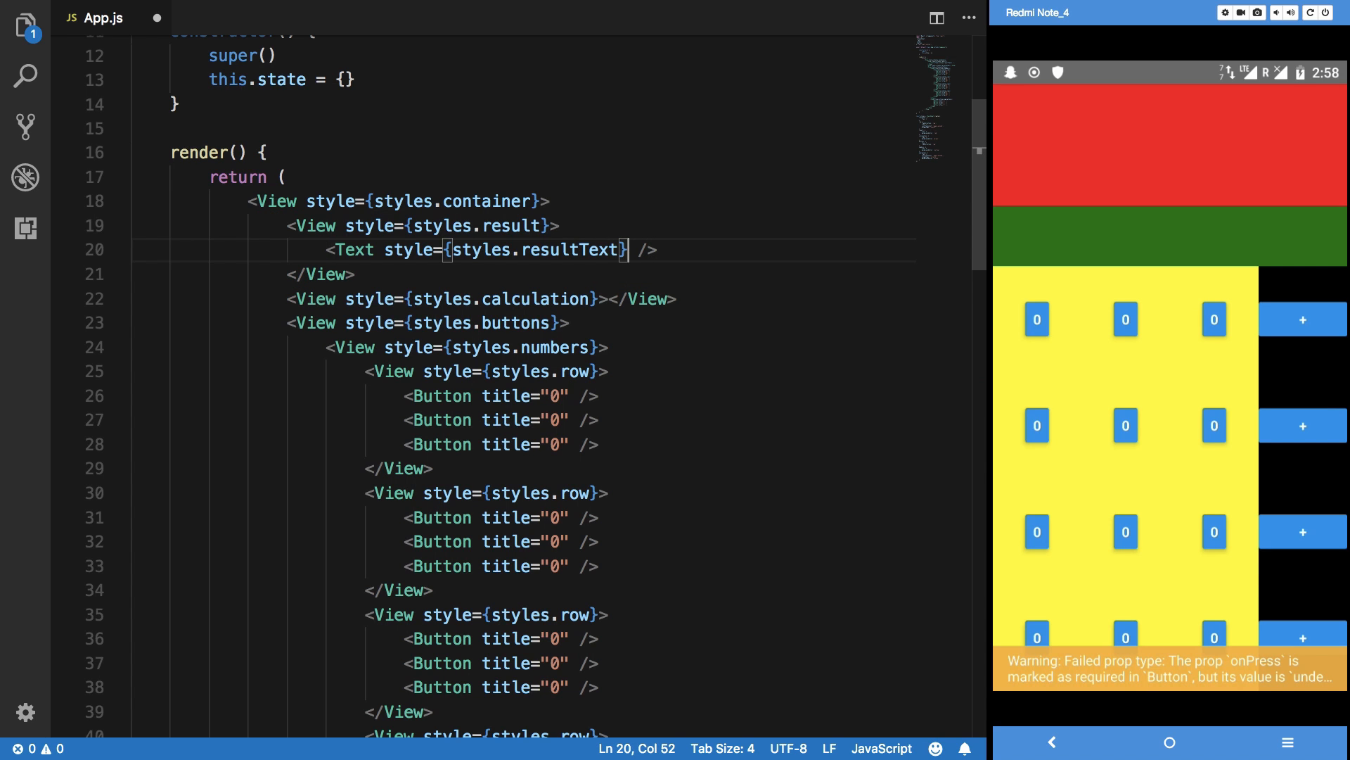
text(>)
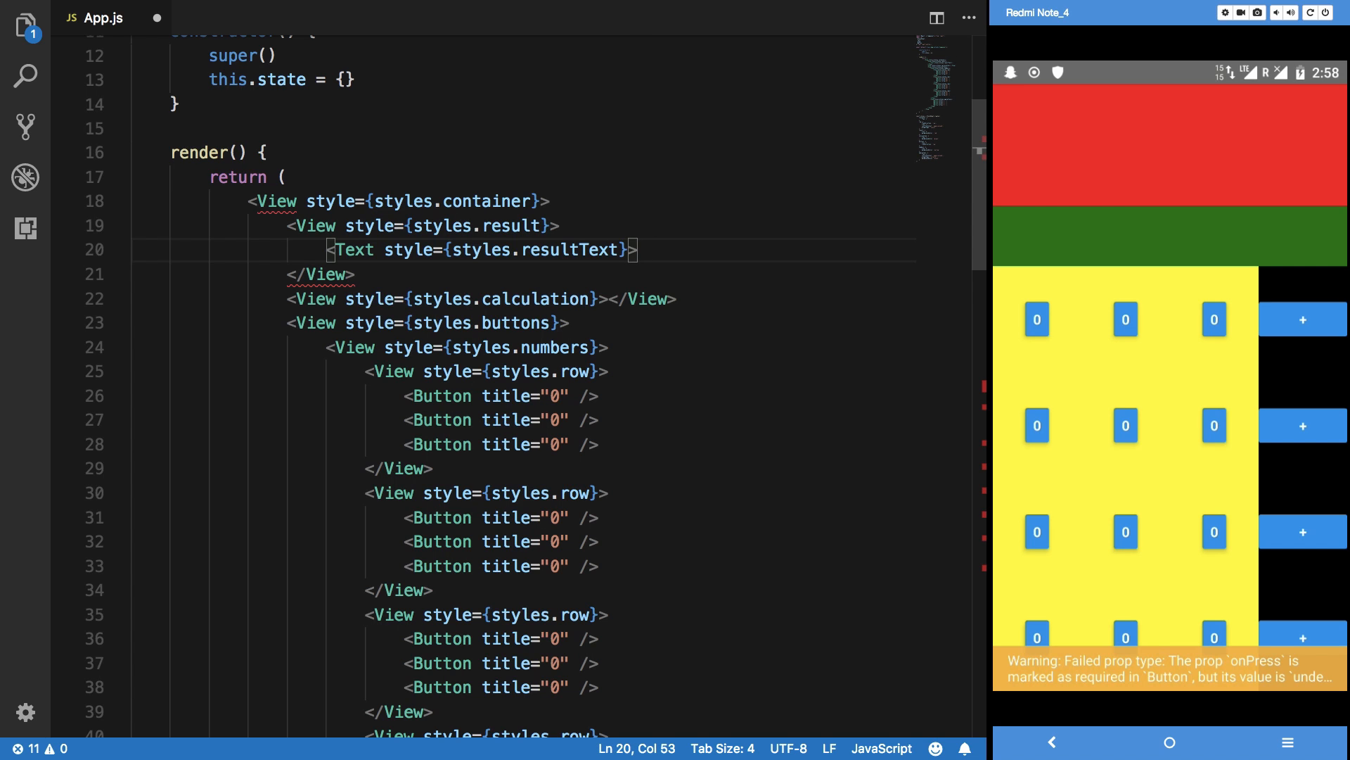
text(121)
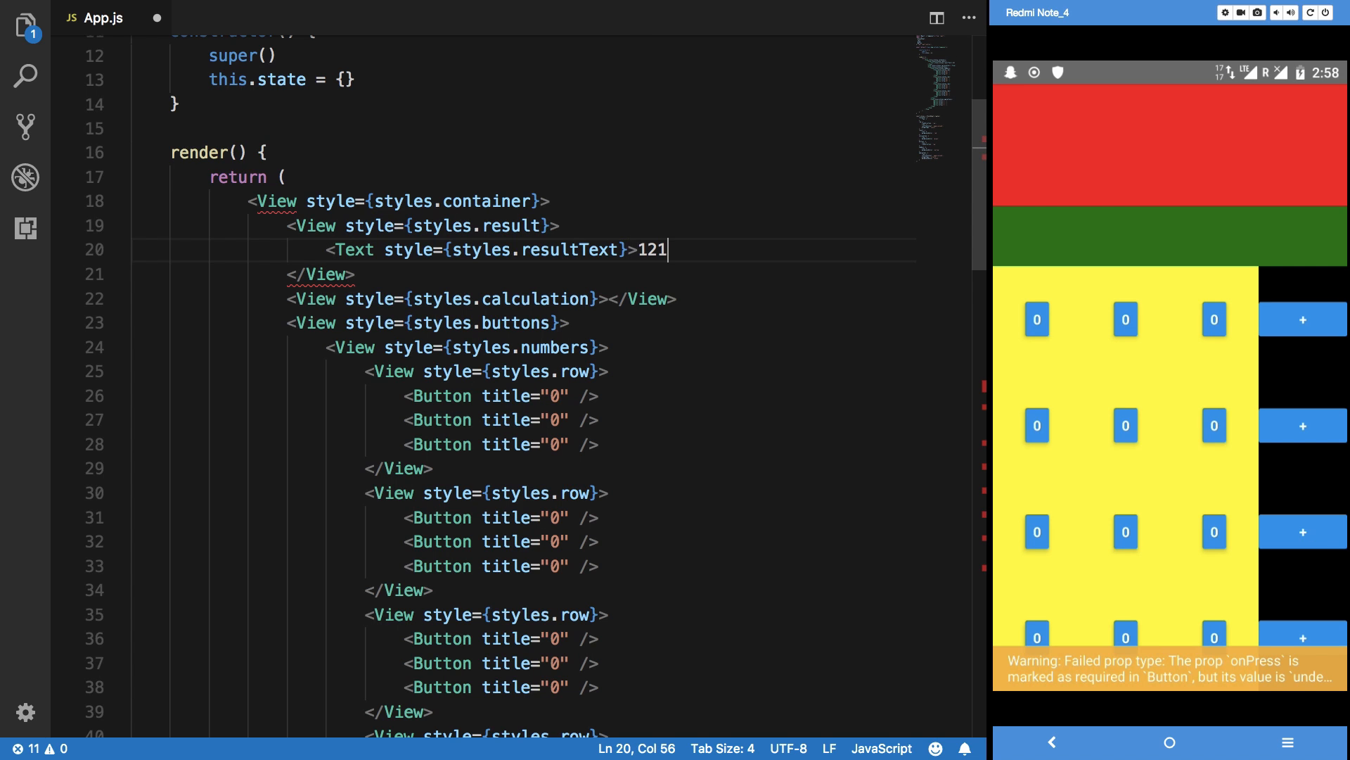
text(</Text>)
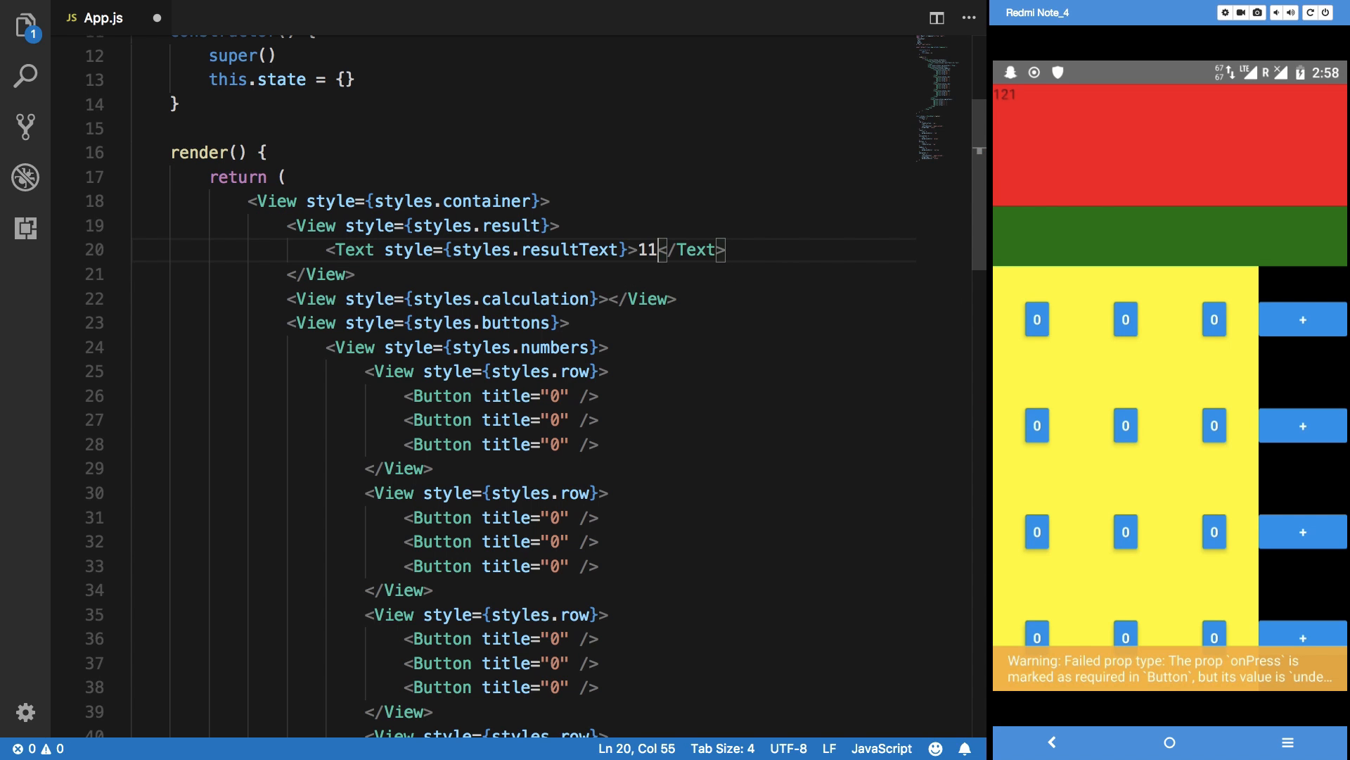
text(*11)
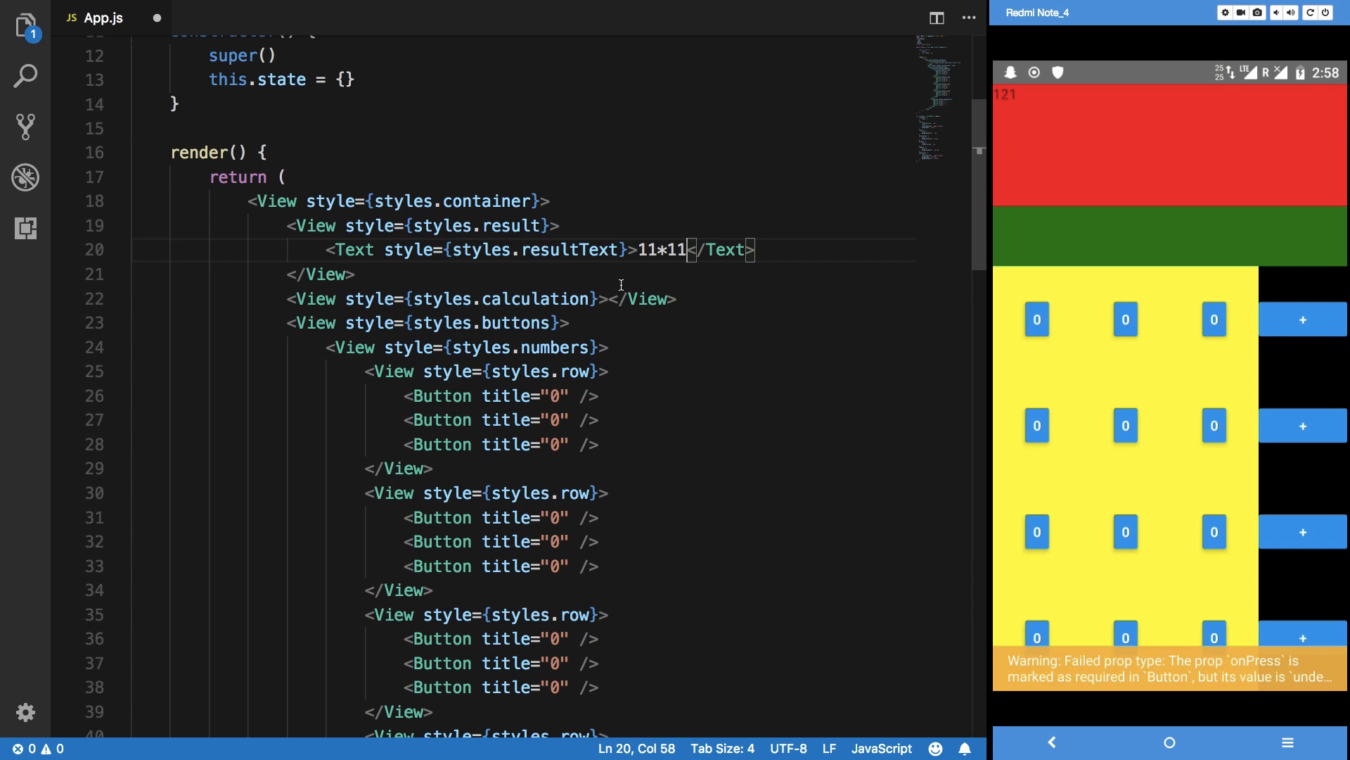
Add a Text styled styles.calculationText inside the calculation view.
key(enter)
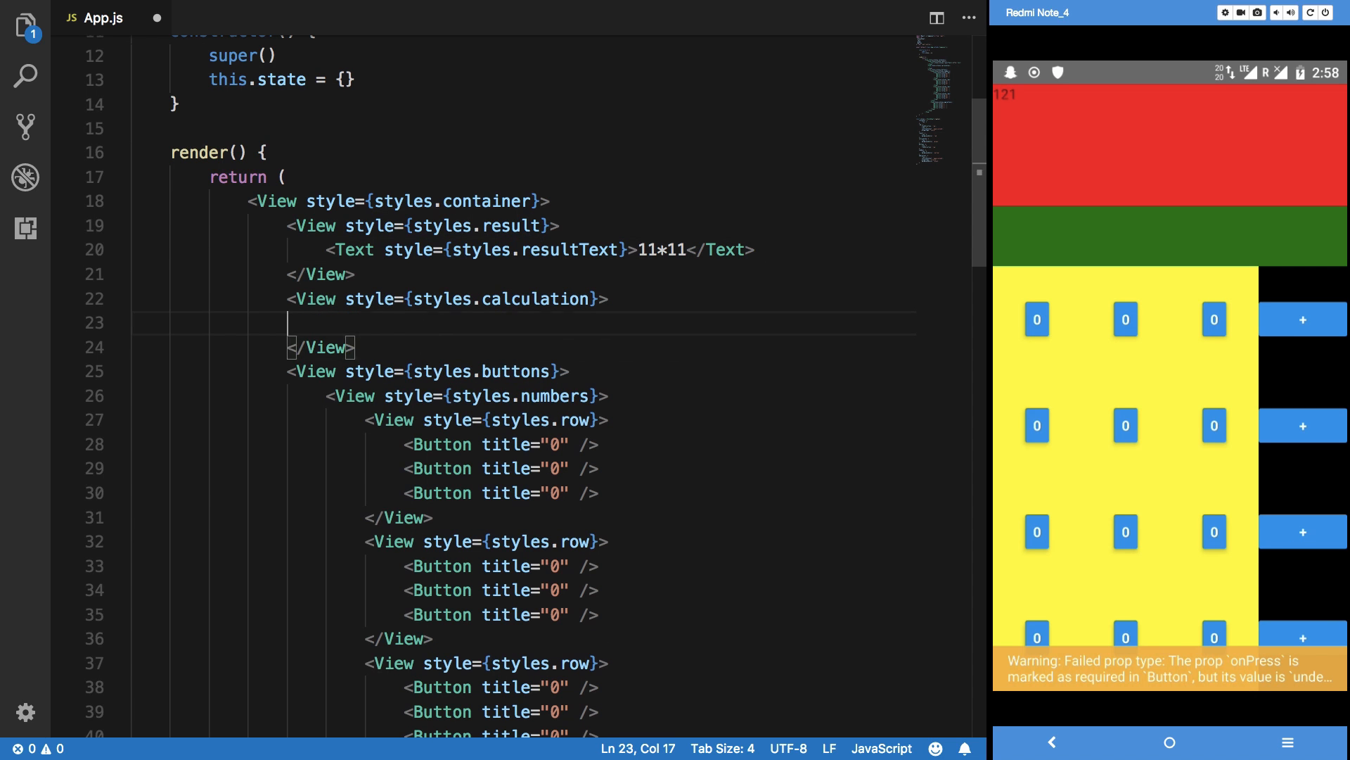
text(<Text style)
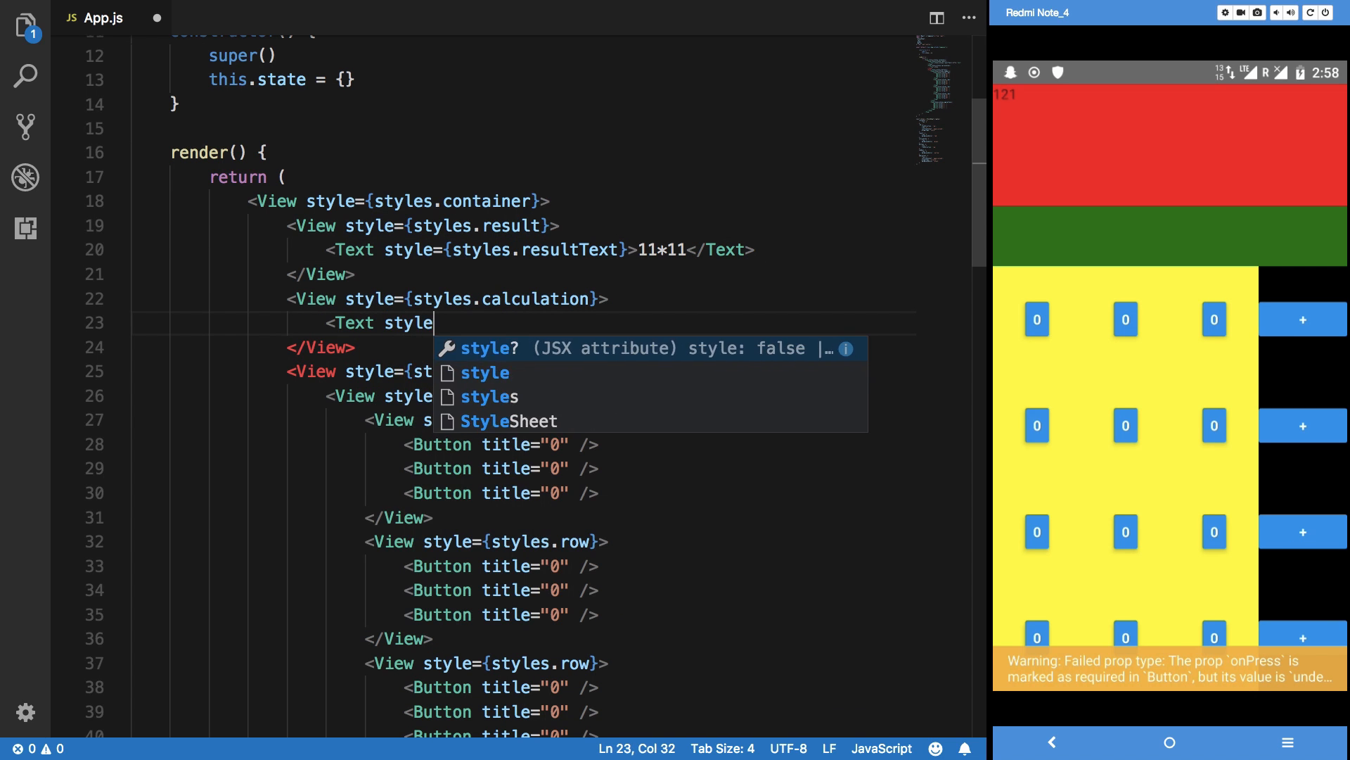
text(={})
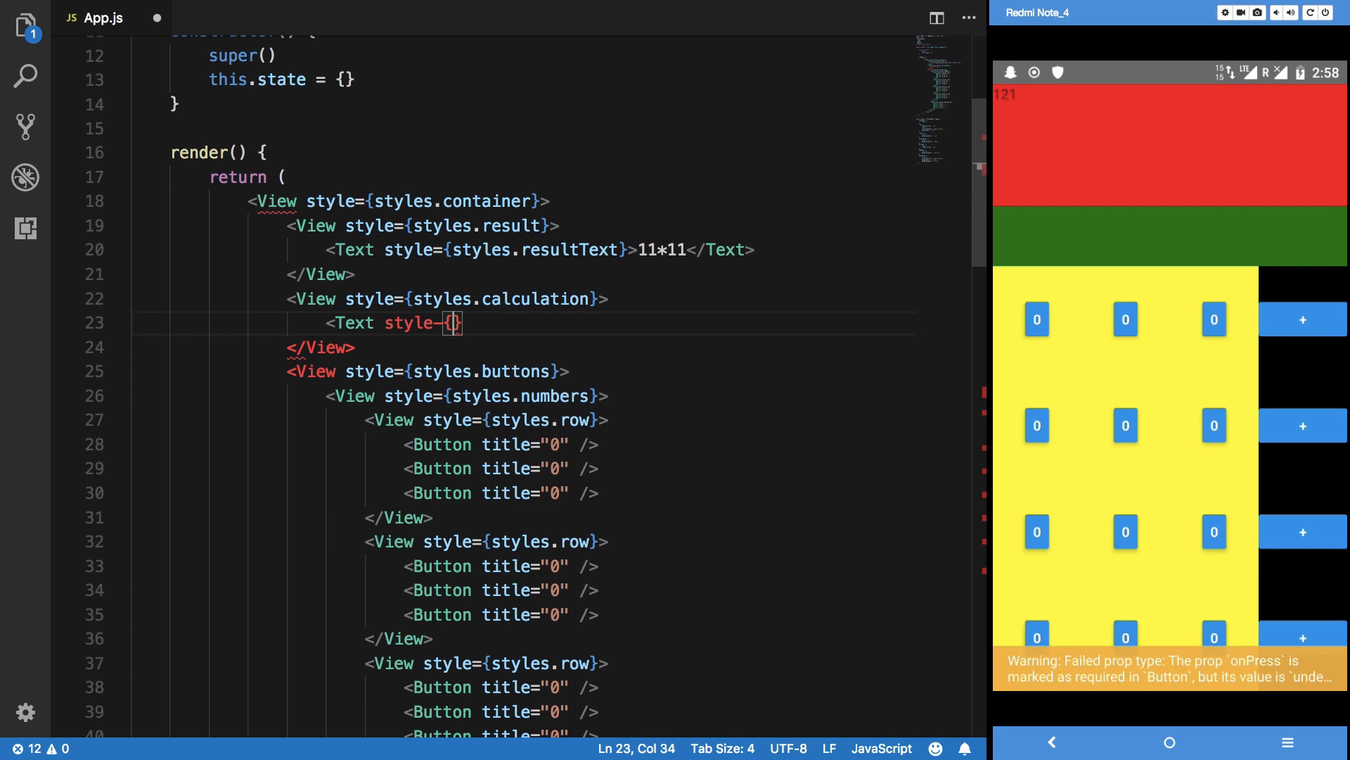
text(style.)
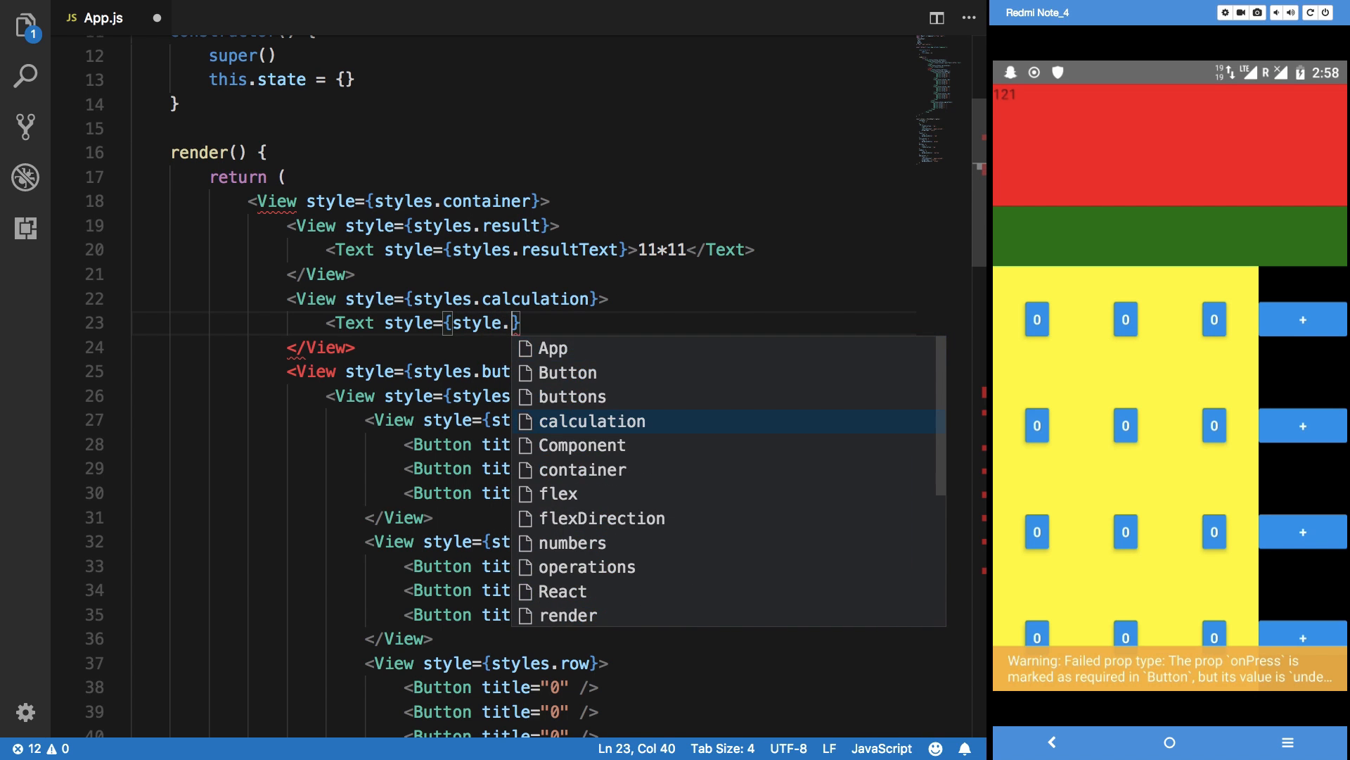
text(s)
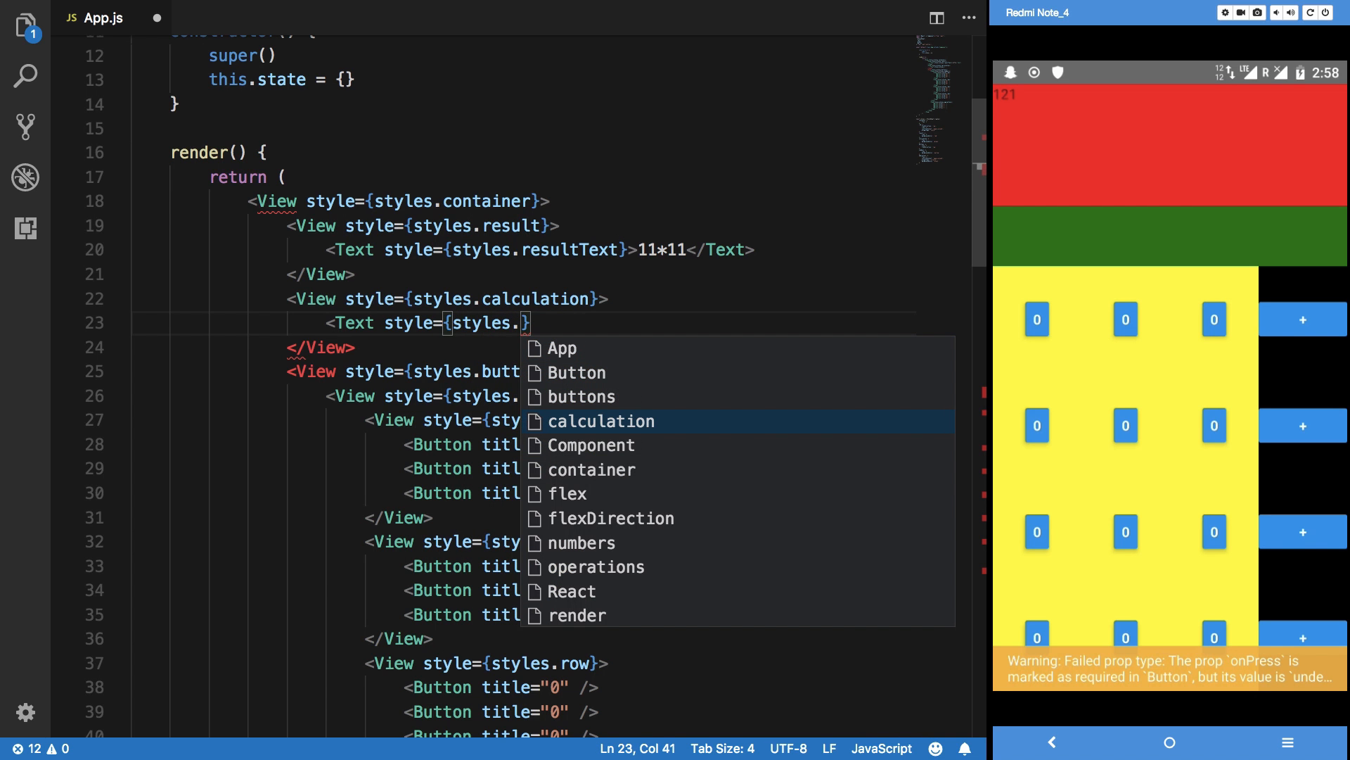
key(Tab)
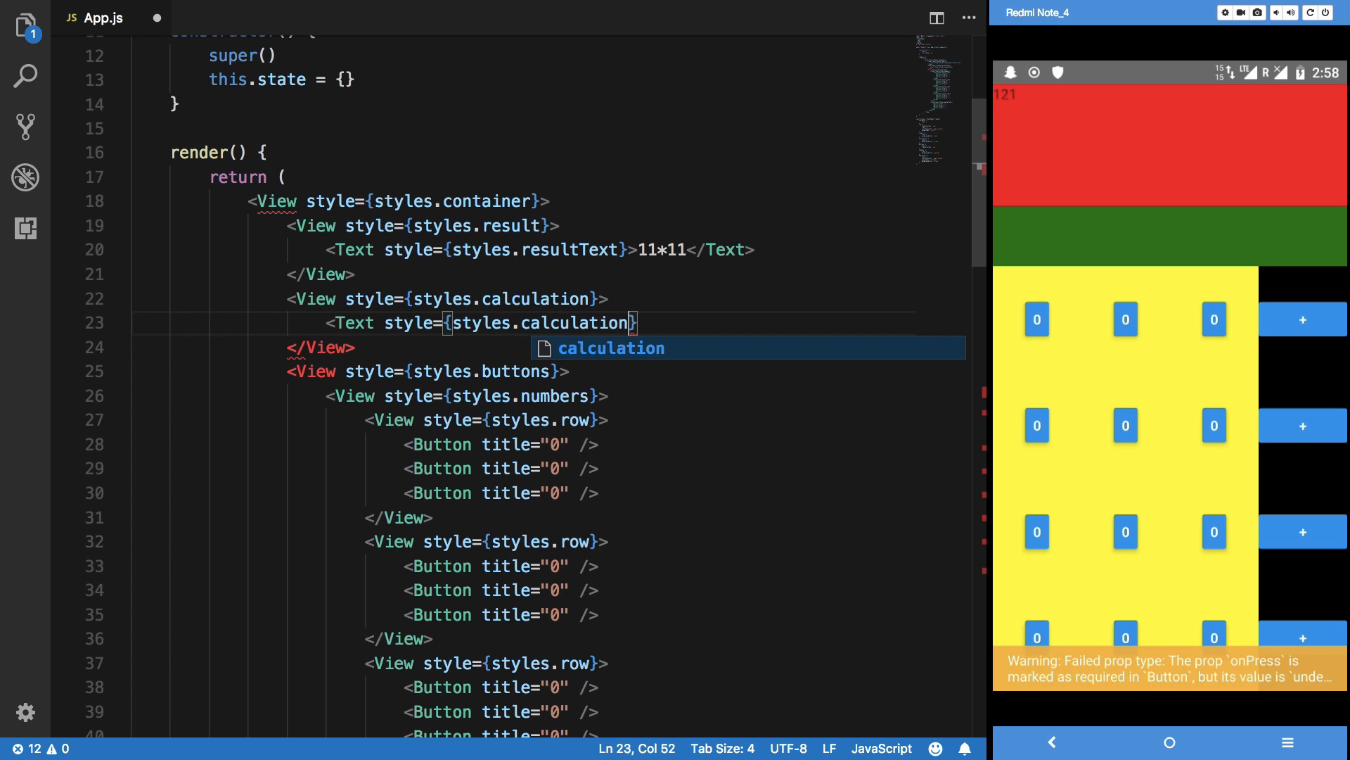
text(Text)
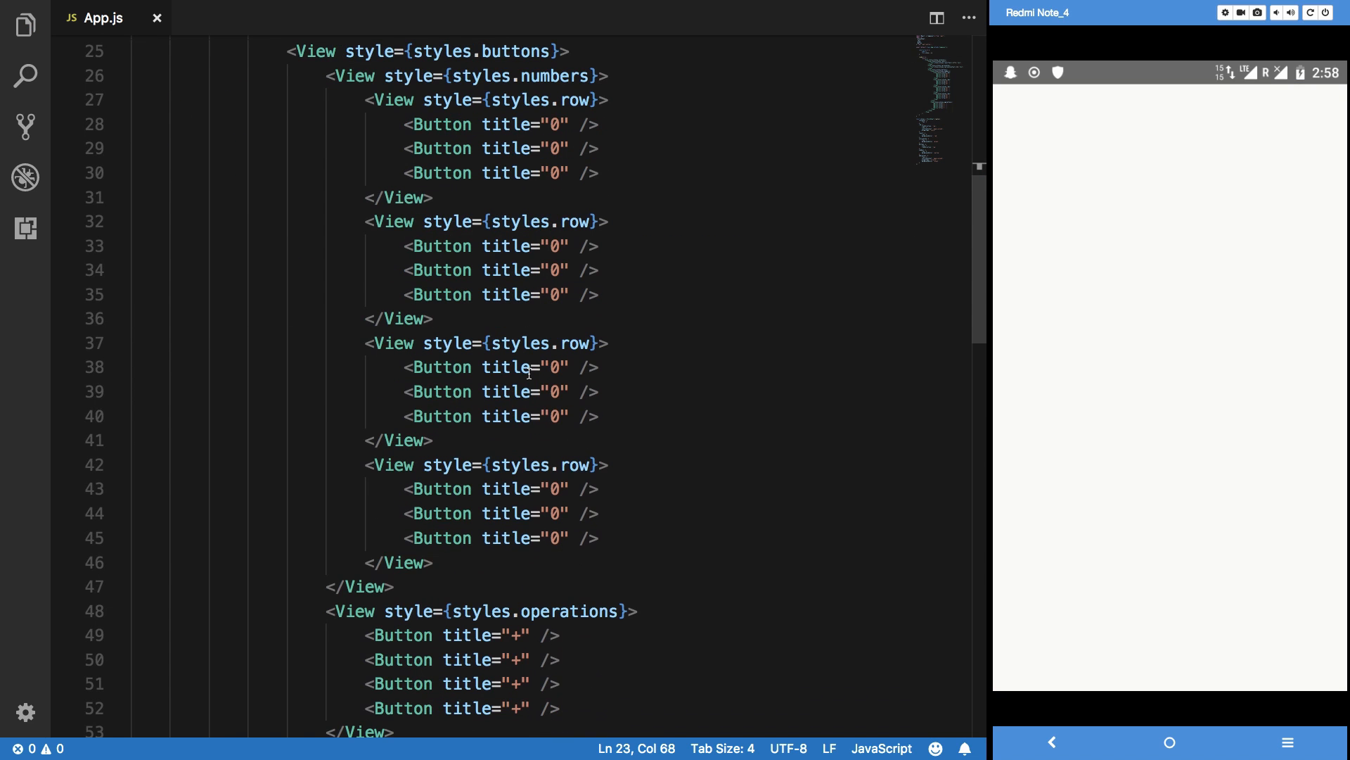
Scroll through the App.js render code after saving, showing 11*11 and 121 on the phone.
scroll(down, 3)
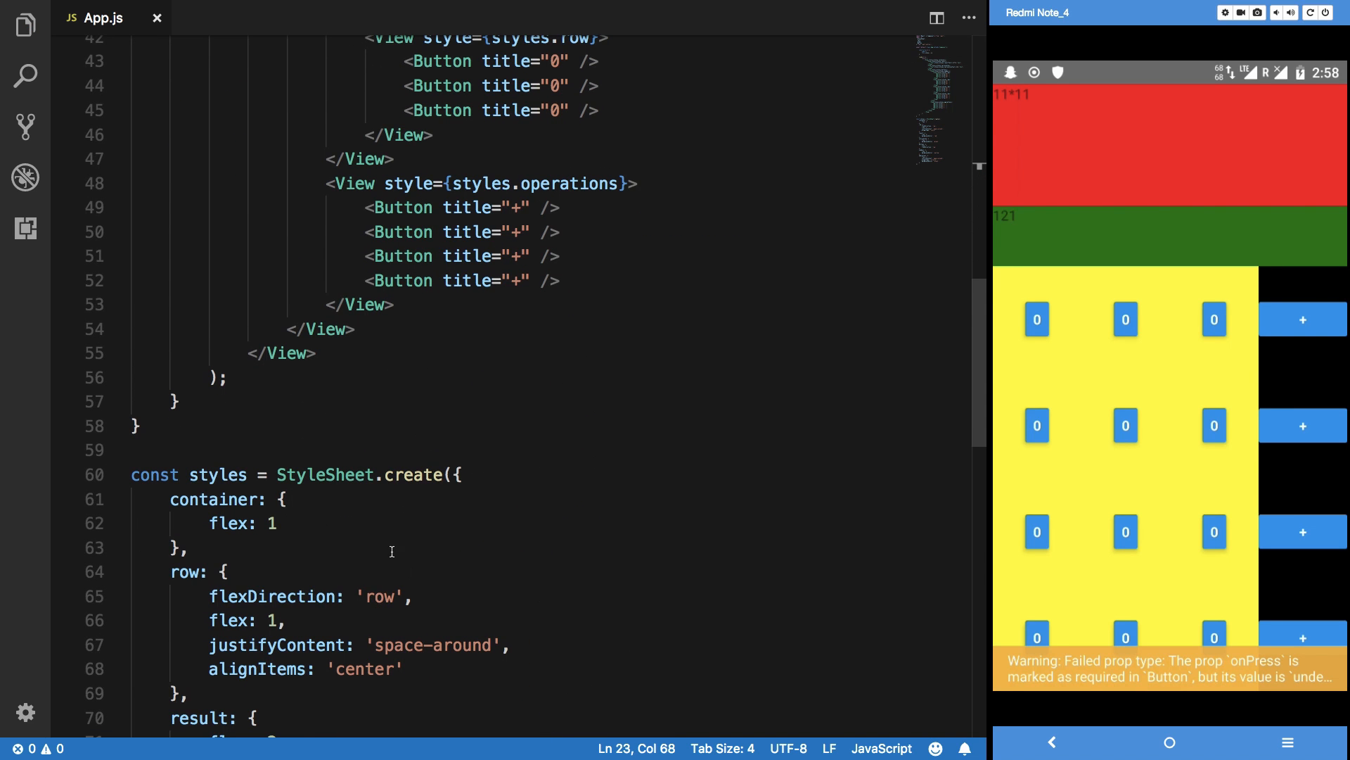
mouse_move(322, 545)
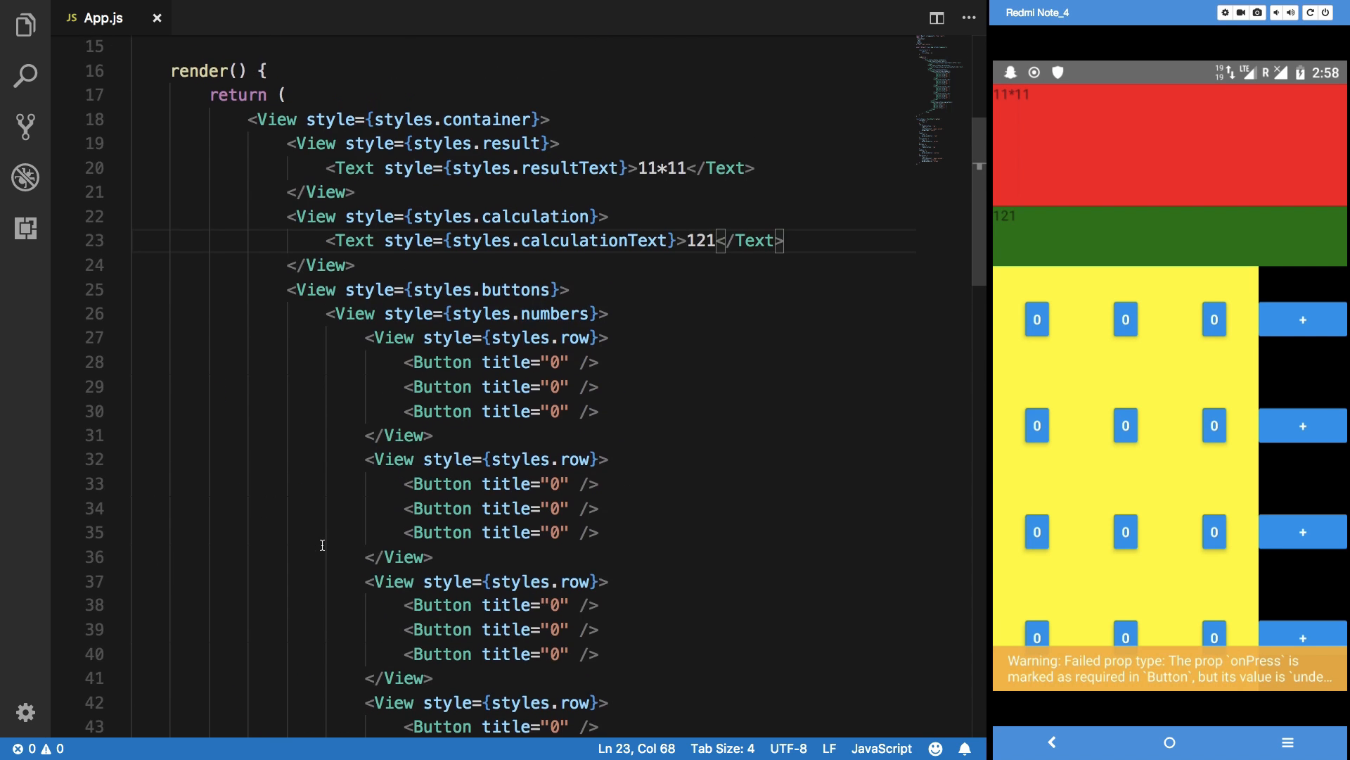
scroll(down, 3)
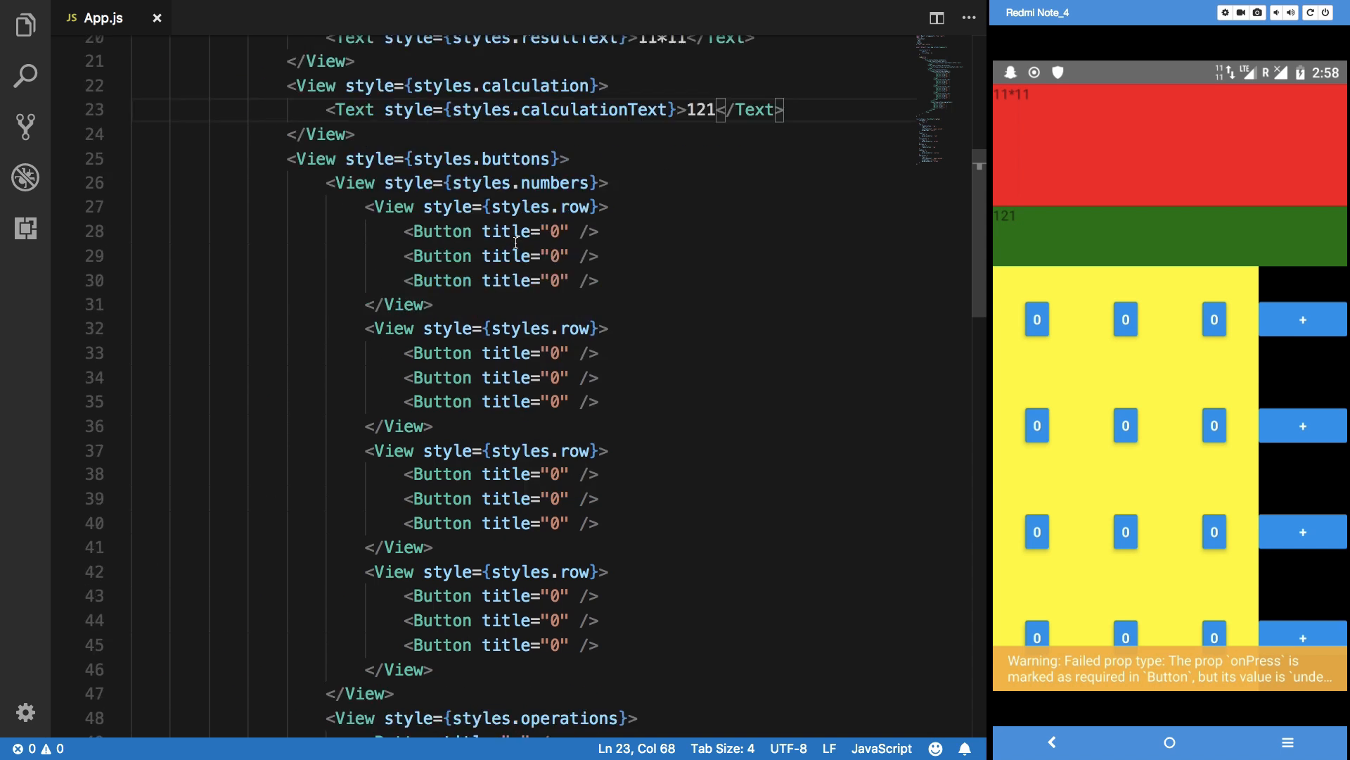
scroll(down, 3)
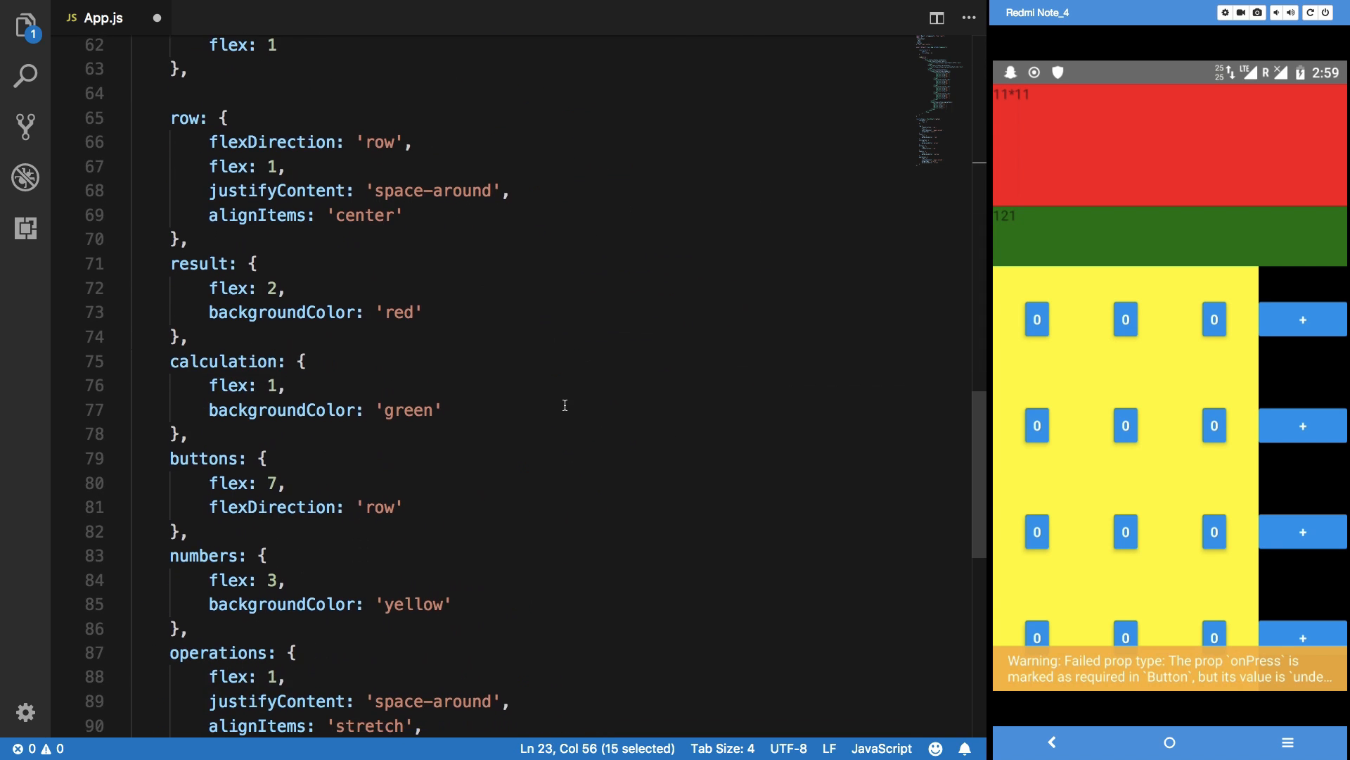
Add white resultText (fontSize 30) and calculationText (fontSize 24) styles to StyleSheet.create.
text(calculationText:)
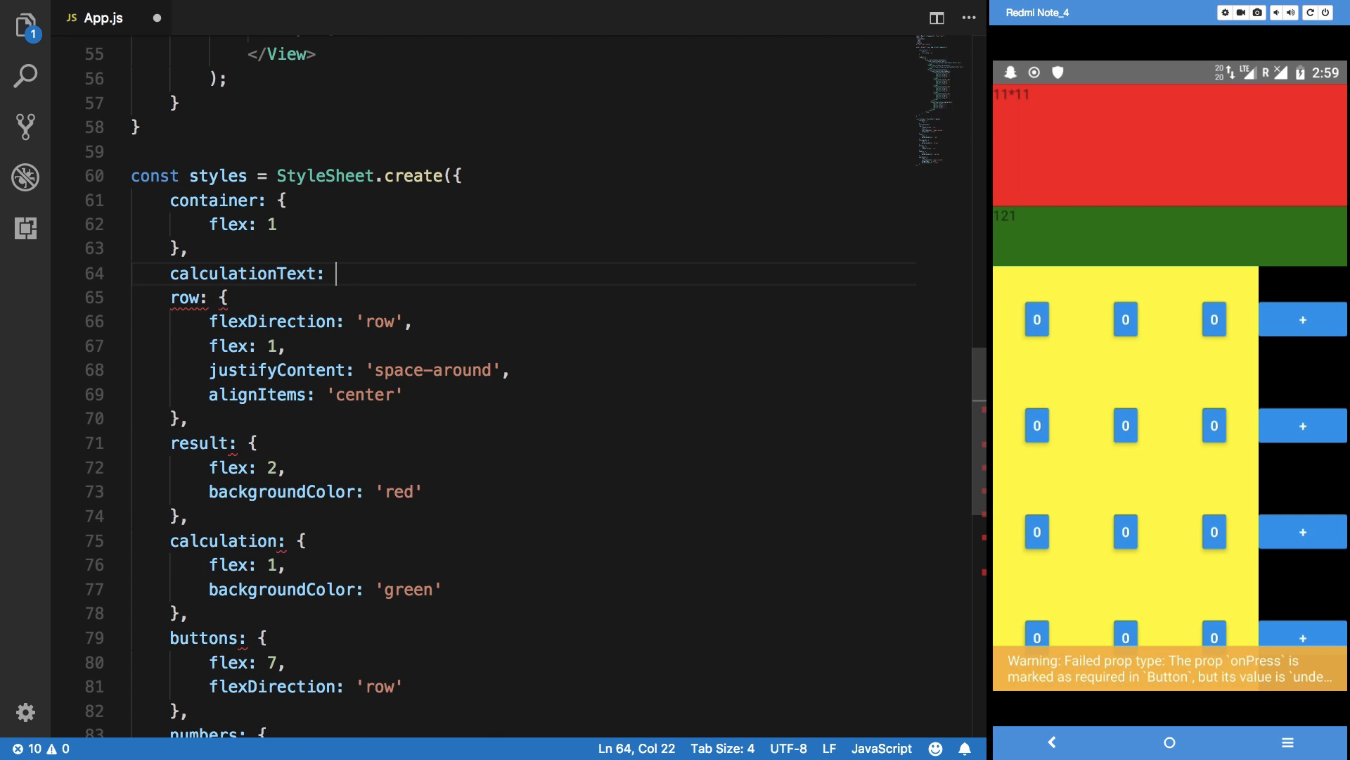
text({)
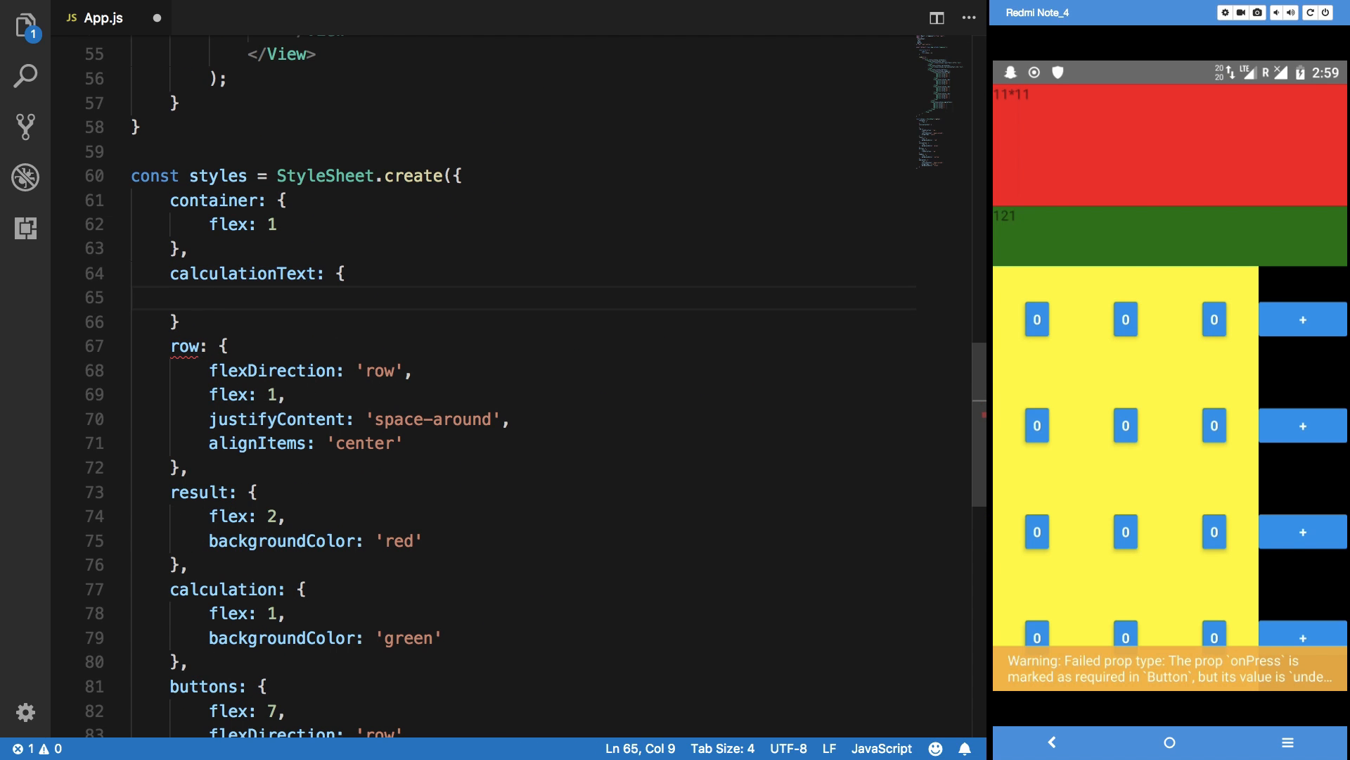
text(fontSiz)
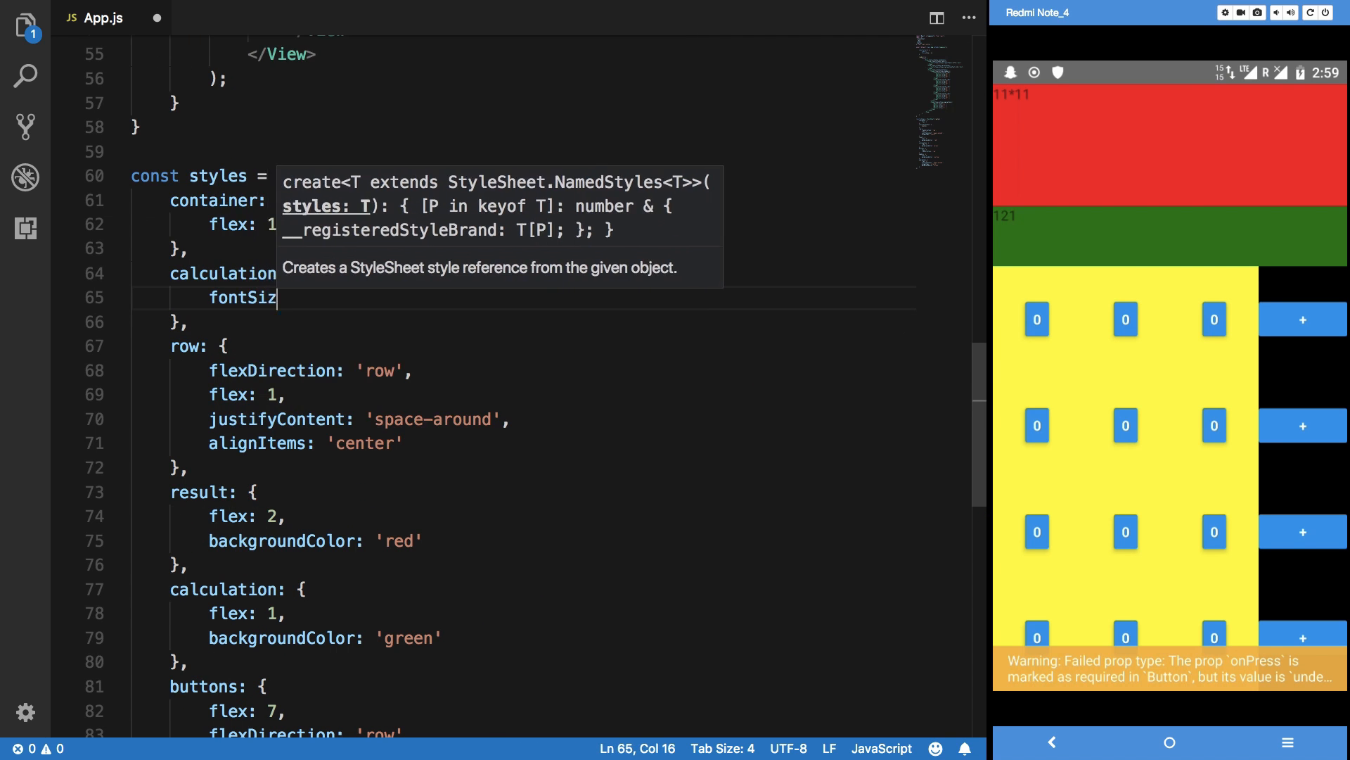
text(color: 'white)
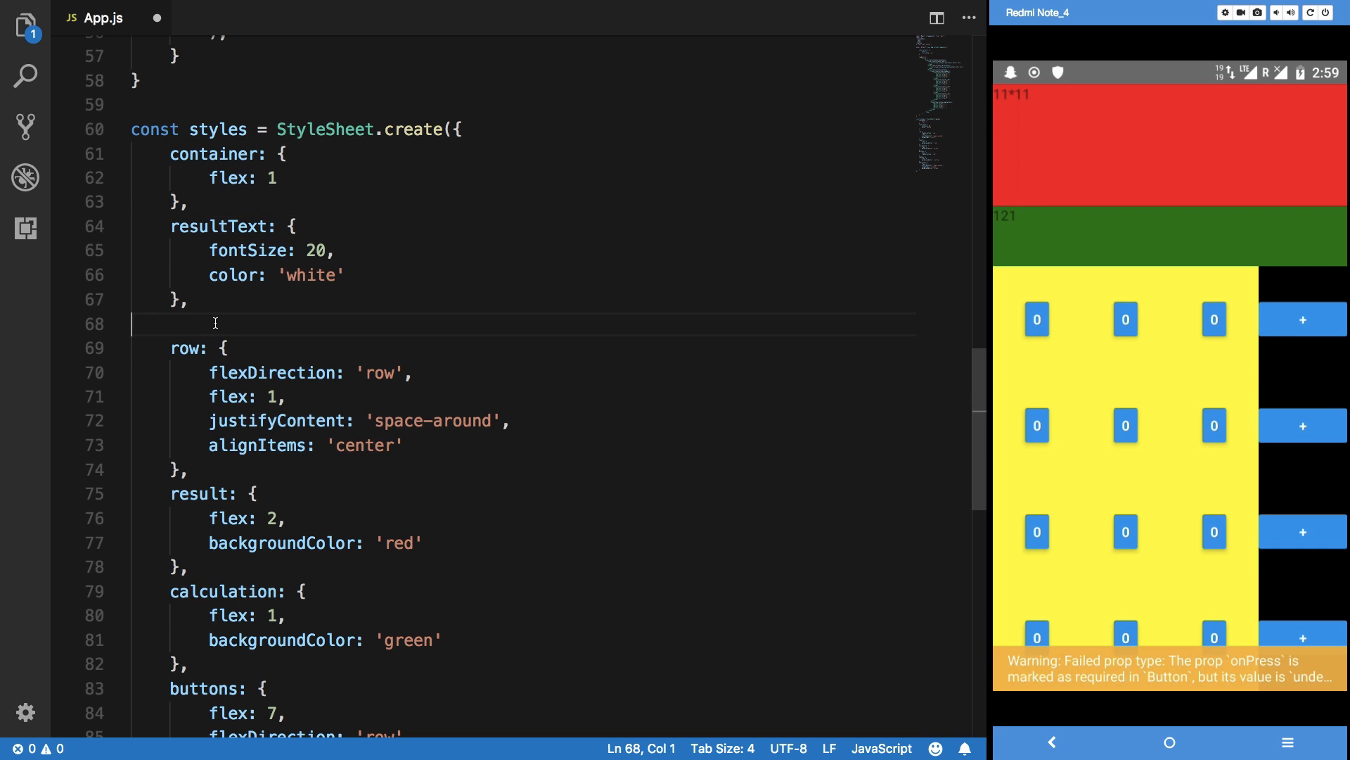
text(calculationText: {})
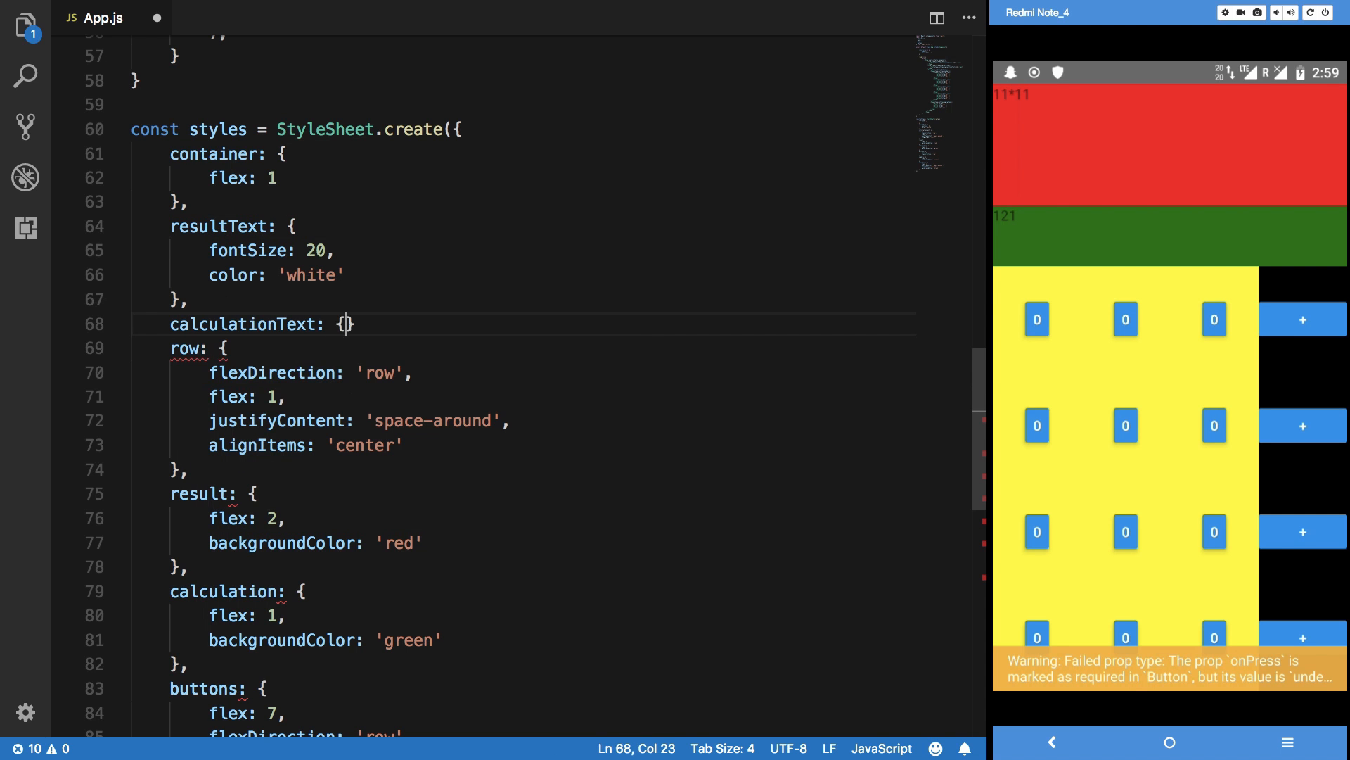
text(fontSize)
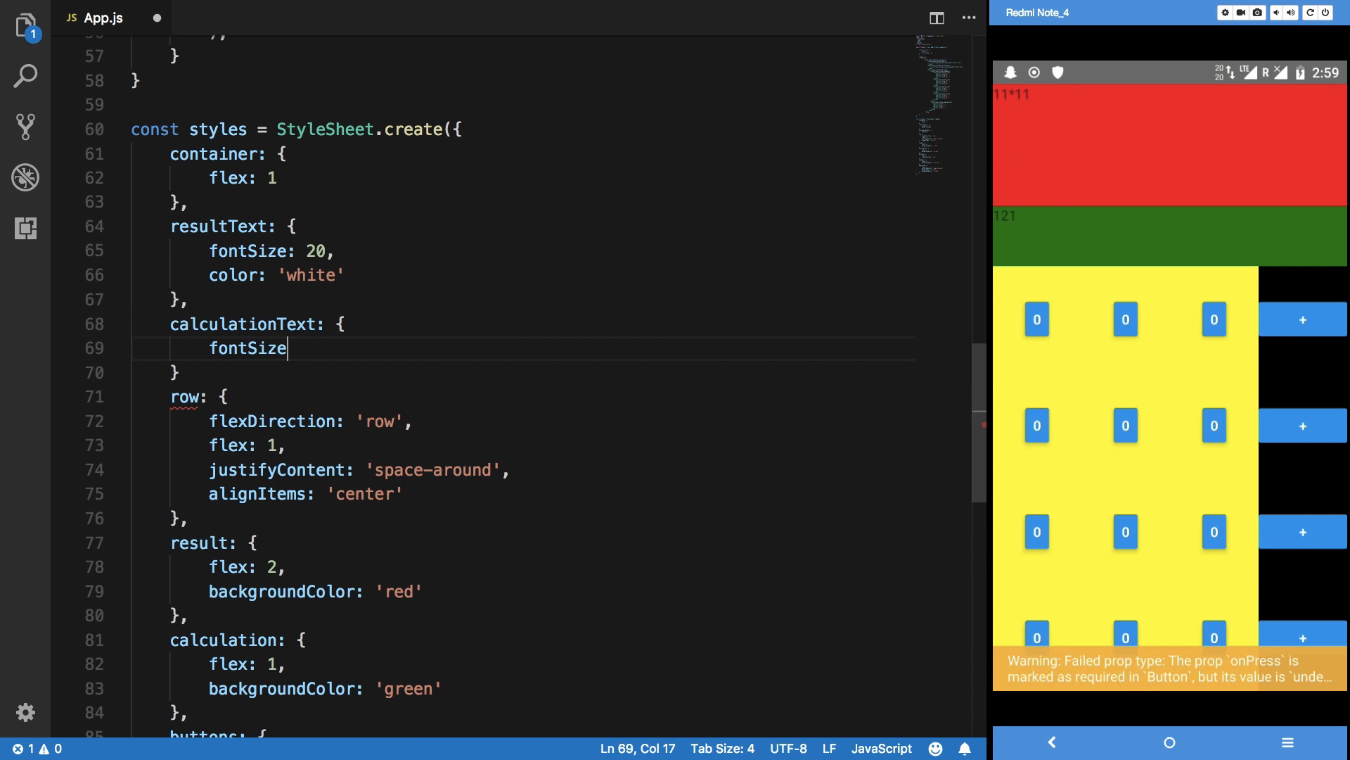
text(ci)
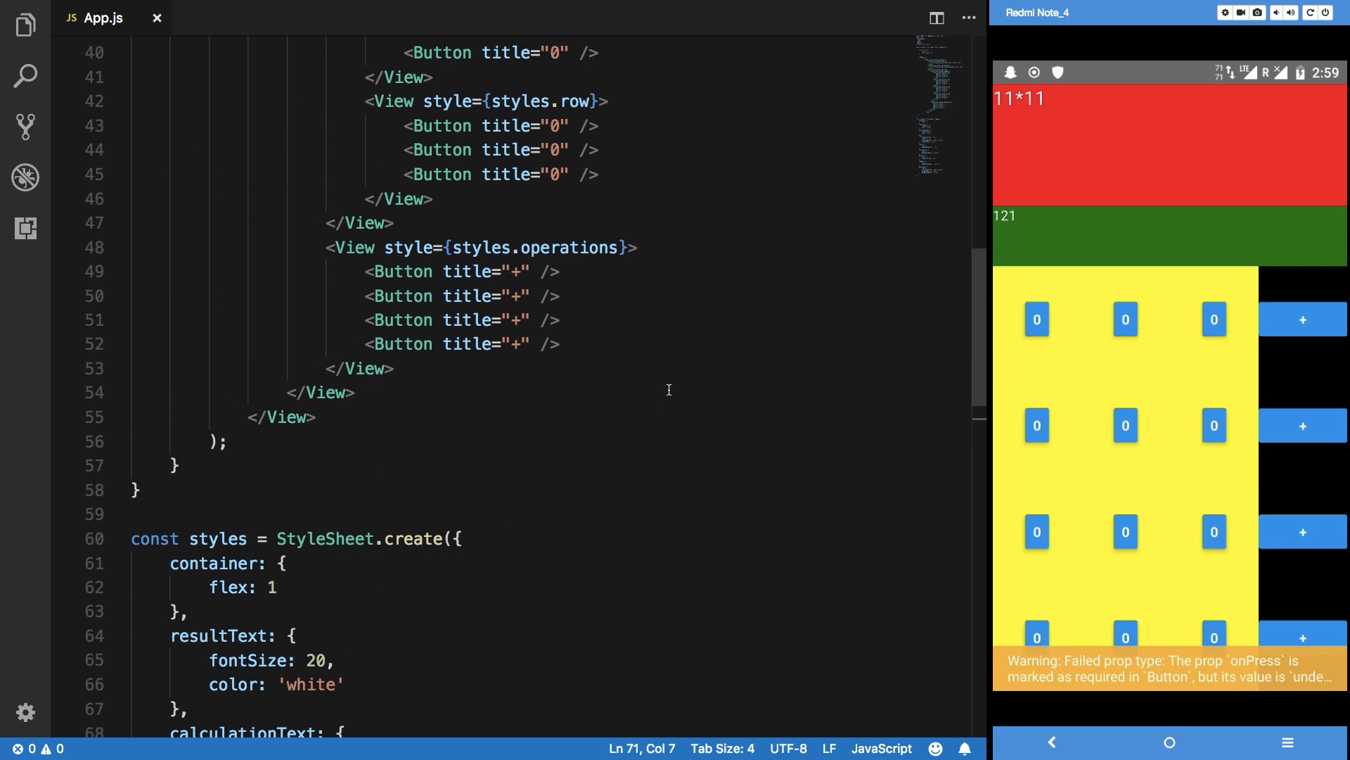
scroll(down, 3)
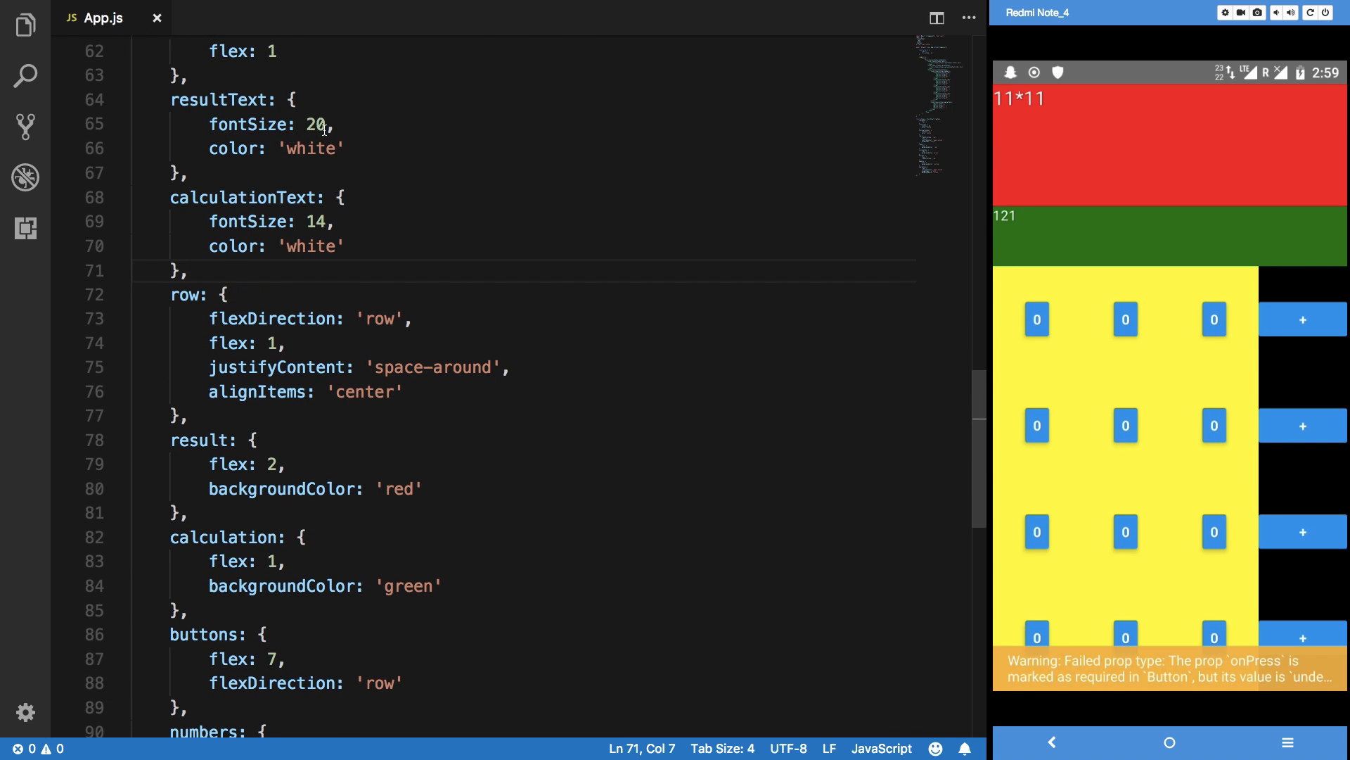
text(3)
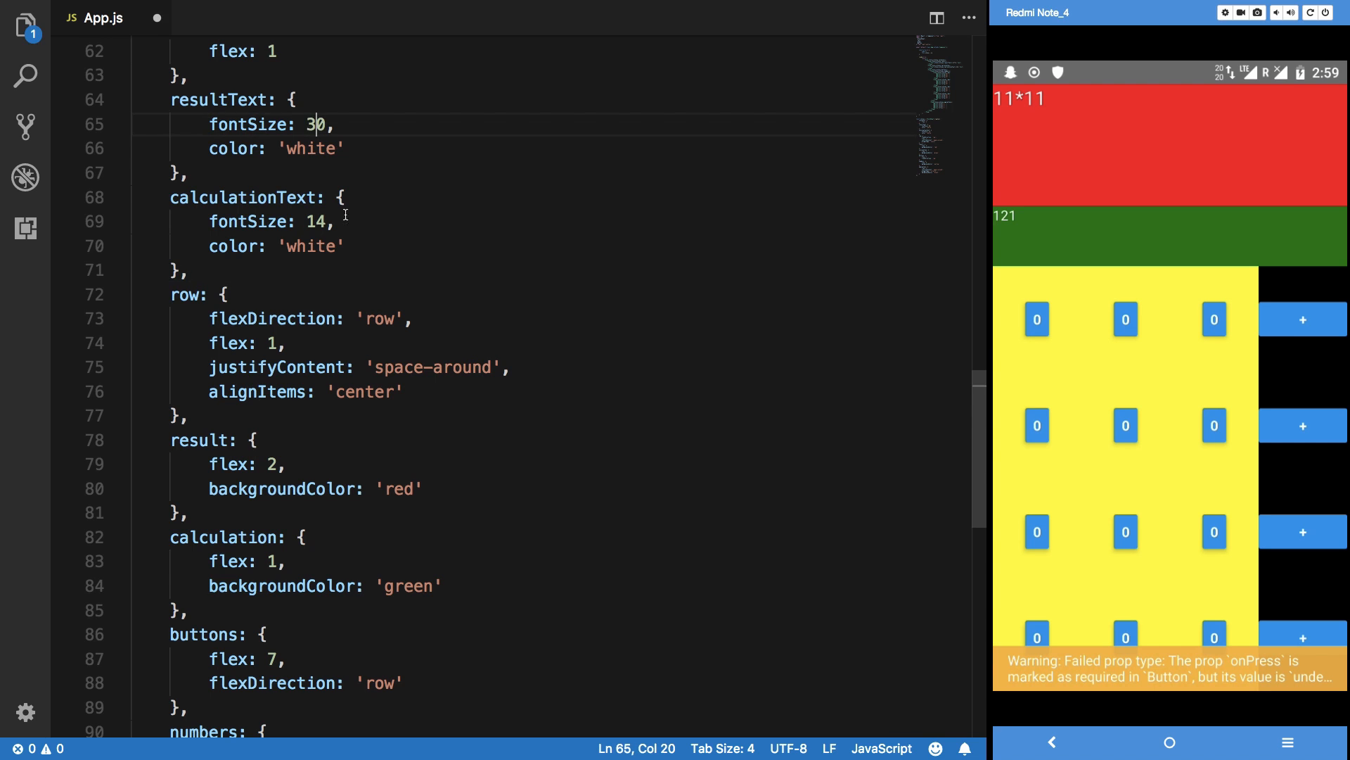
text(2)
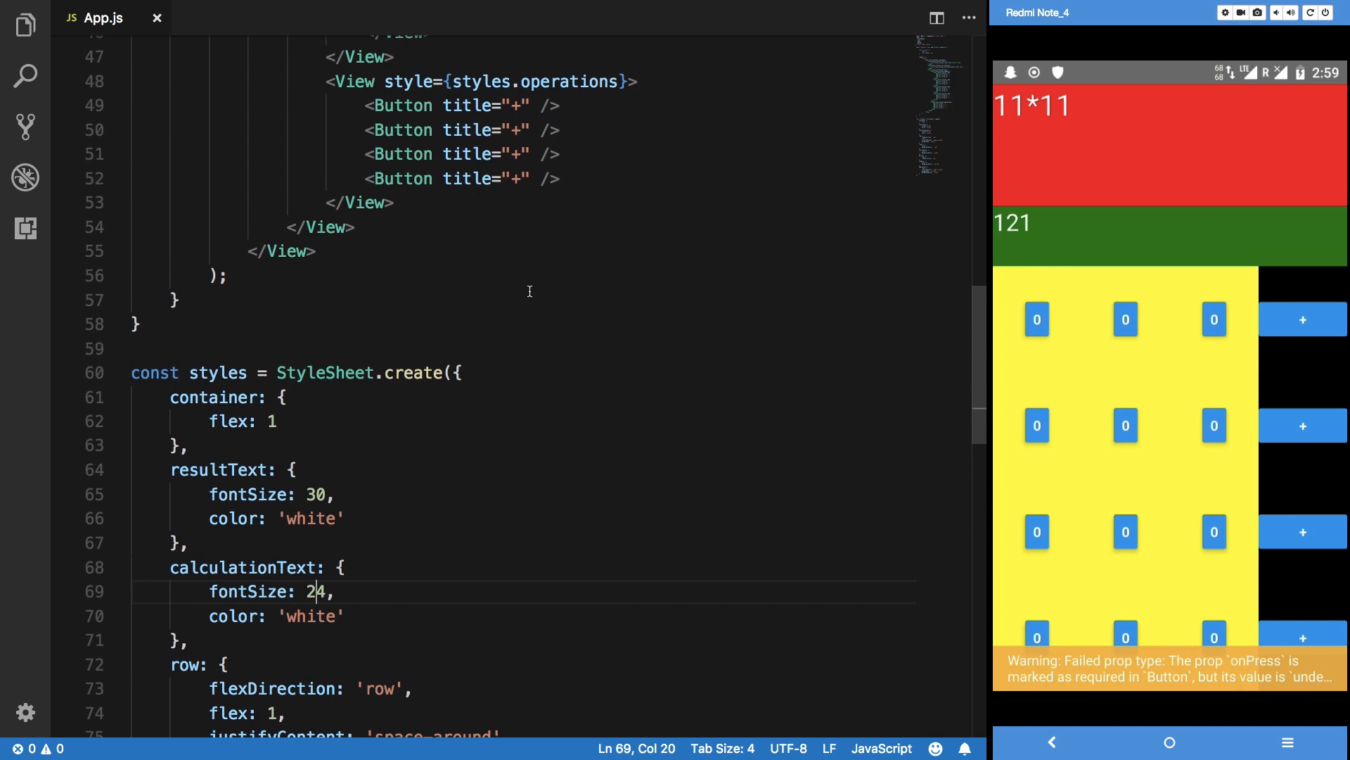
scroll(down, 3)
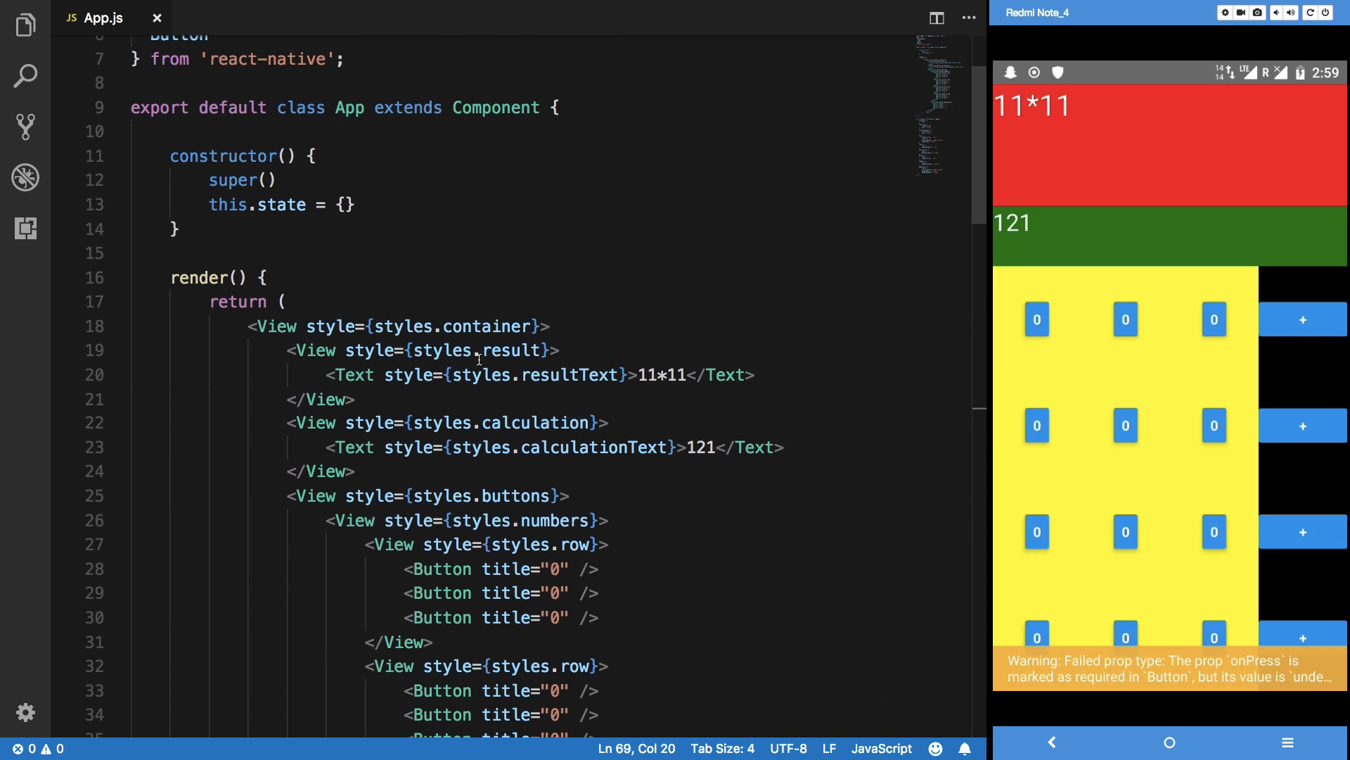
Add justifyContent 'center' and alignItems 'flex-end' to the result and calculation styles.
double_click(513, 330)
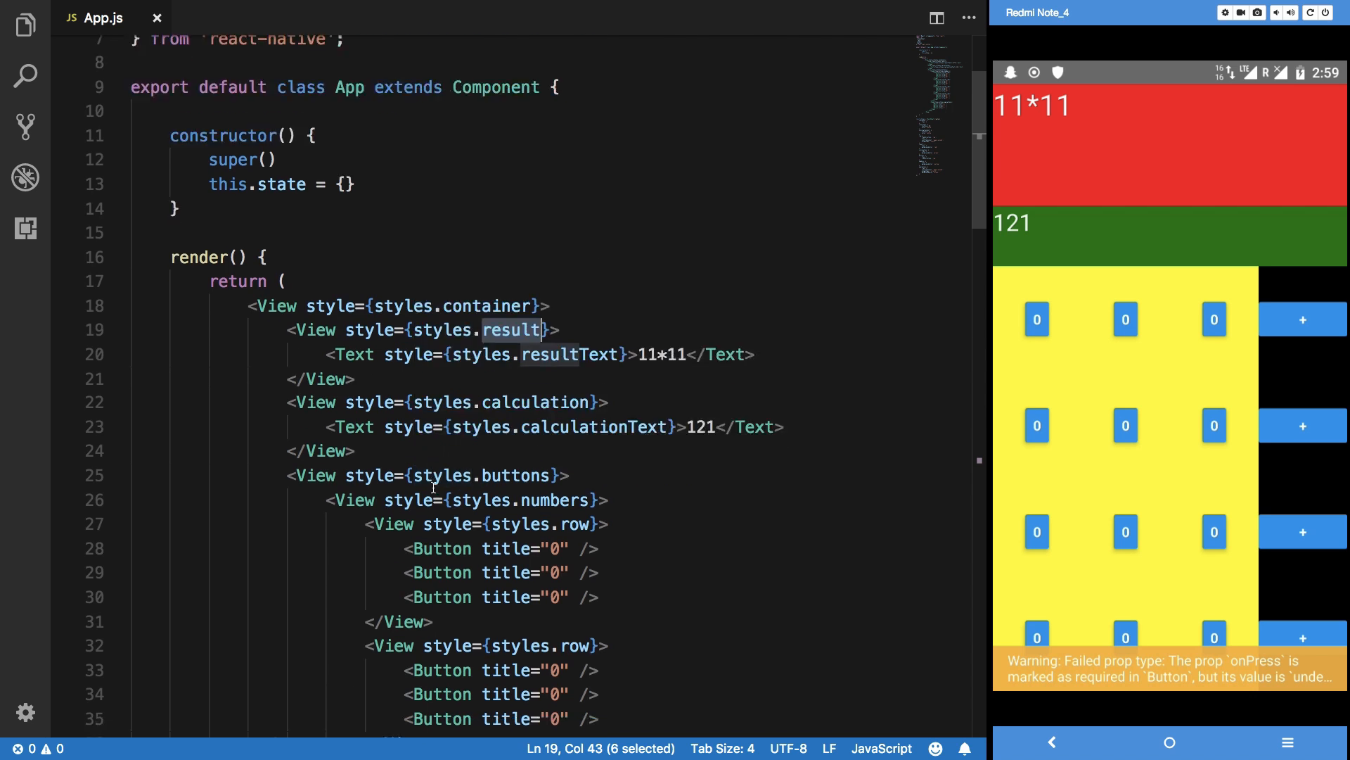
scroll(down, 3)
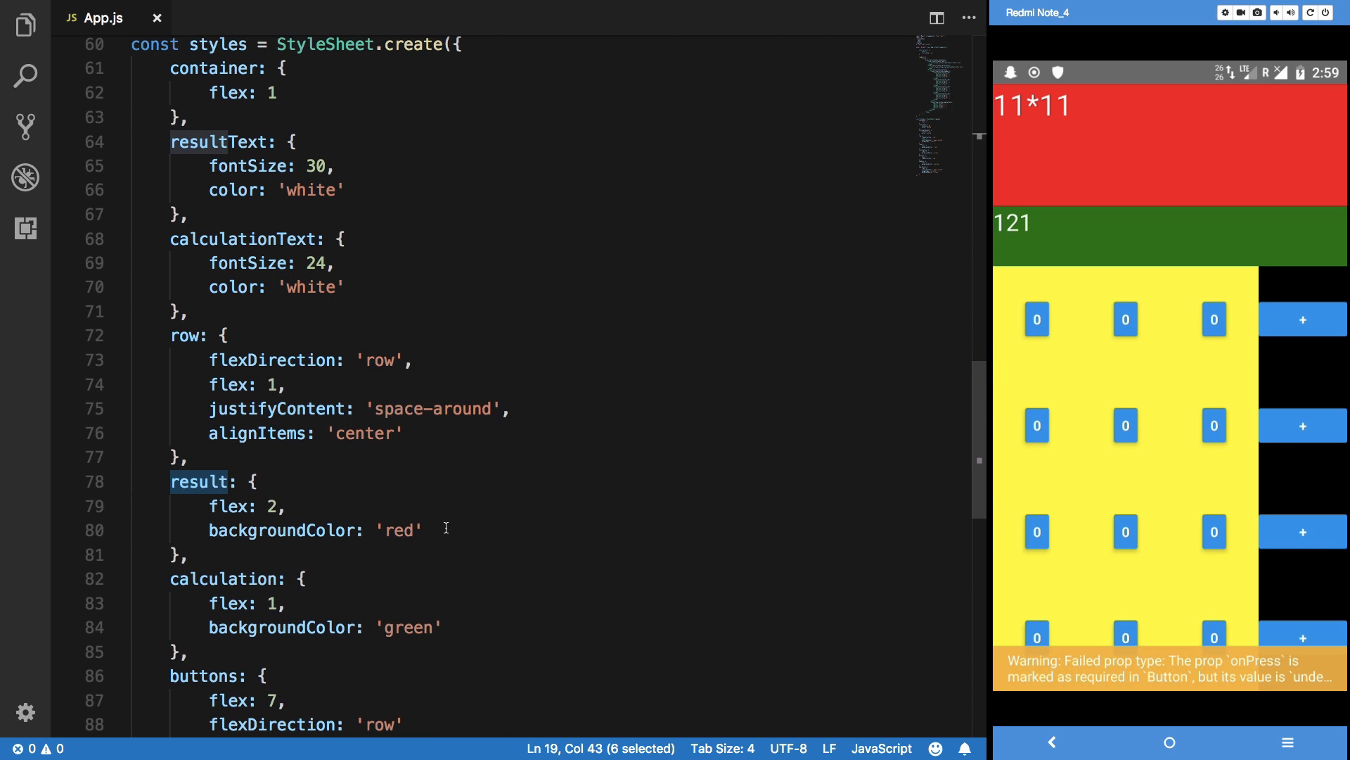
text(justifyContent:)
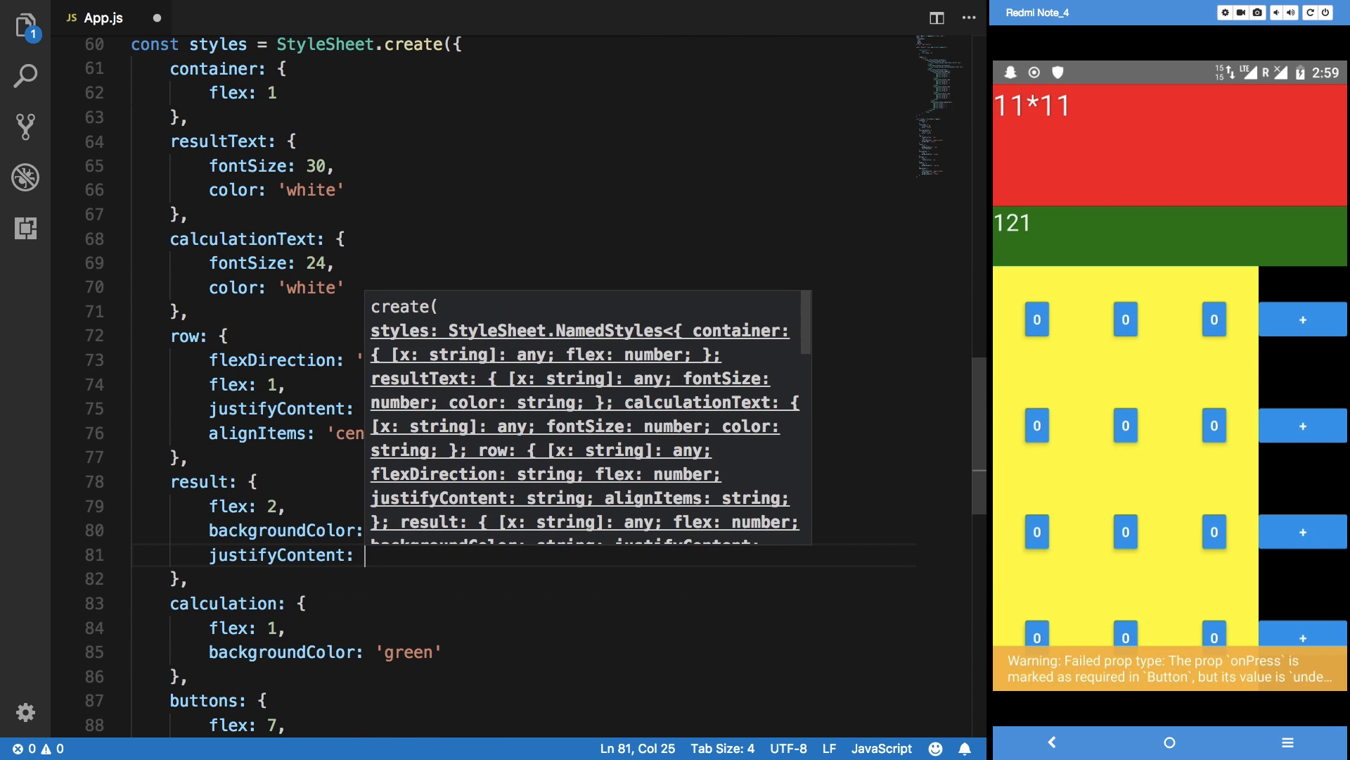
text('flex-)
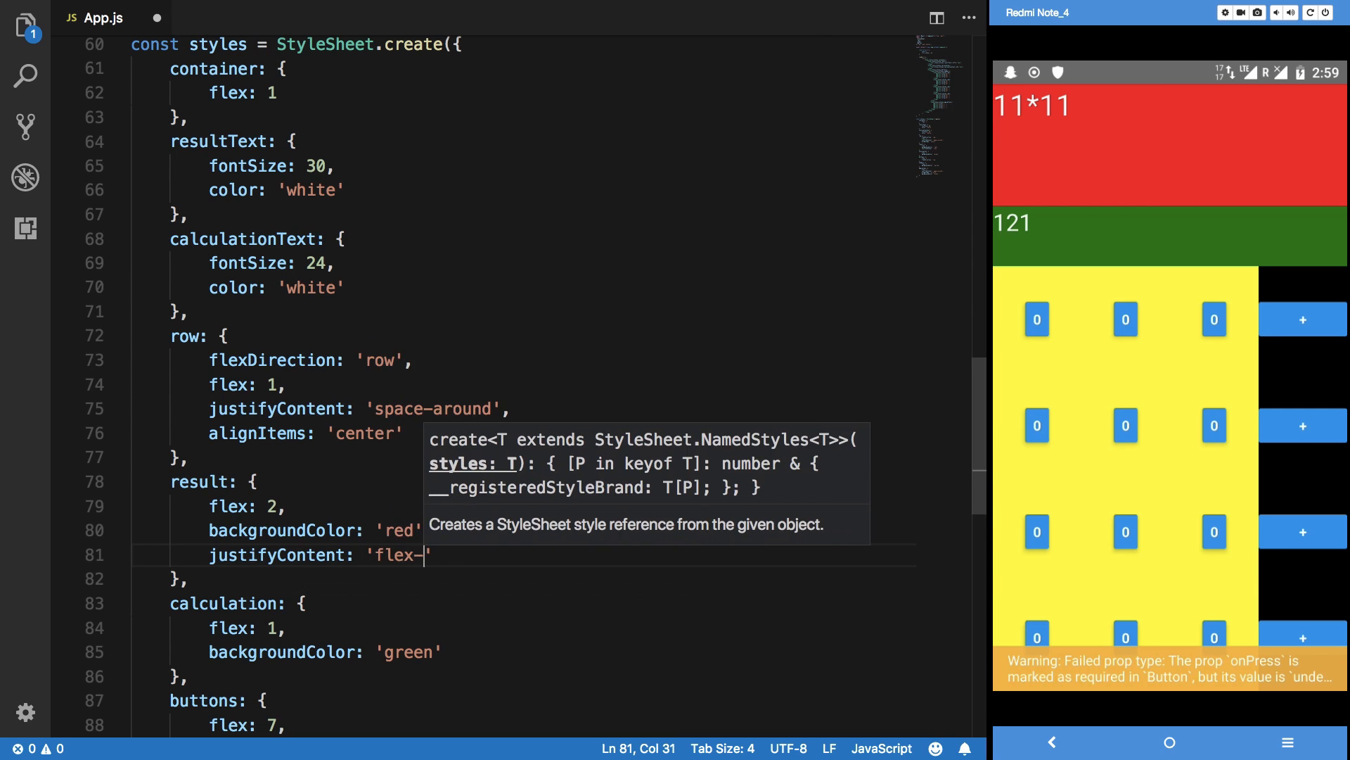
key(backspace)
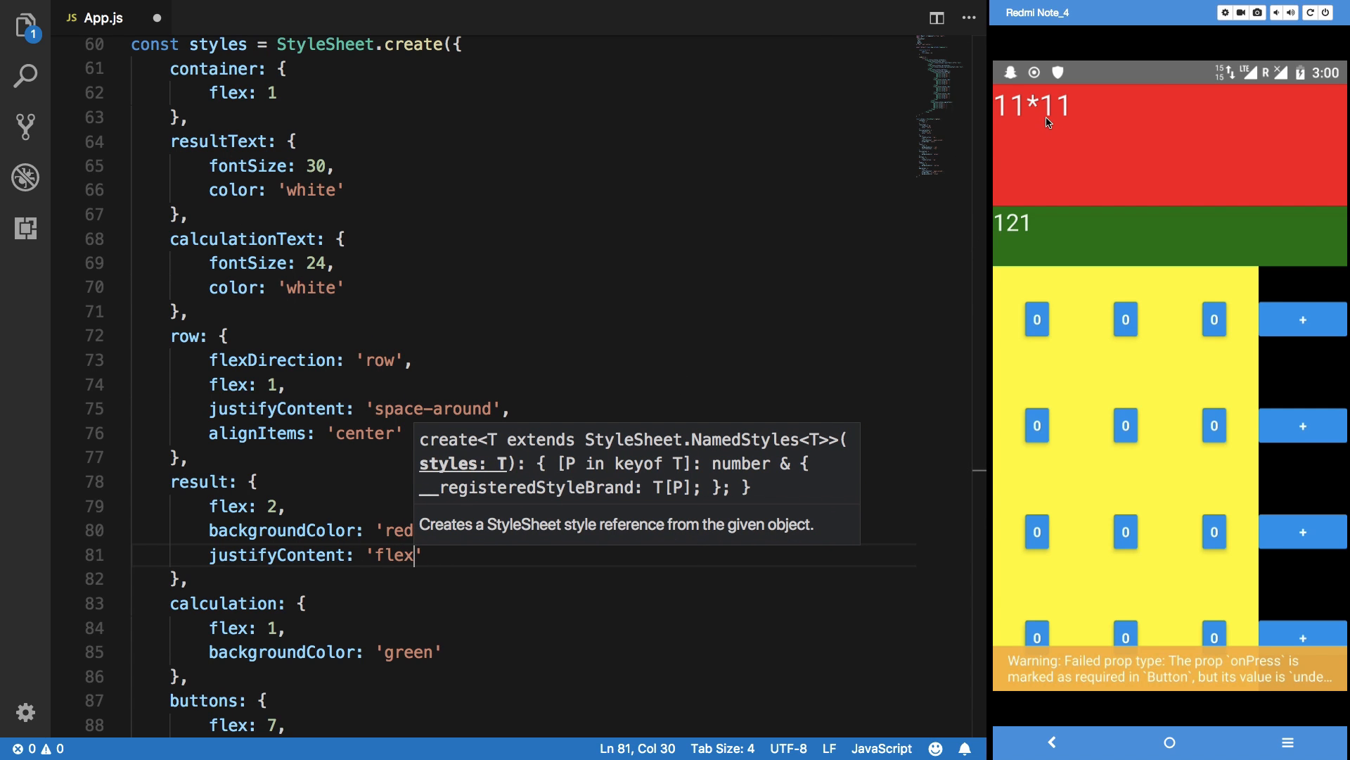
mouse_move(1036, 157)
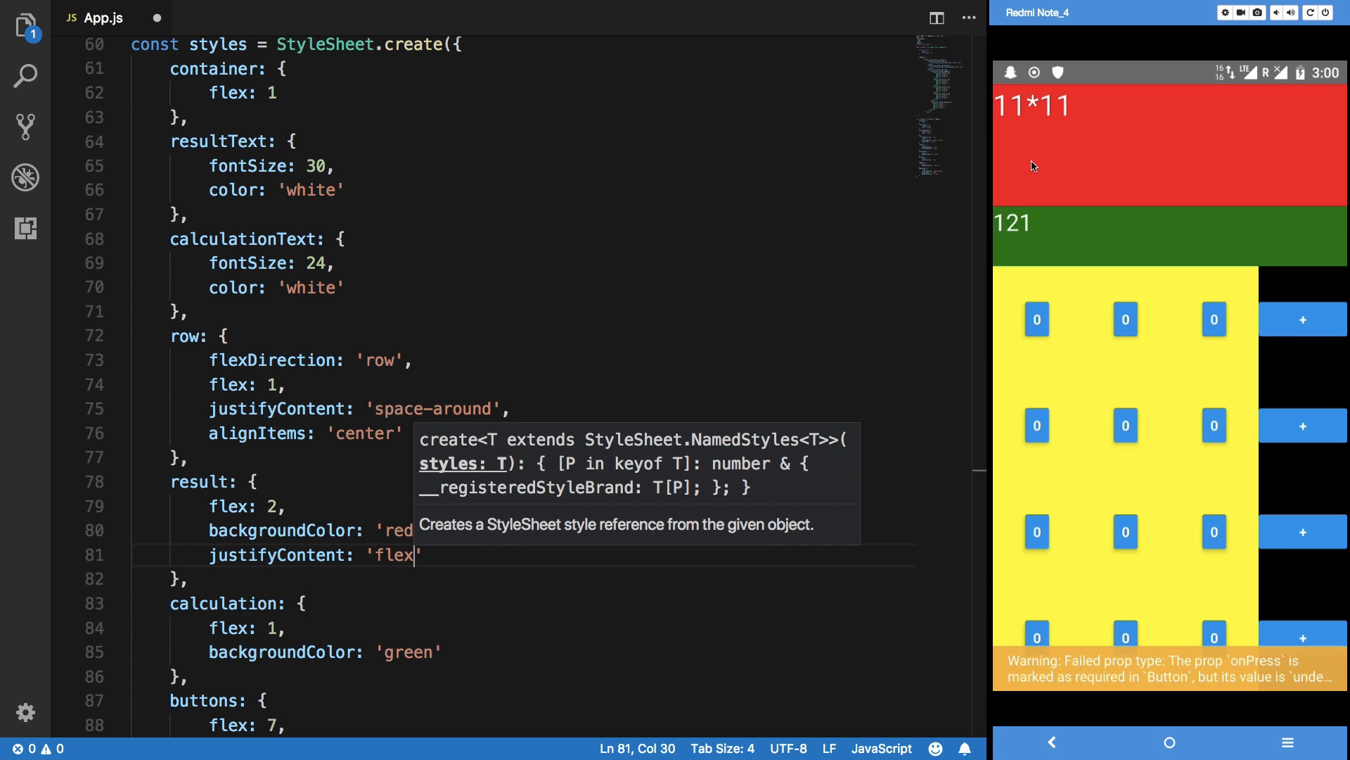
key(Backspace)
text(alignItems:)
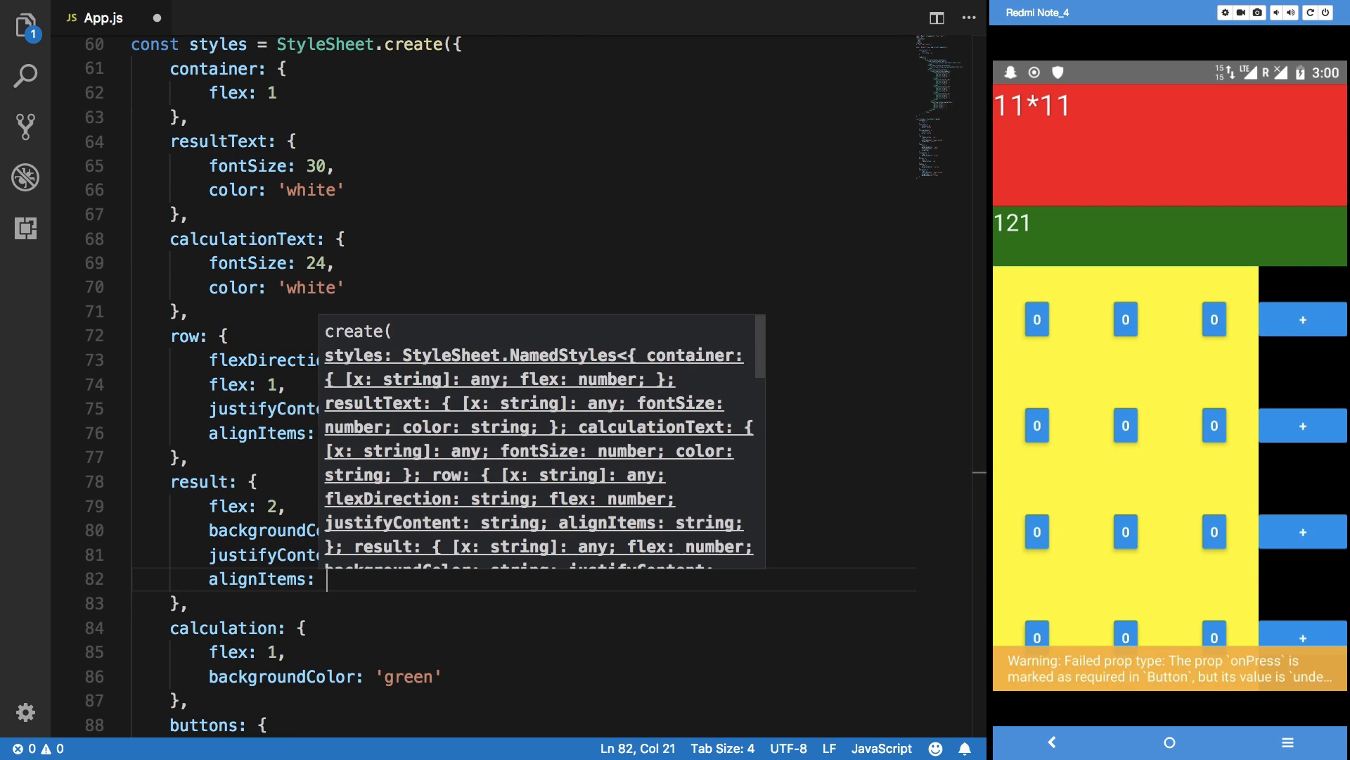
text('flex-end)
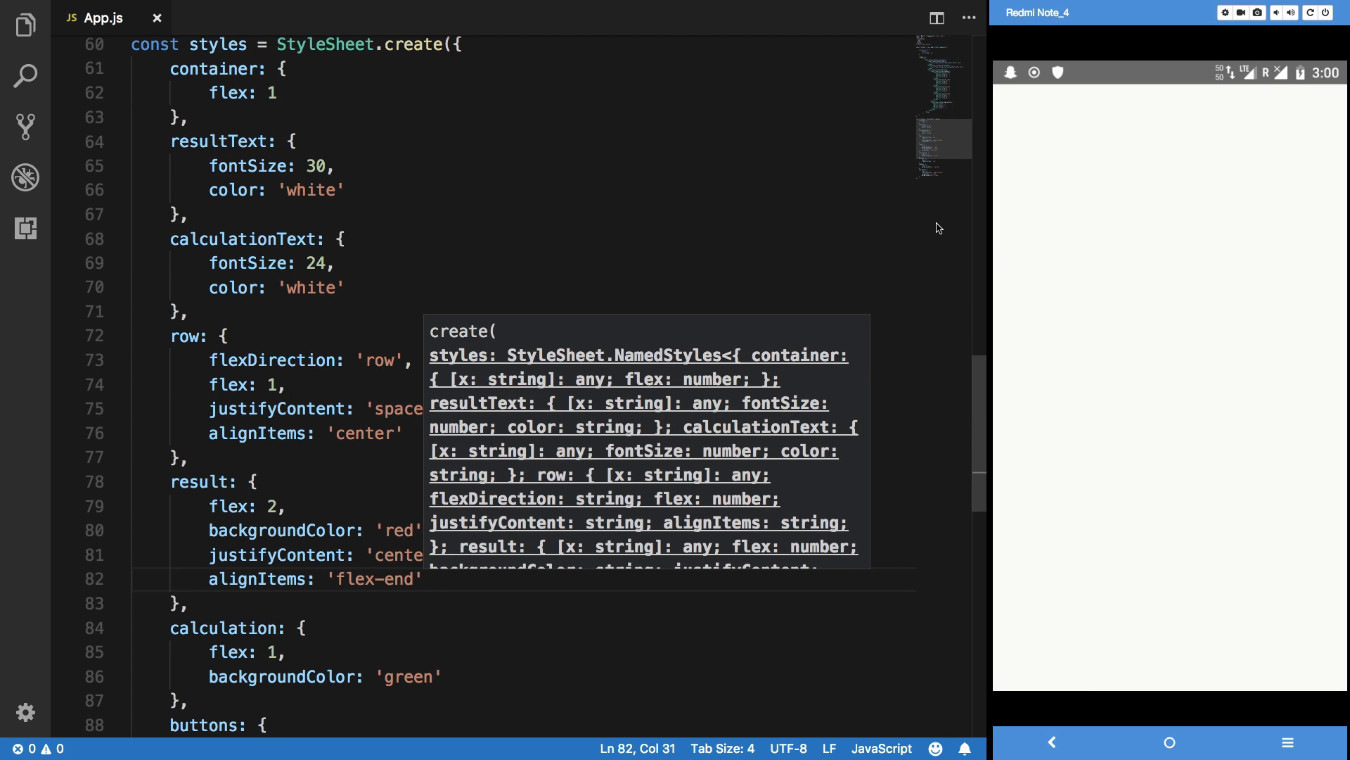
click(345, 190)
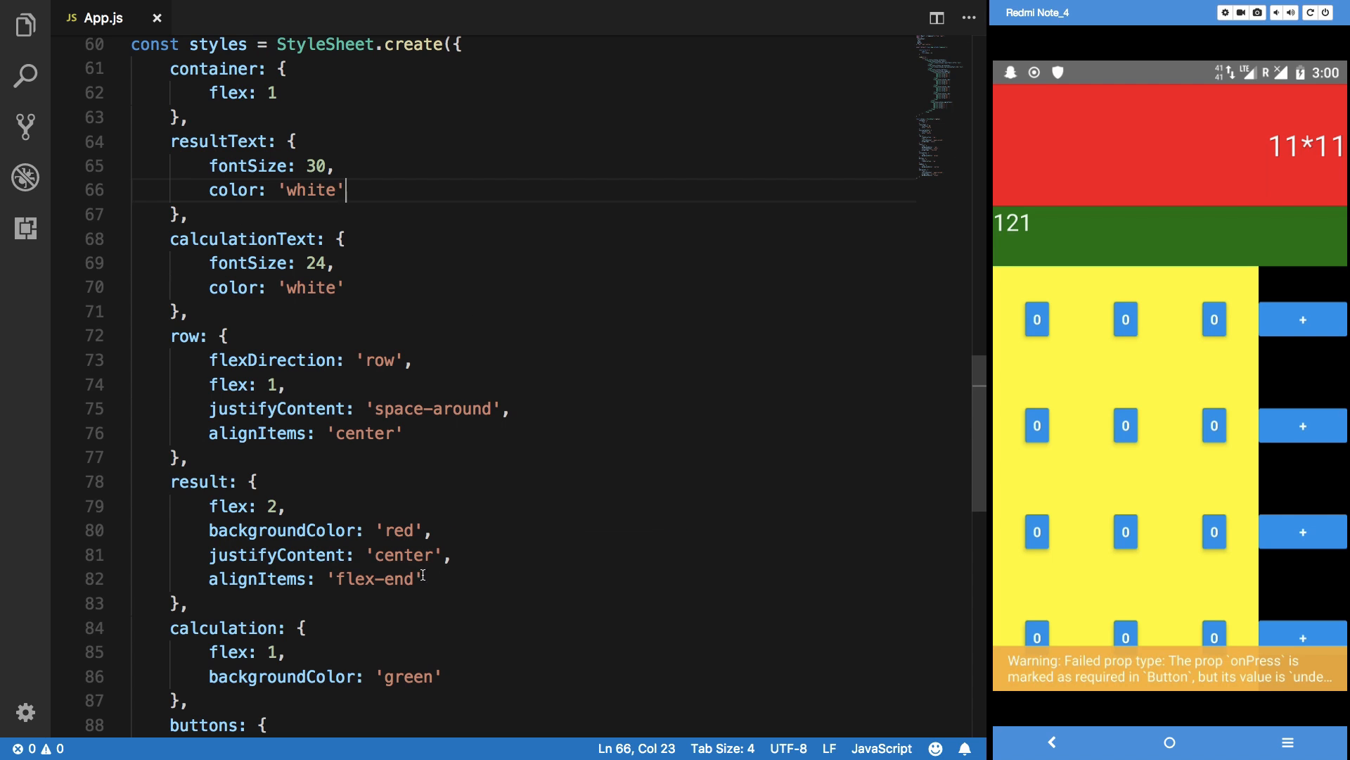
mouse_move(369, 565)
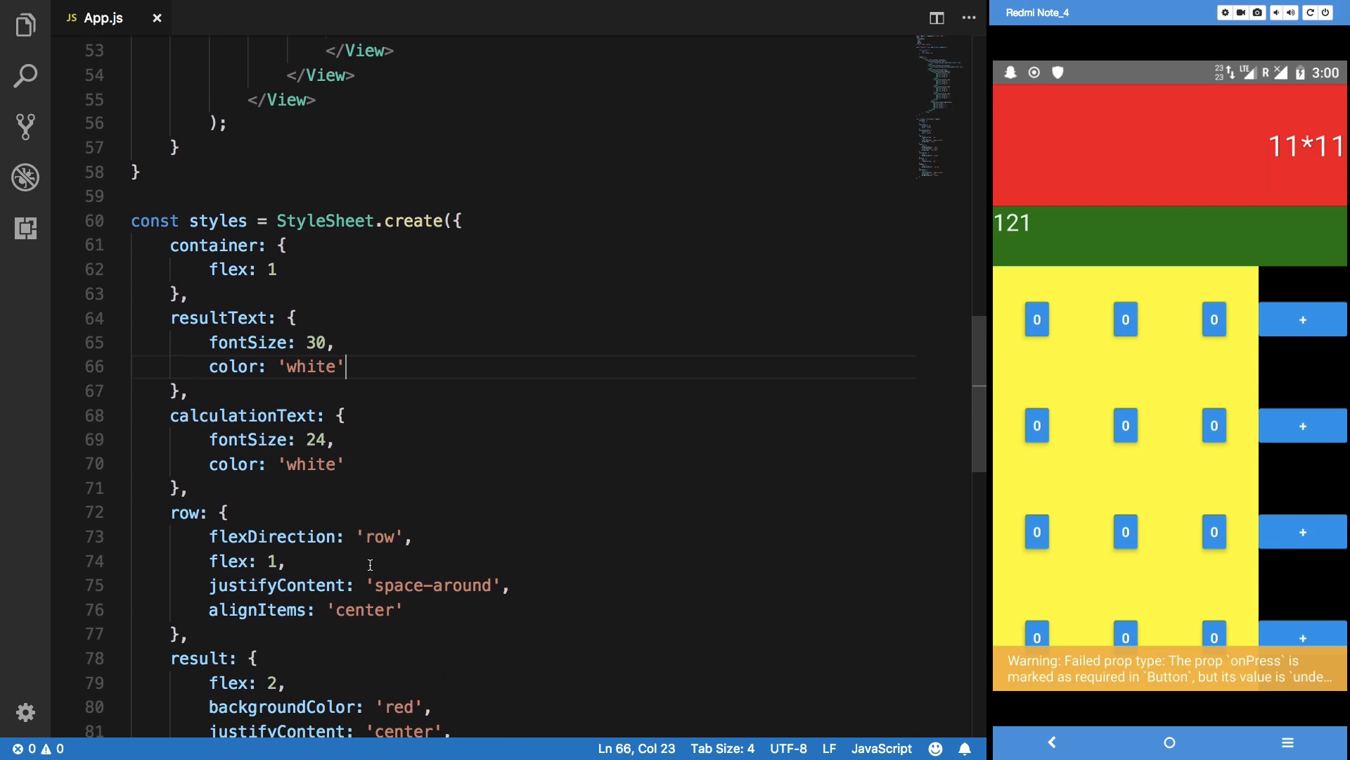
scroll(down, 3)
text(alignItems: 'flex-end')
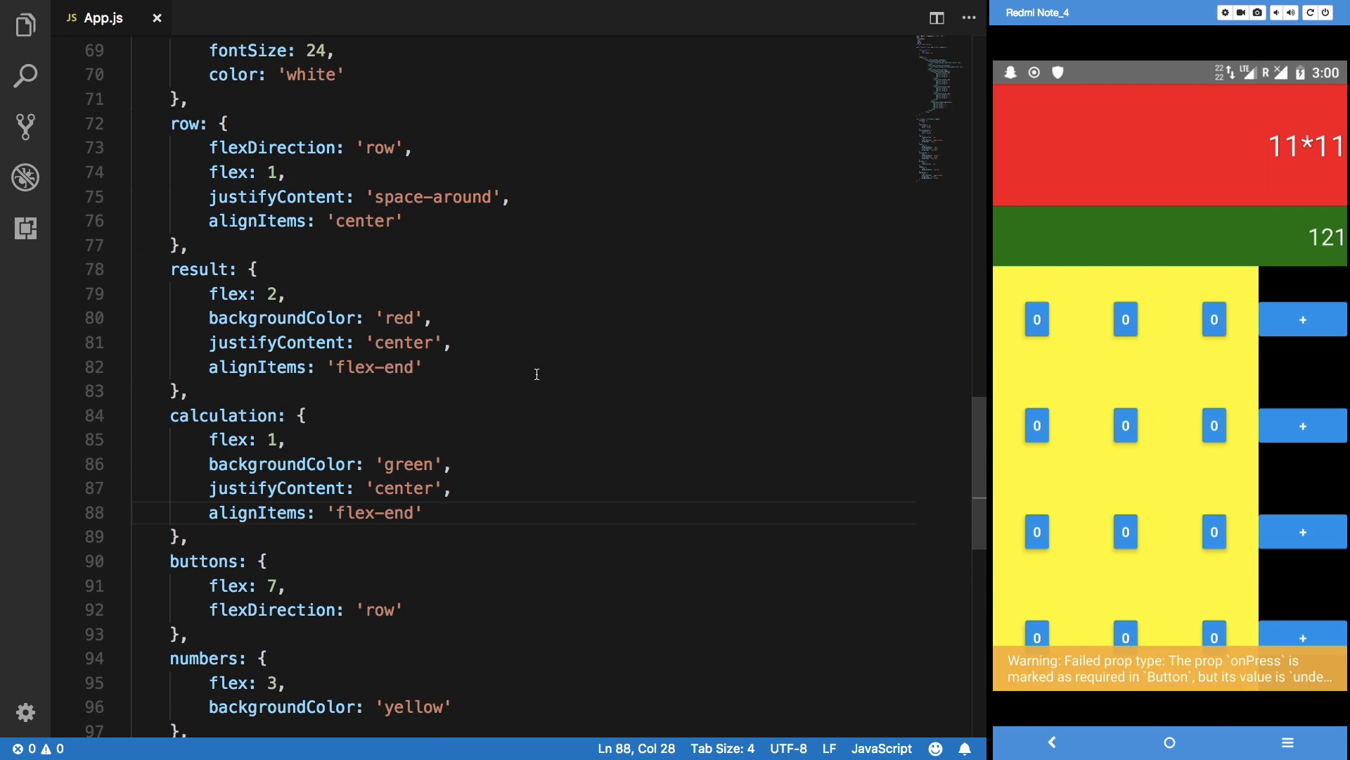
mouse_move(1024, 342)
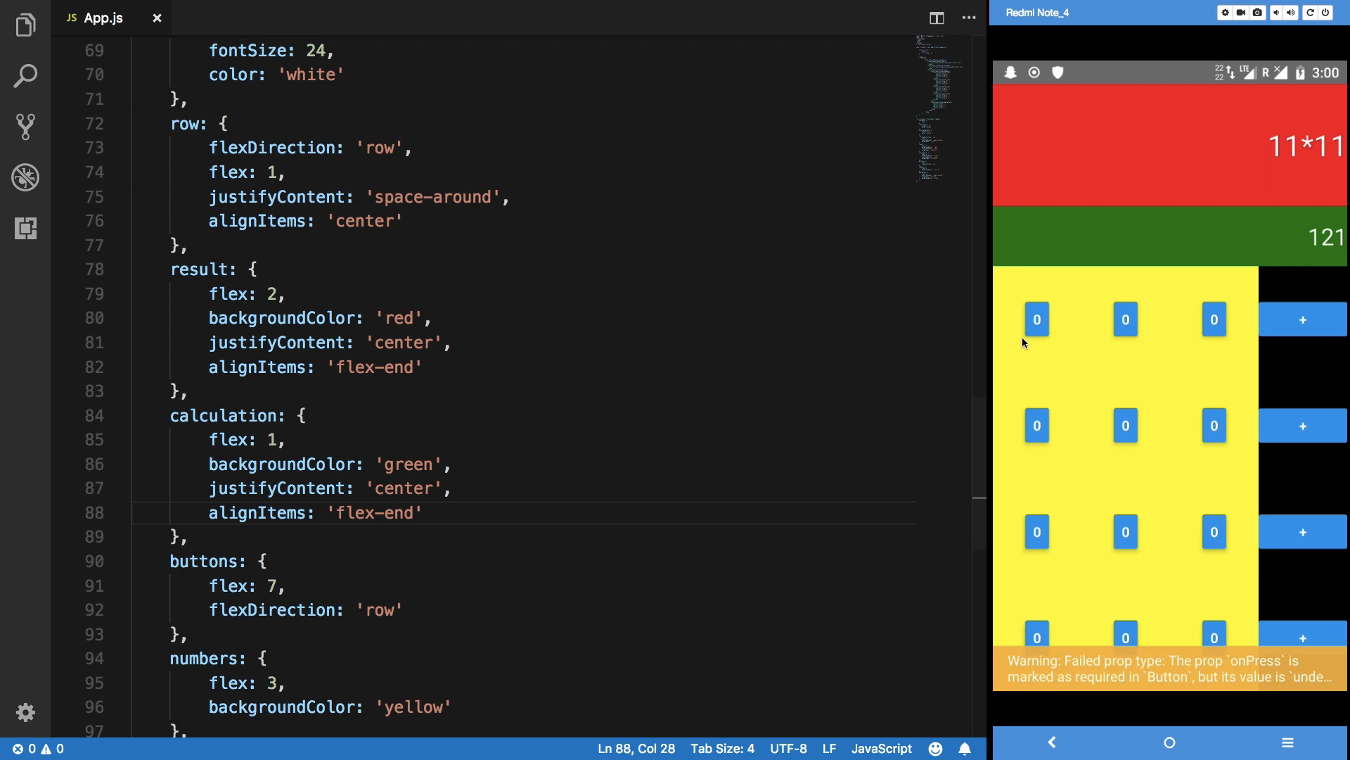